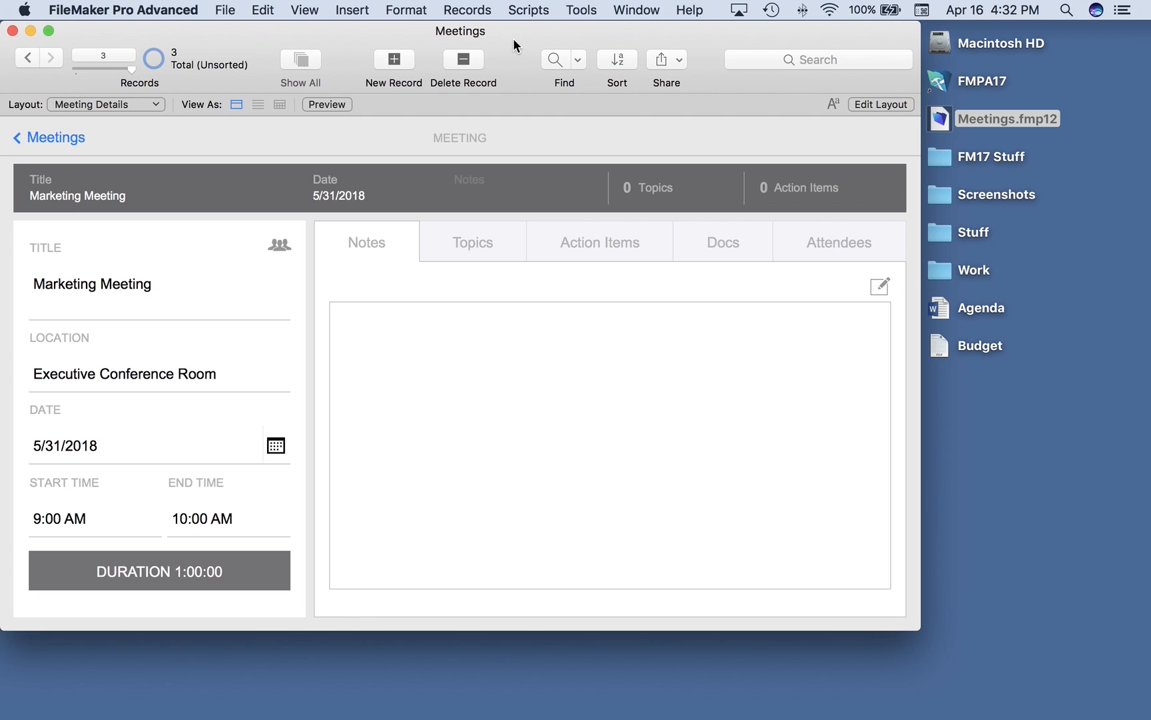
Bring up the Meeting Details layout for the Marketing Meeting record, glancing at the Scripts menu.
click(225, 9)
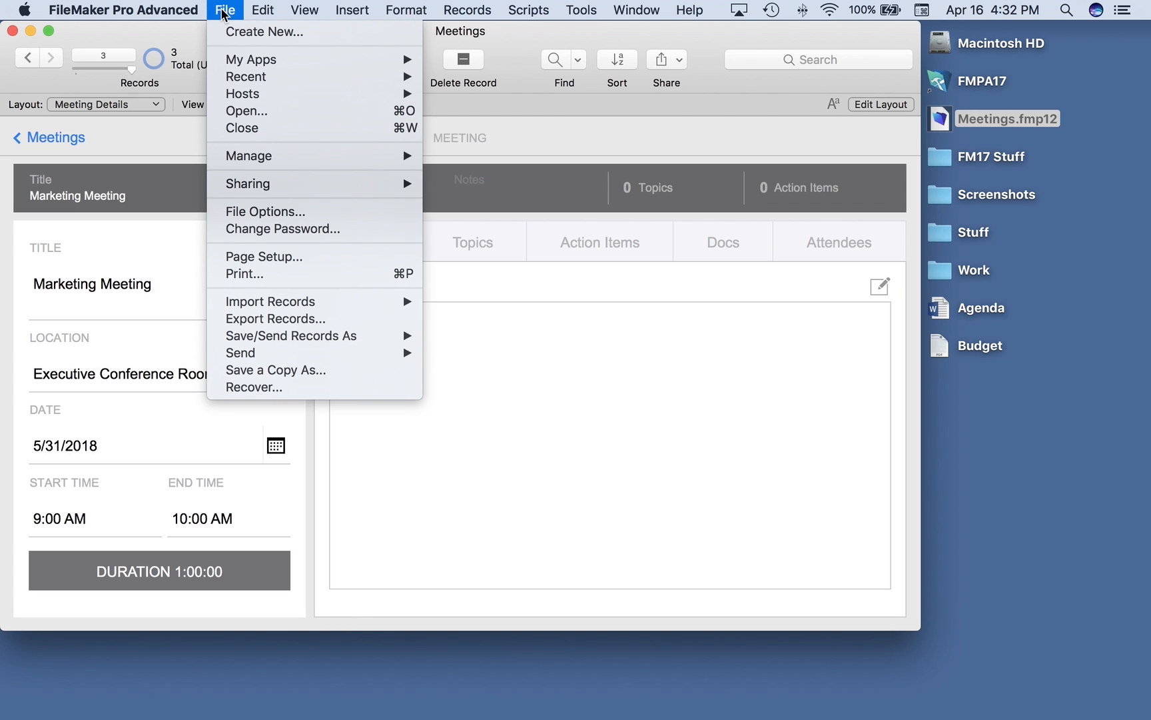
mouse_move(264, 32)
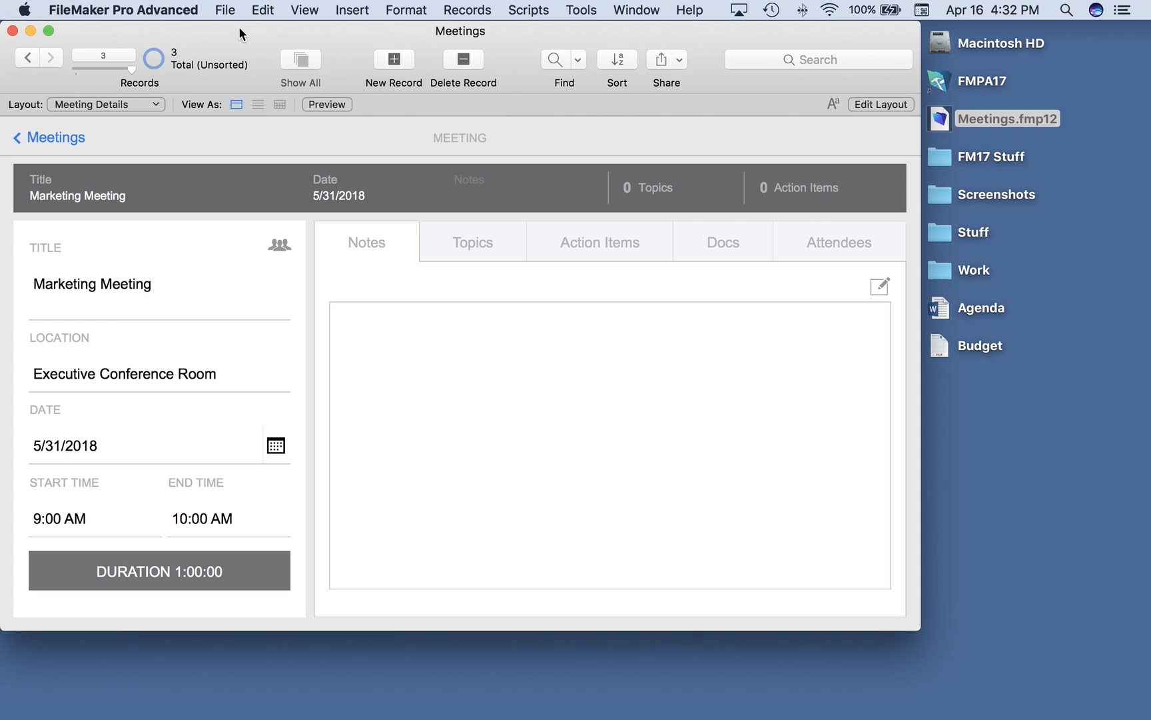
click(225, 9)
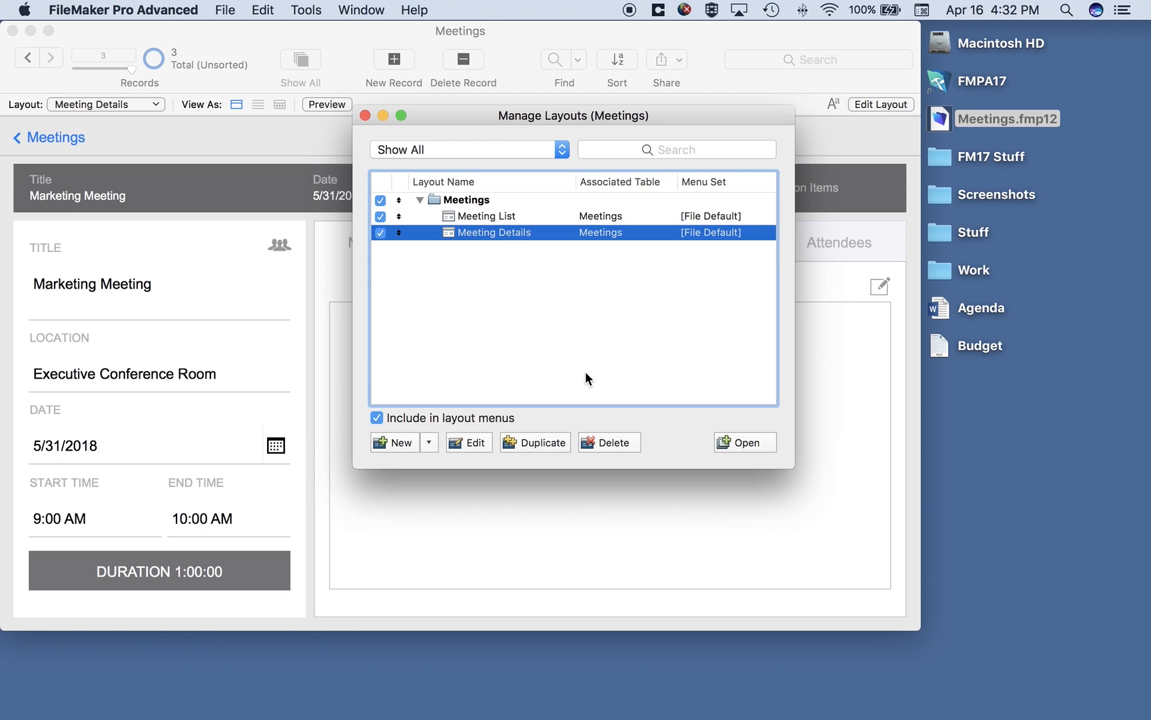
mouse_move(456, 225)
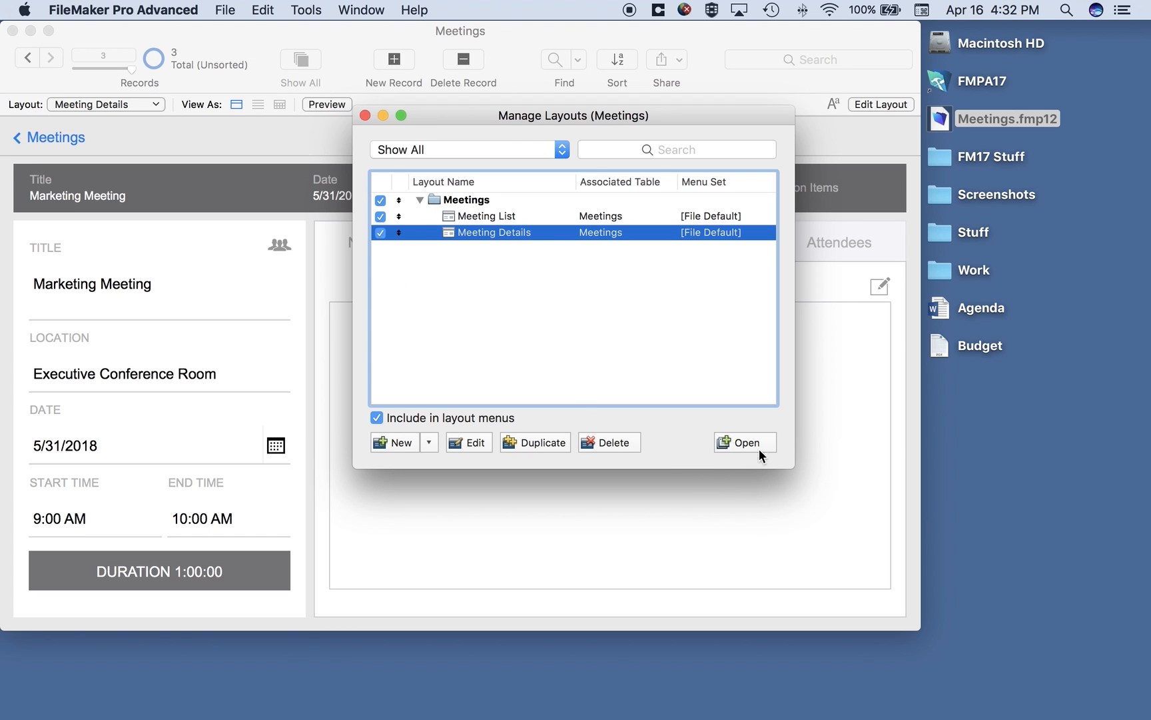
click(744, 441)
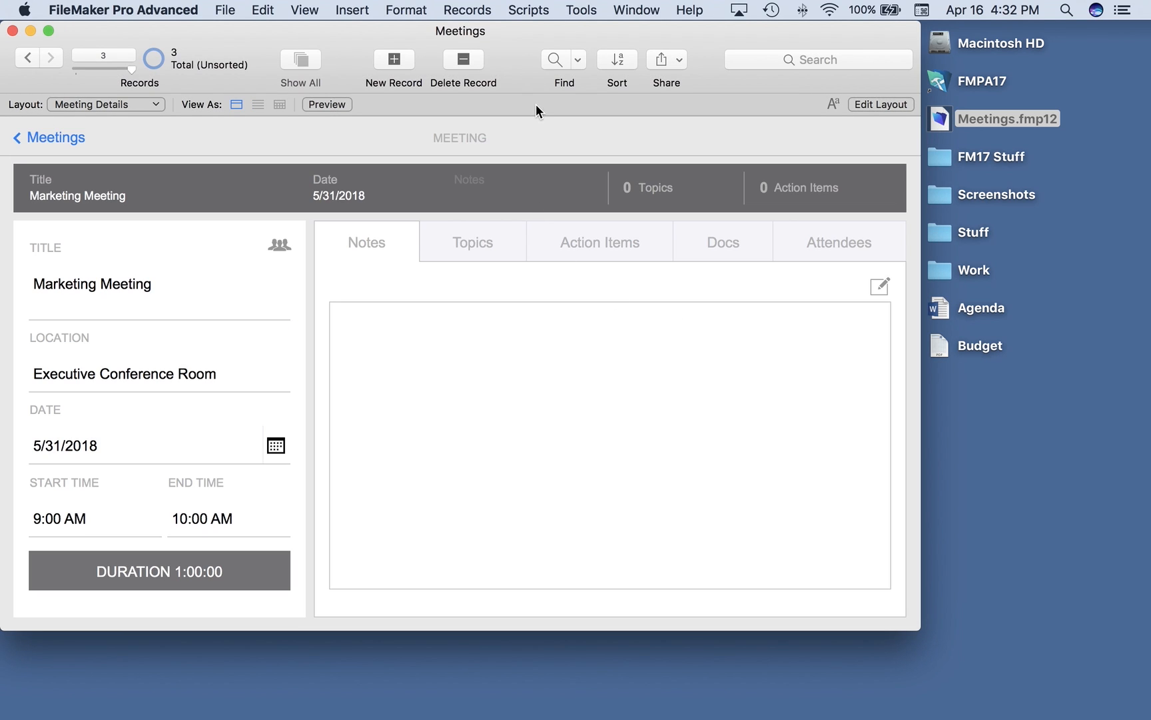
click(527, 11)
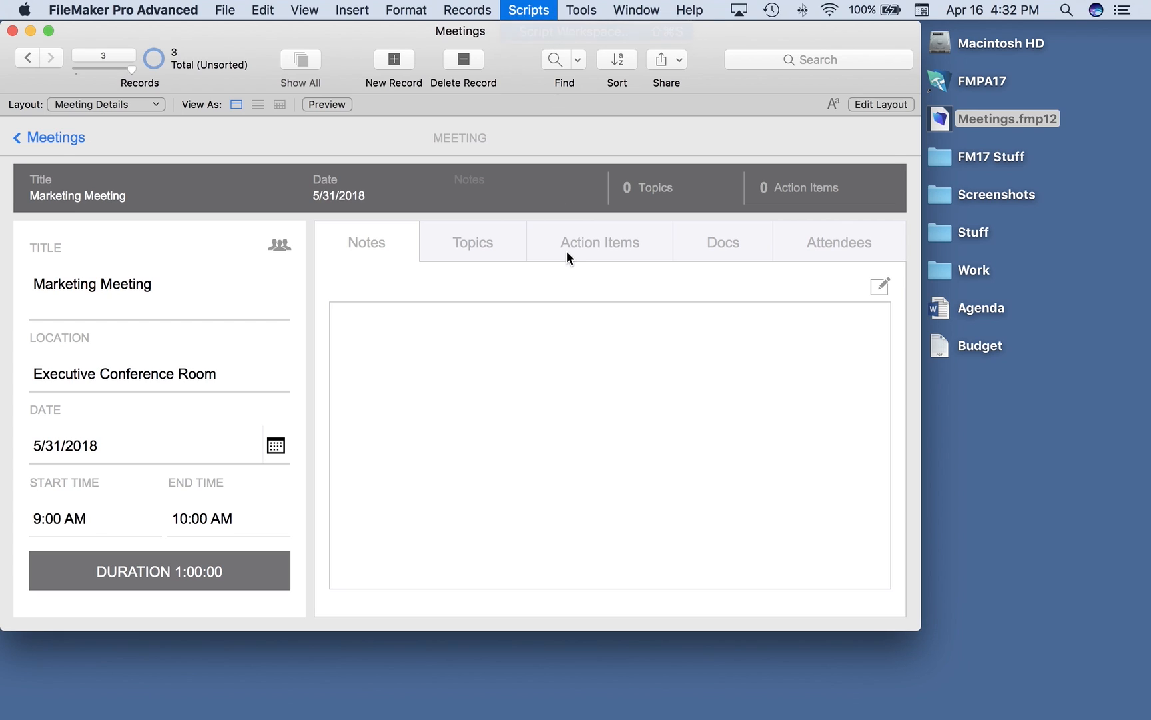
click(528, 9)
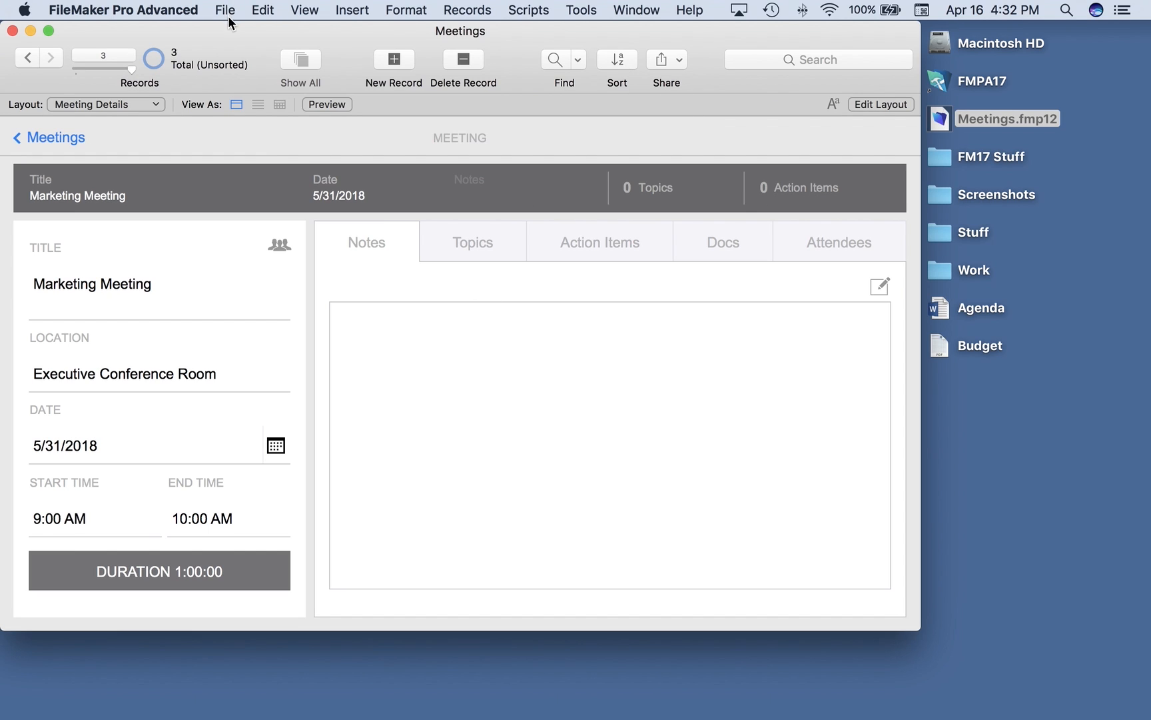
Review the Tables list and relationships graph in Manage Database, then close it.
click(225, 11)
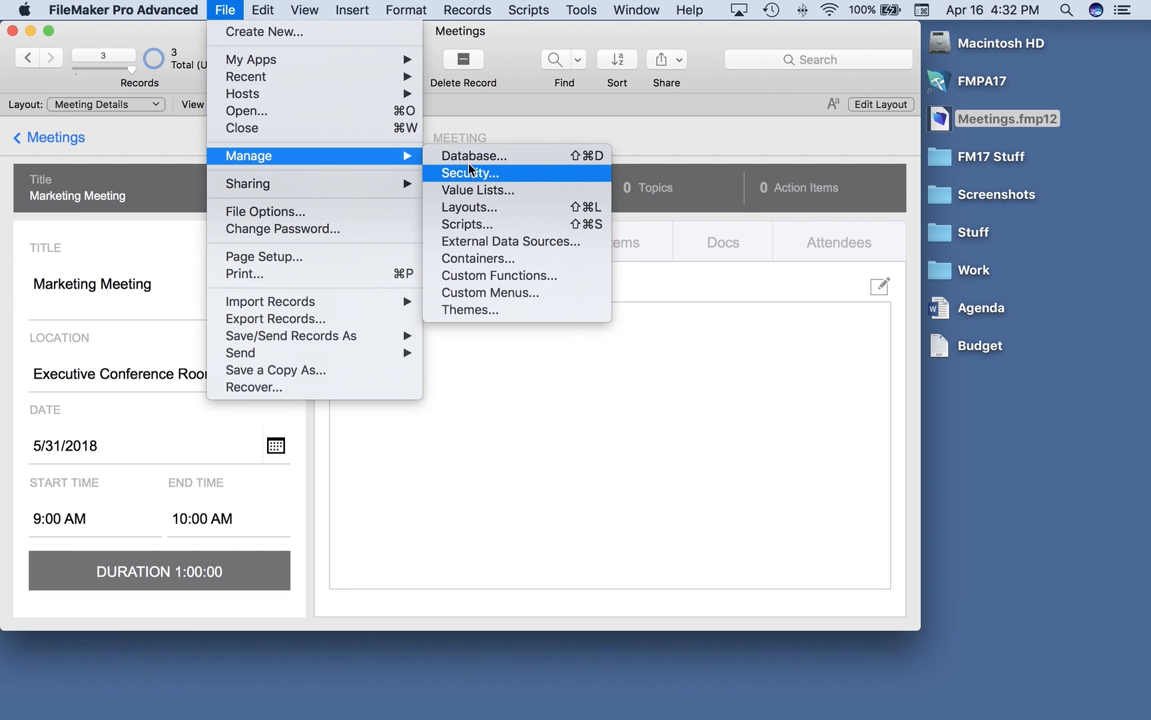
click(473, 155)
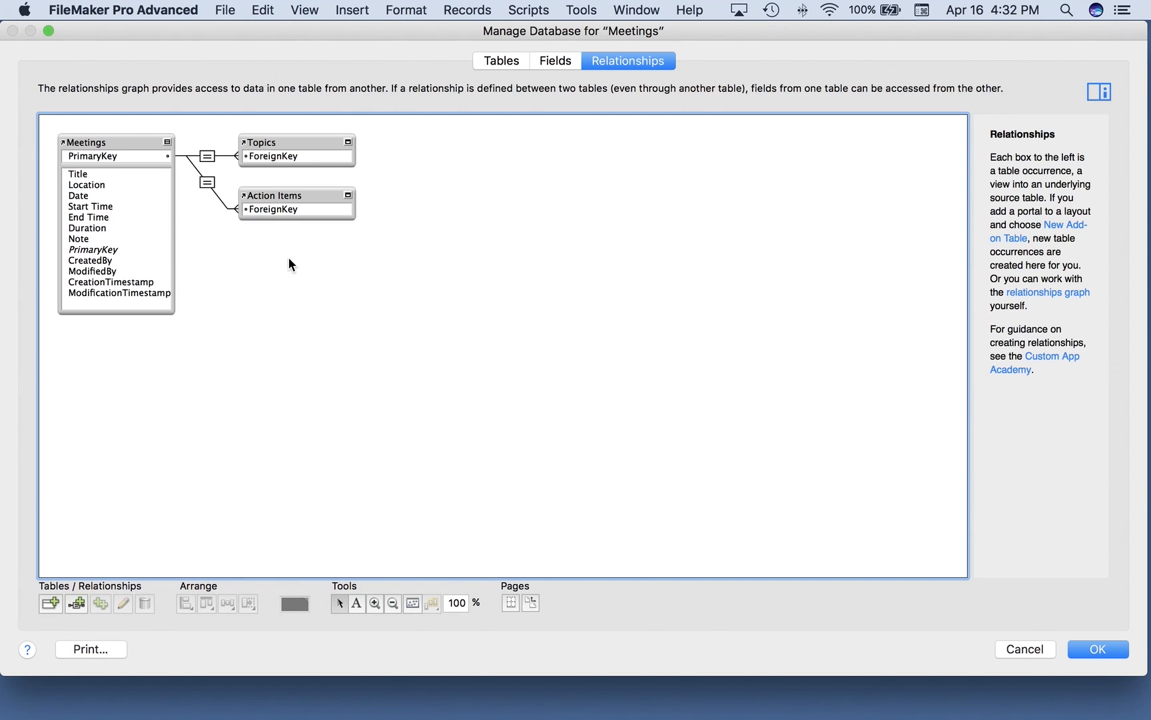
click(501, 60)
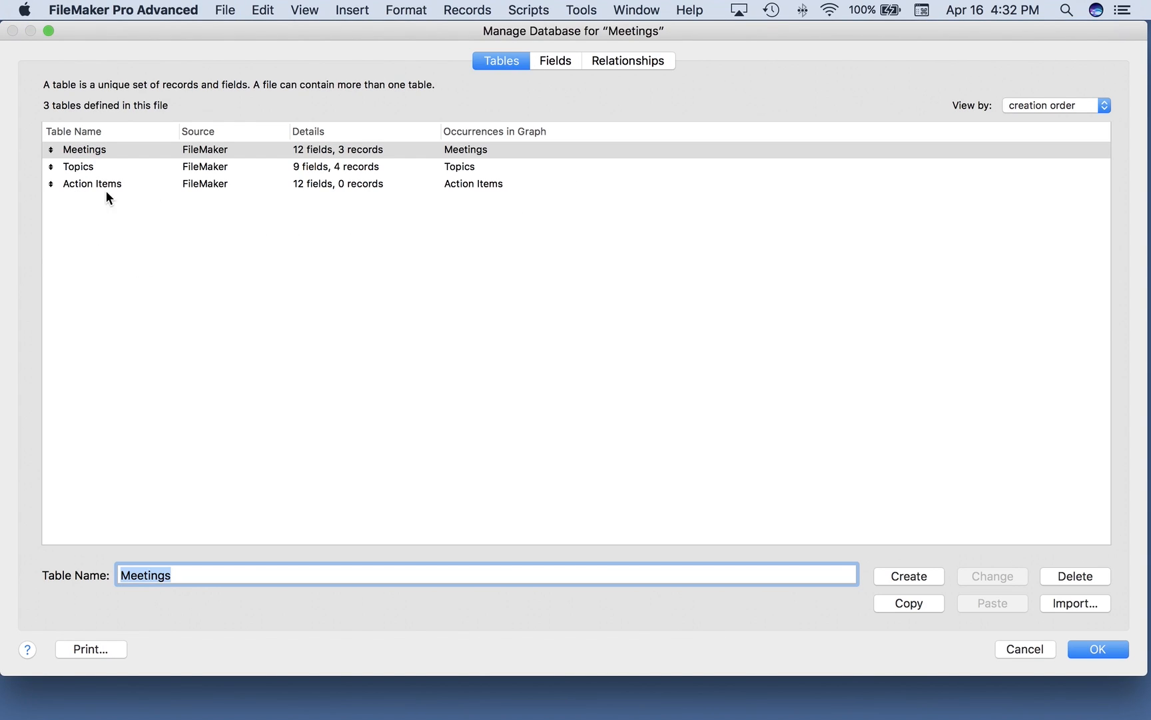
click(627, 60)
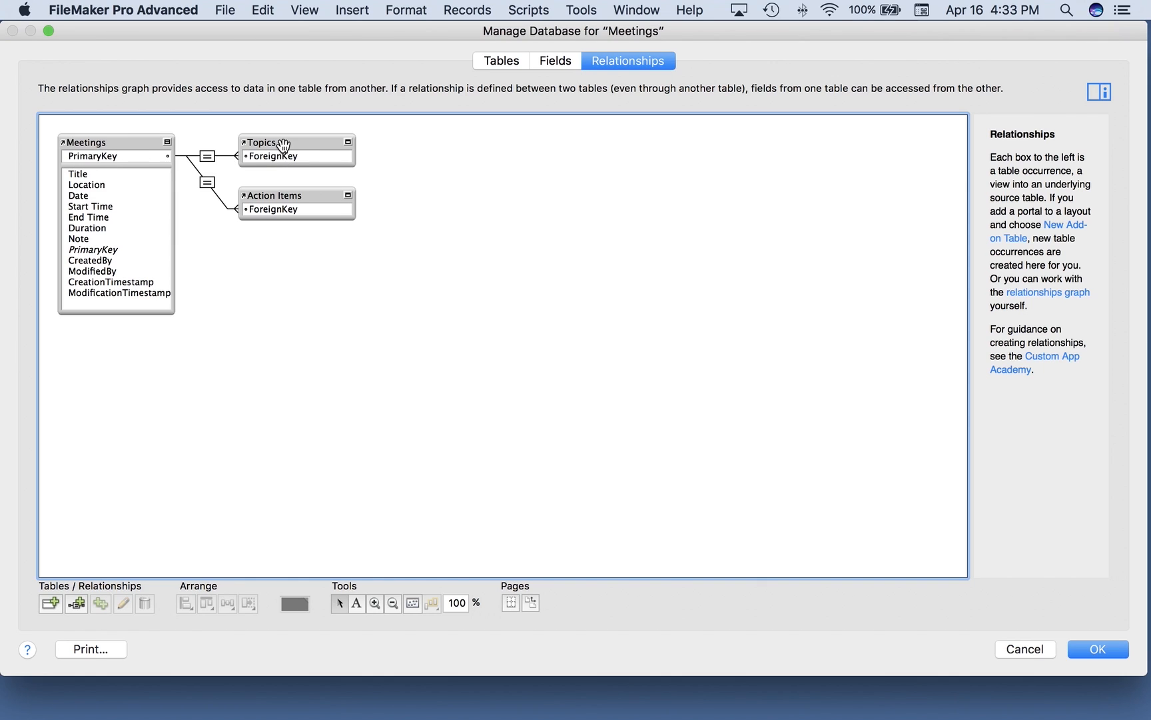
mouse_move(1105, 640)
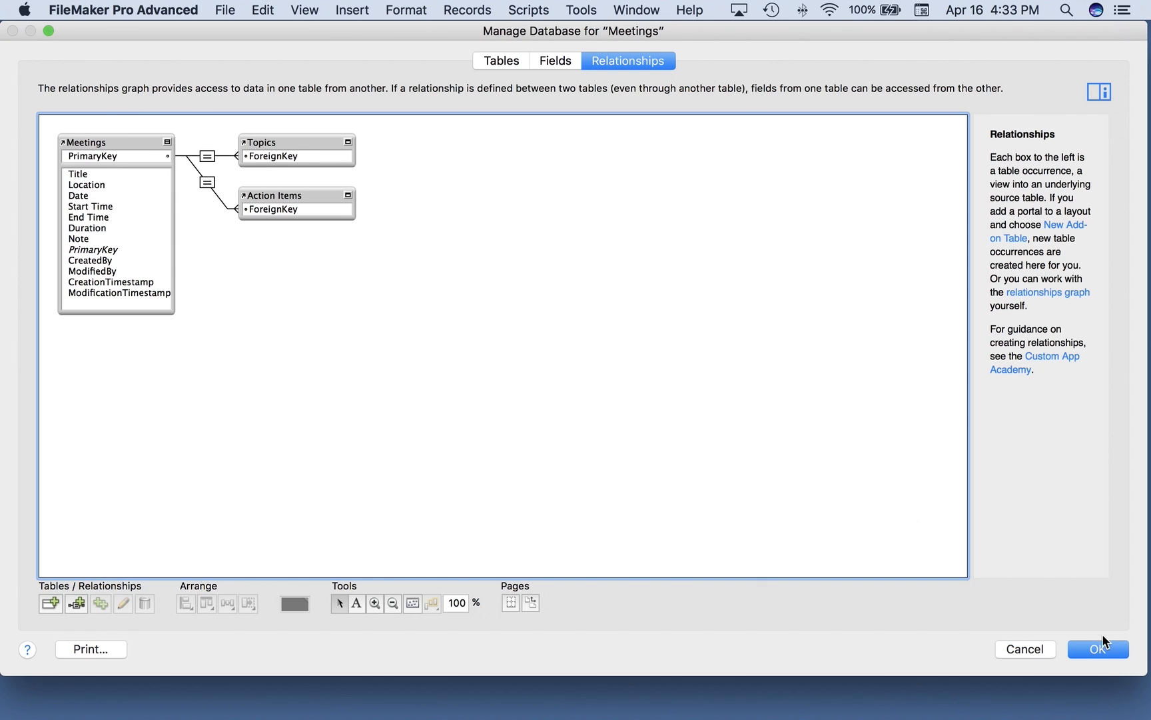
click(1097, 649)
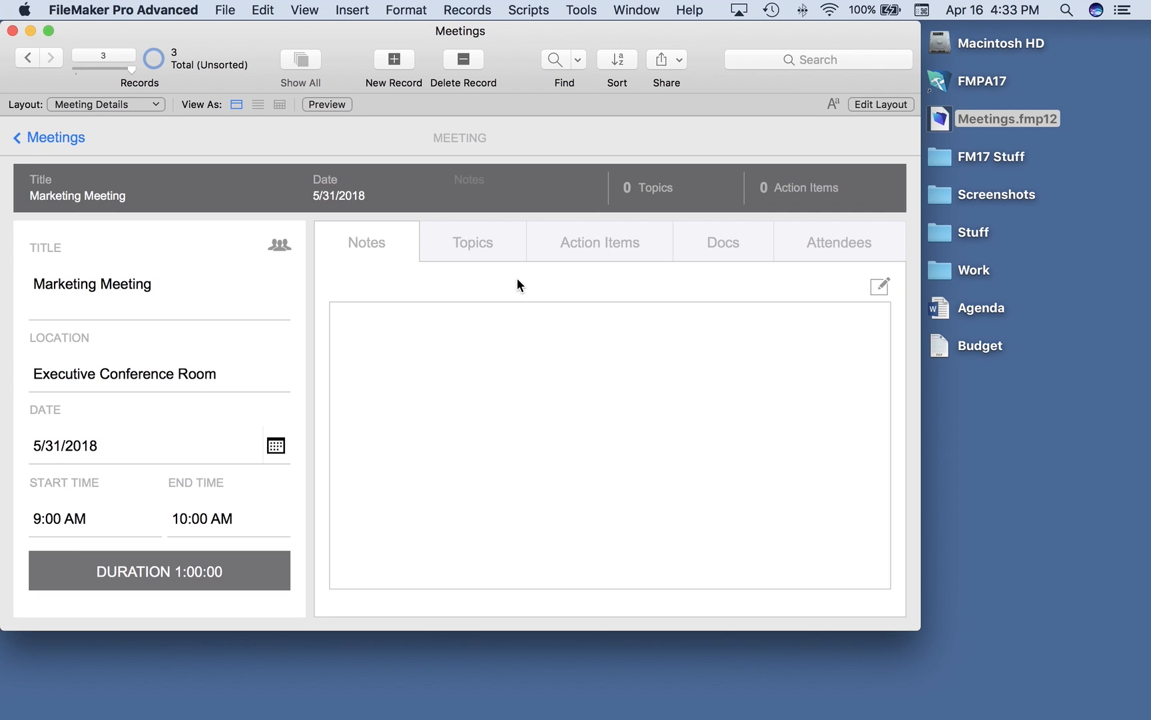
View the meeting's empty Attendees panel, then its empty Docs panel.
click(722, 241)
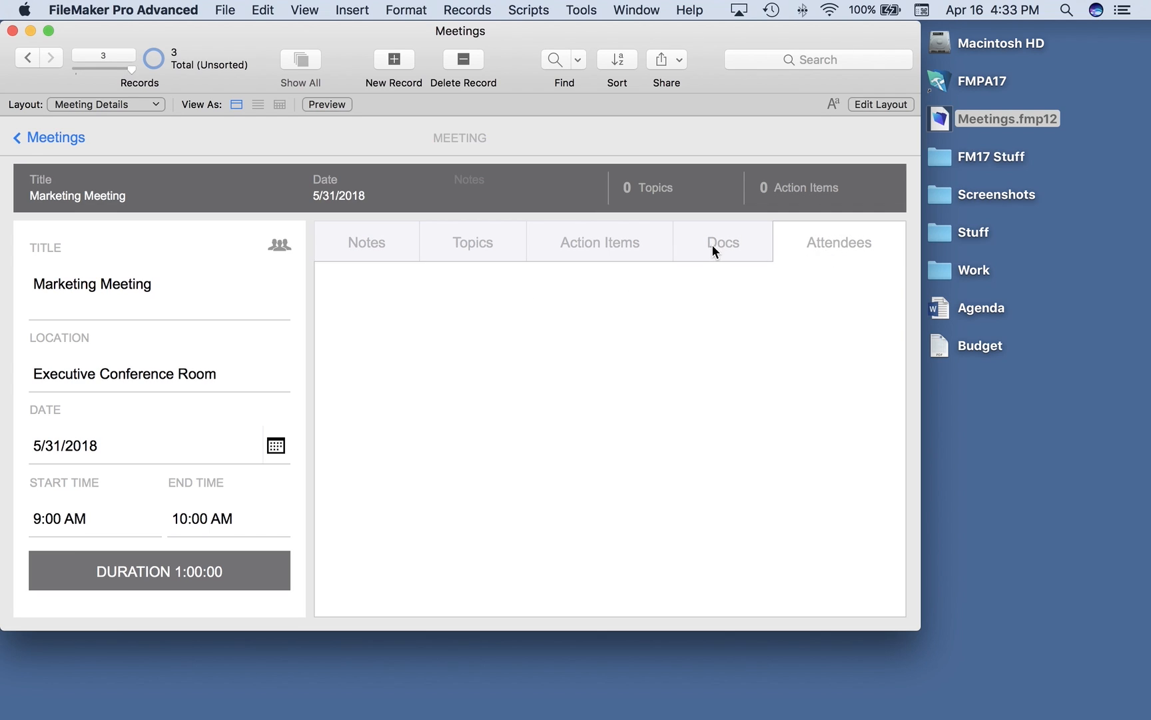
click(722, 241)
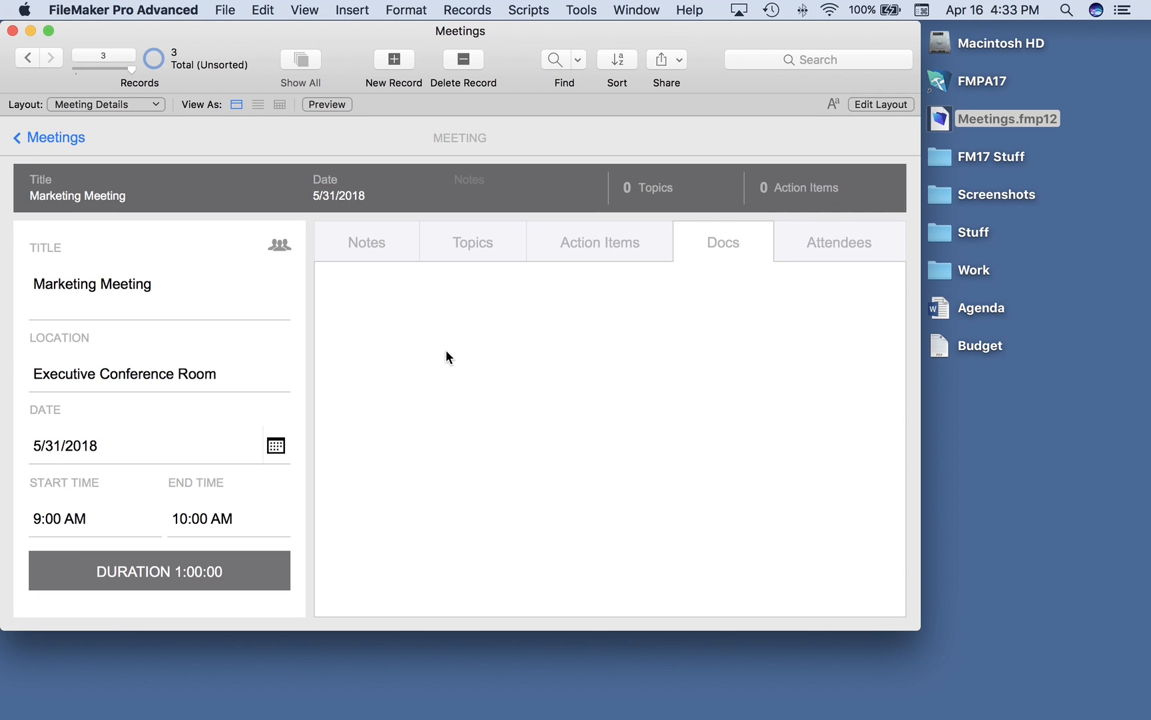
mouse_move(709, 40)
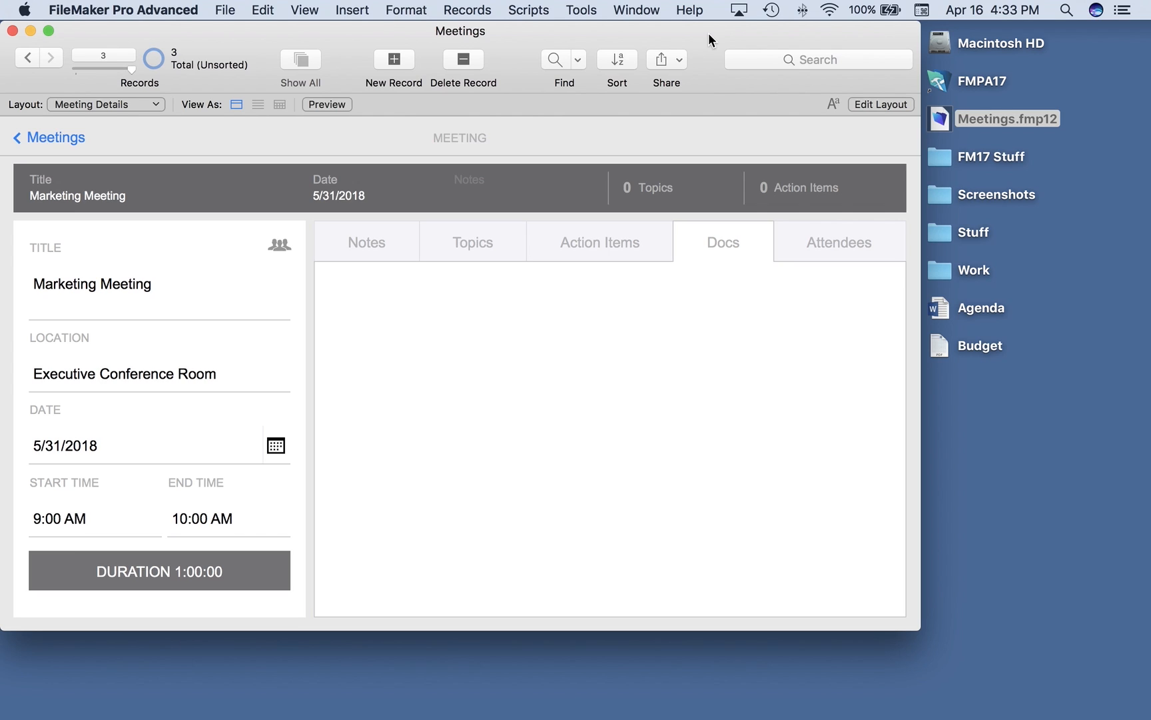
mouse_move(481, 361)
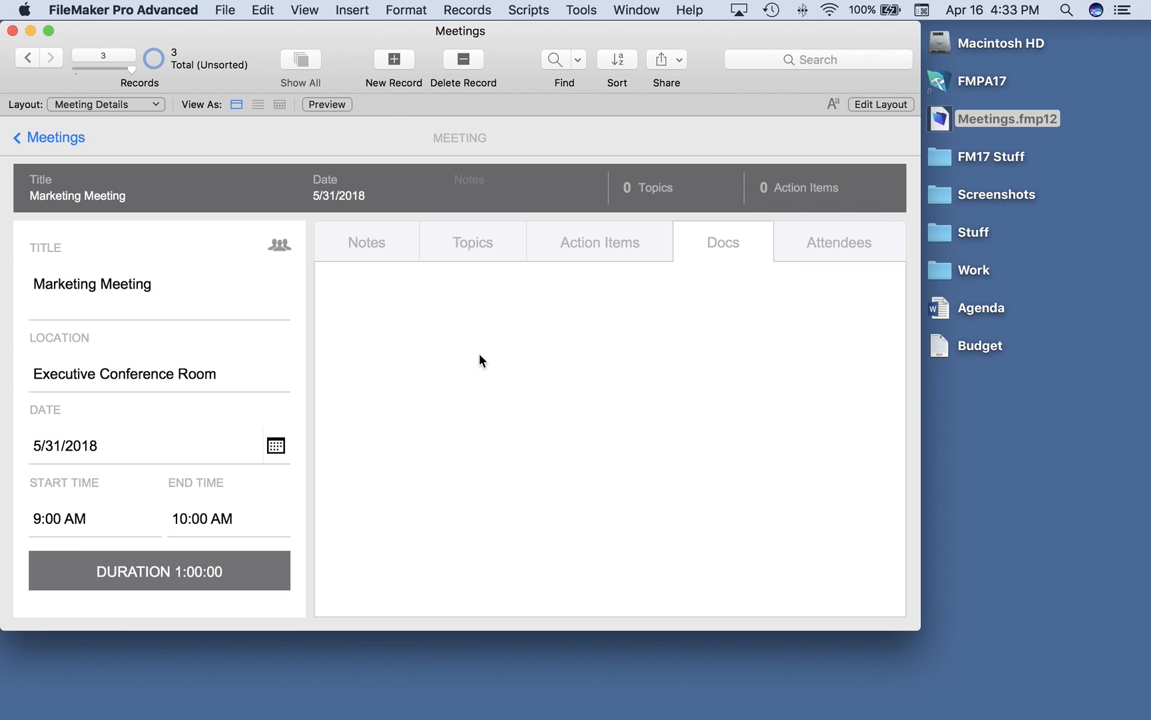
mouse_move(493, 358)
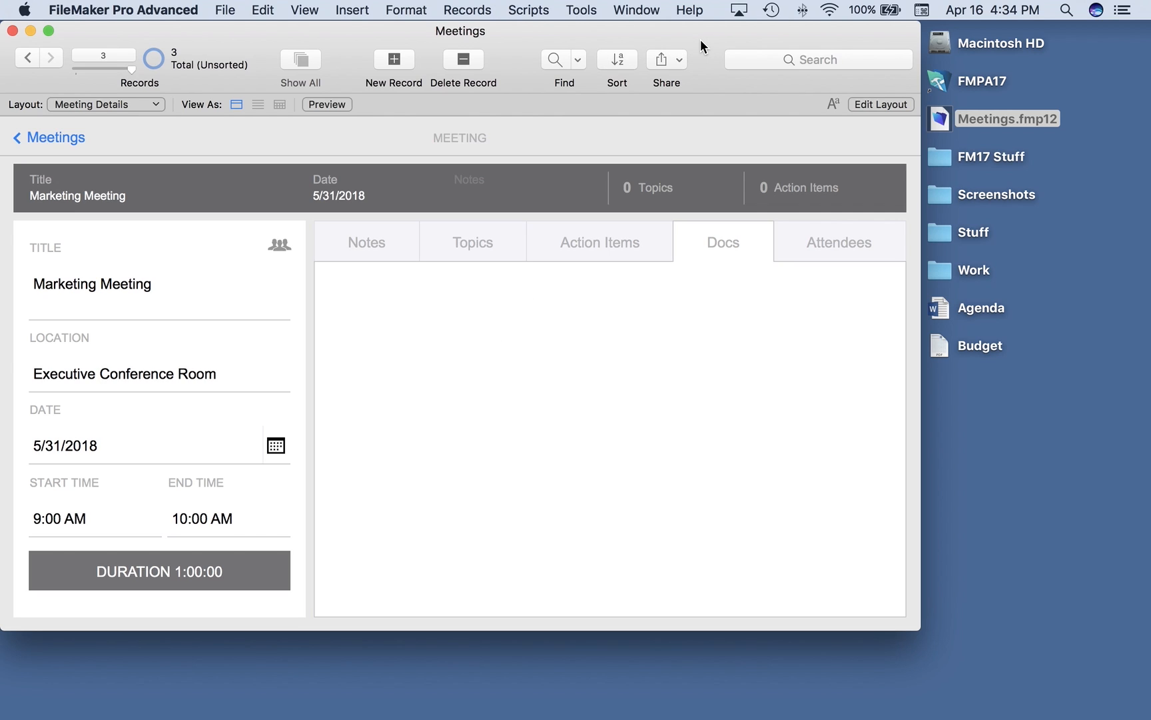
mouse_move(746, 145)
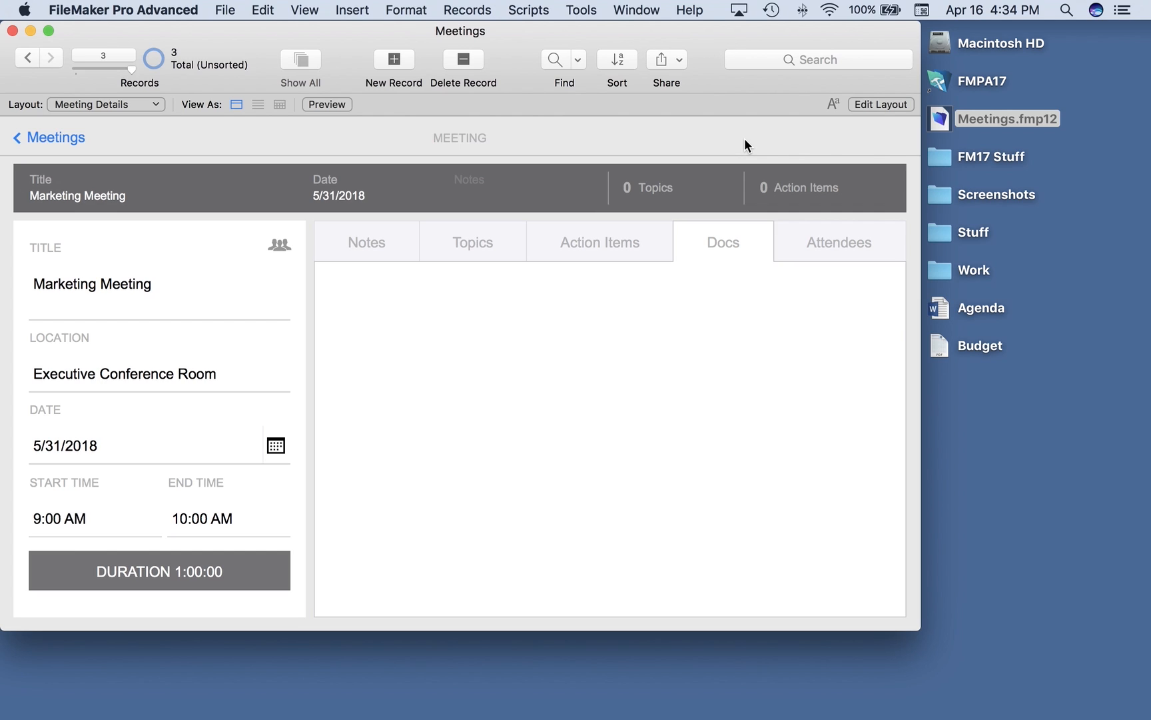
Switch to Layout mode and draw a related-records portal inside the Docs panel.
click(303, 10)
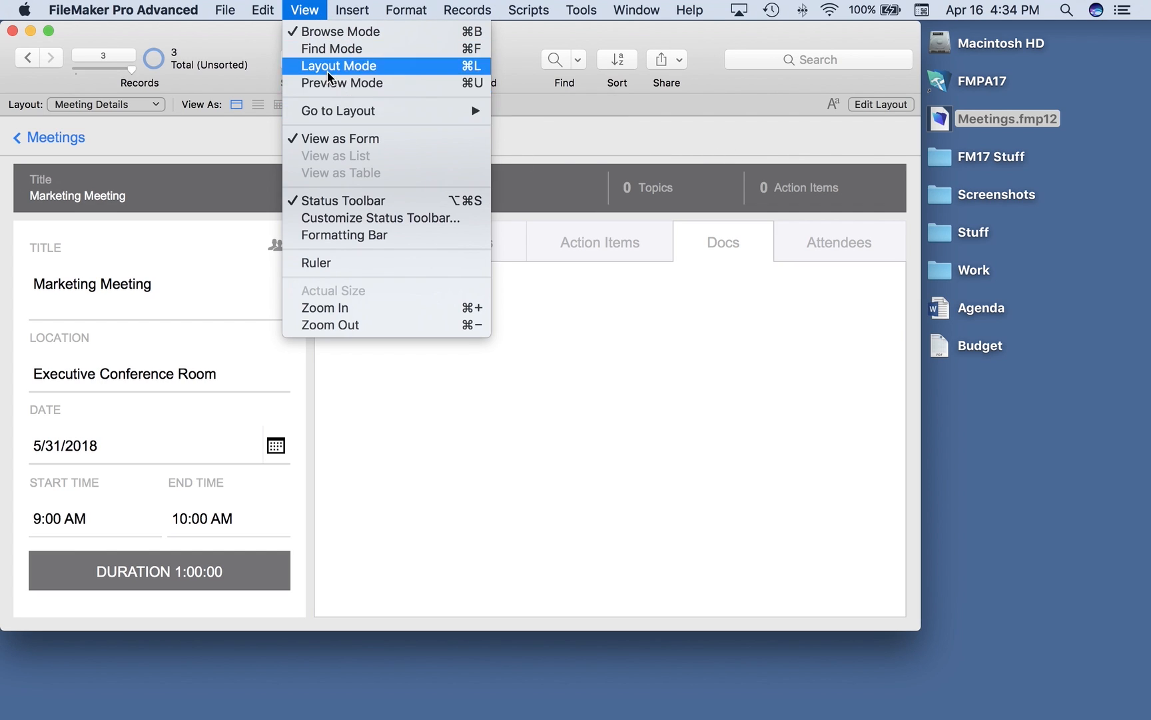
click(339, 67)
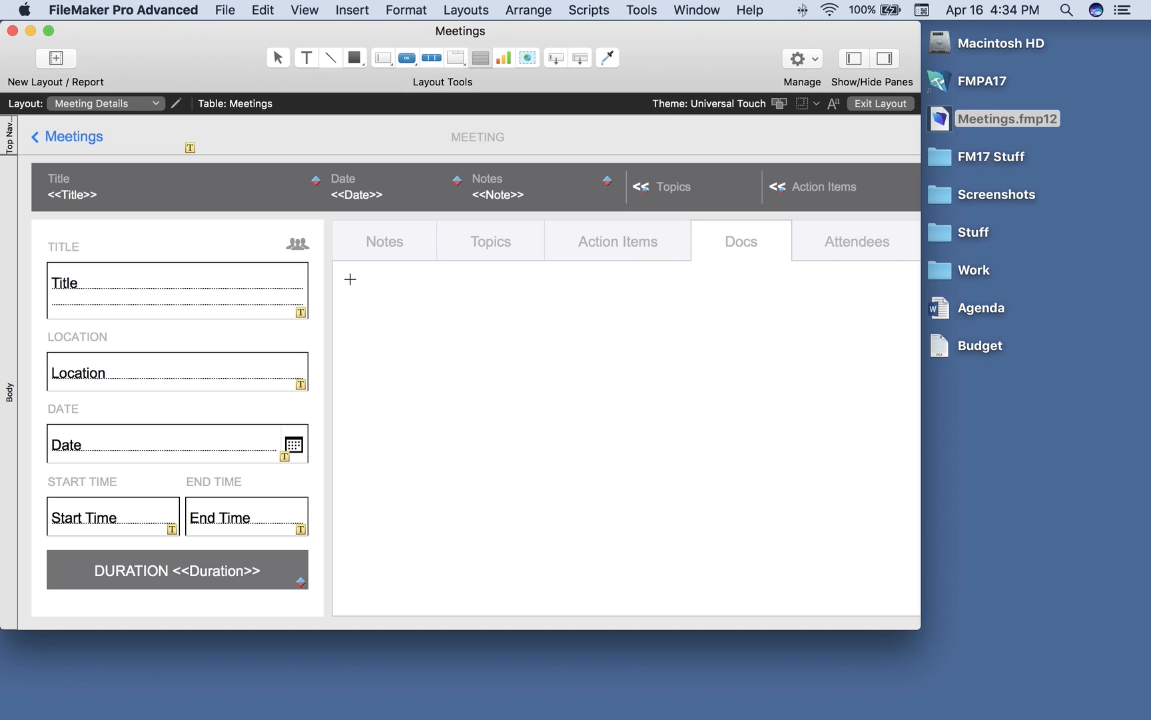
drag(349, 278, 413, 316)
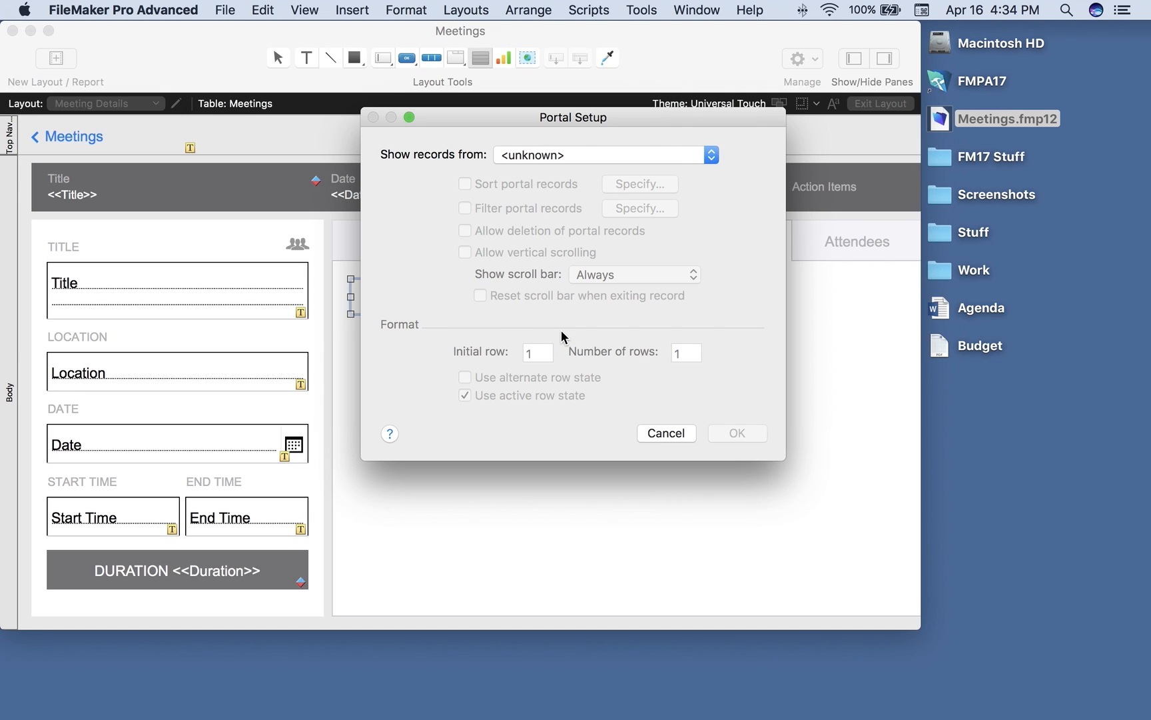
mouse_move(432, 167)
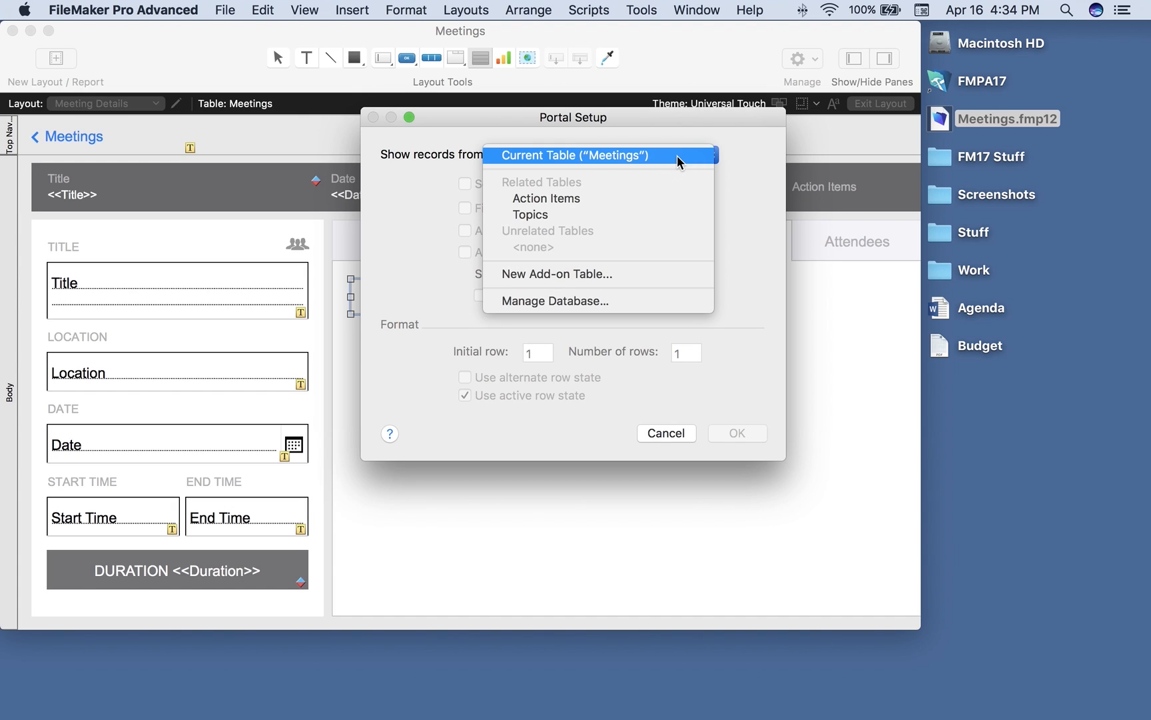
mouse_move(655, 196)
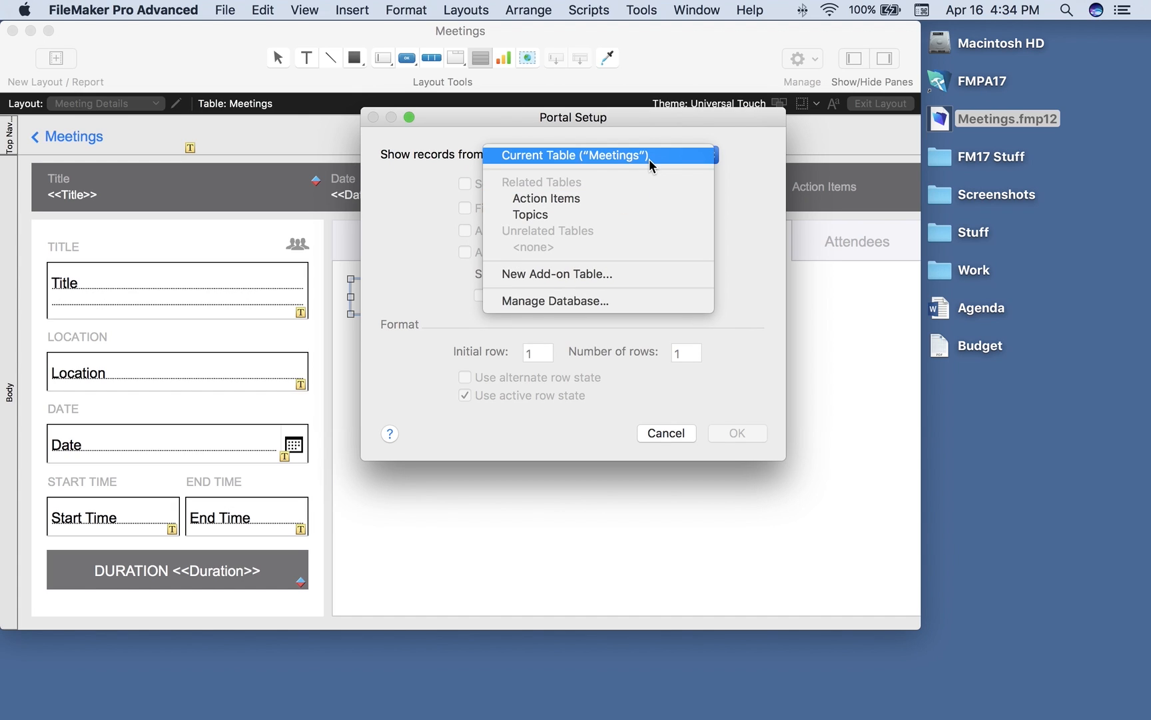
mouse_move(602, 198)
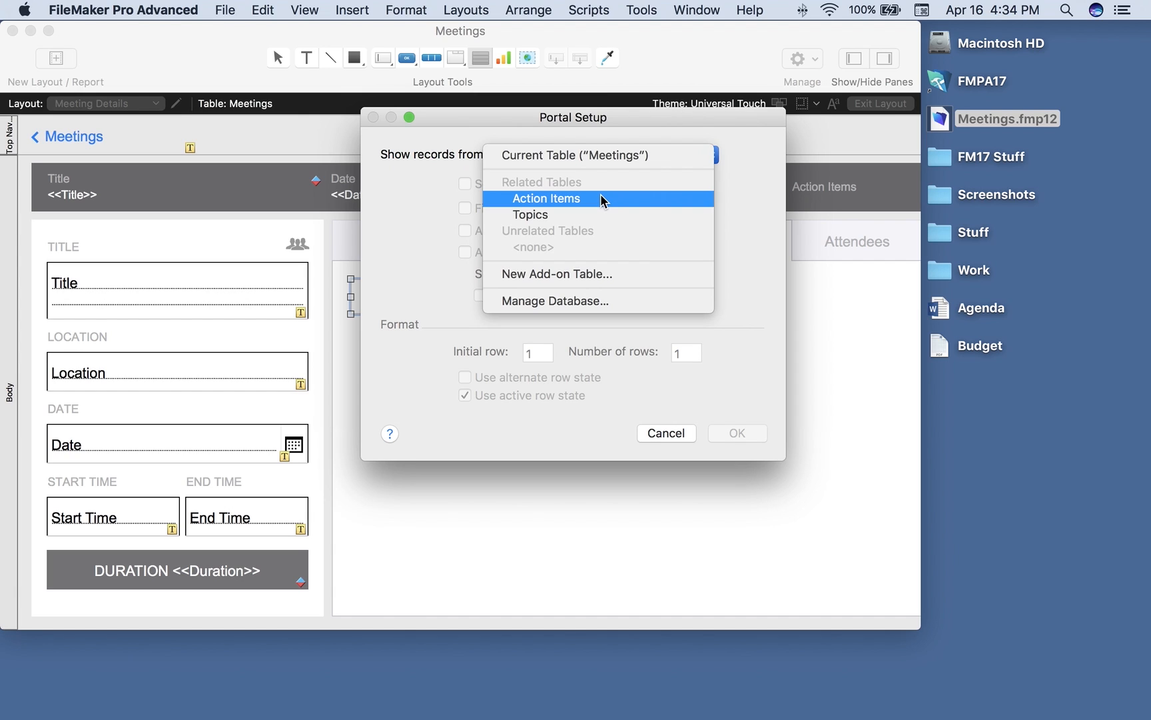
mouse_move(646, 280)
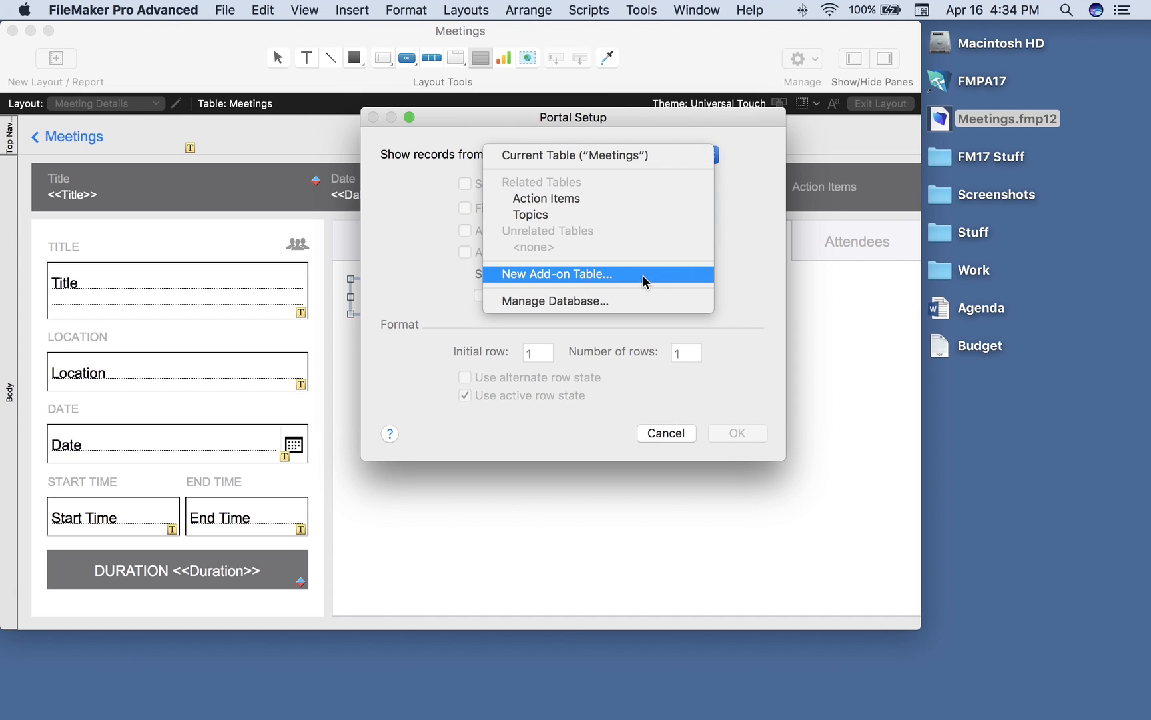
Pick the Attachments add-on from the add-on tables gallery.
click(555, 274)
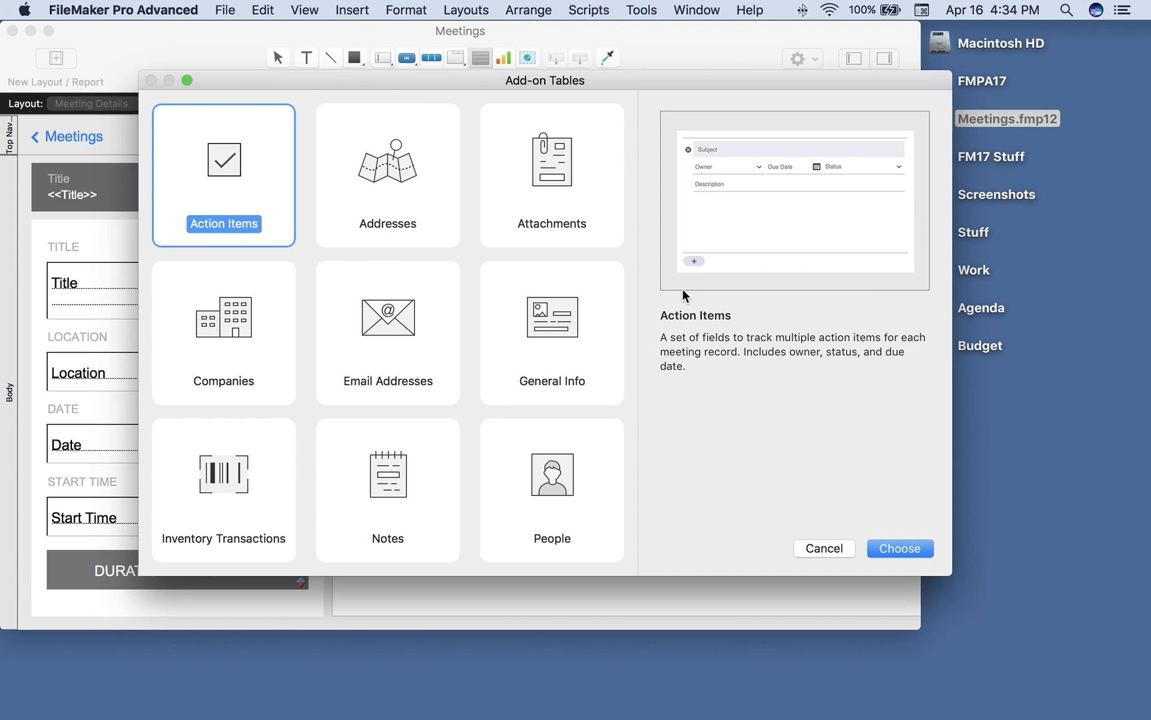
mouse_move(759, 505)
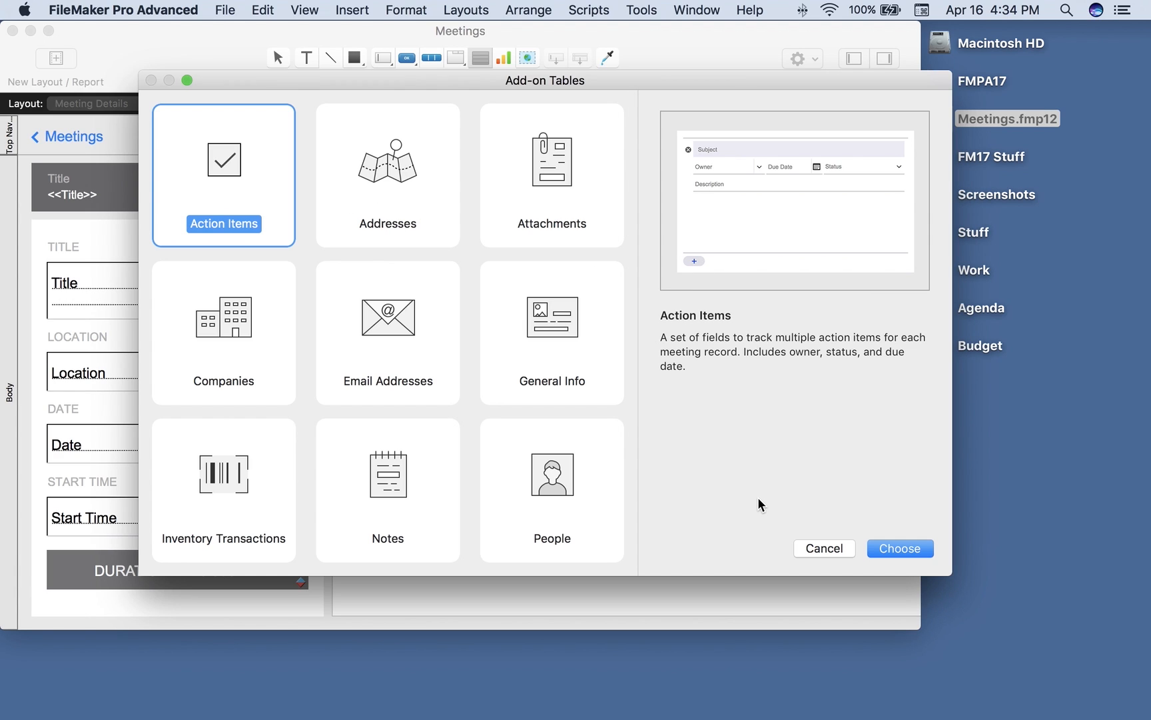
mouse_move(613, 377)
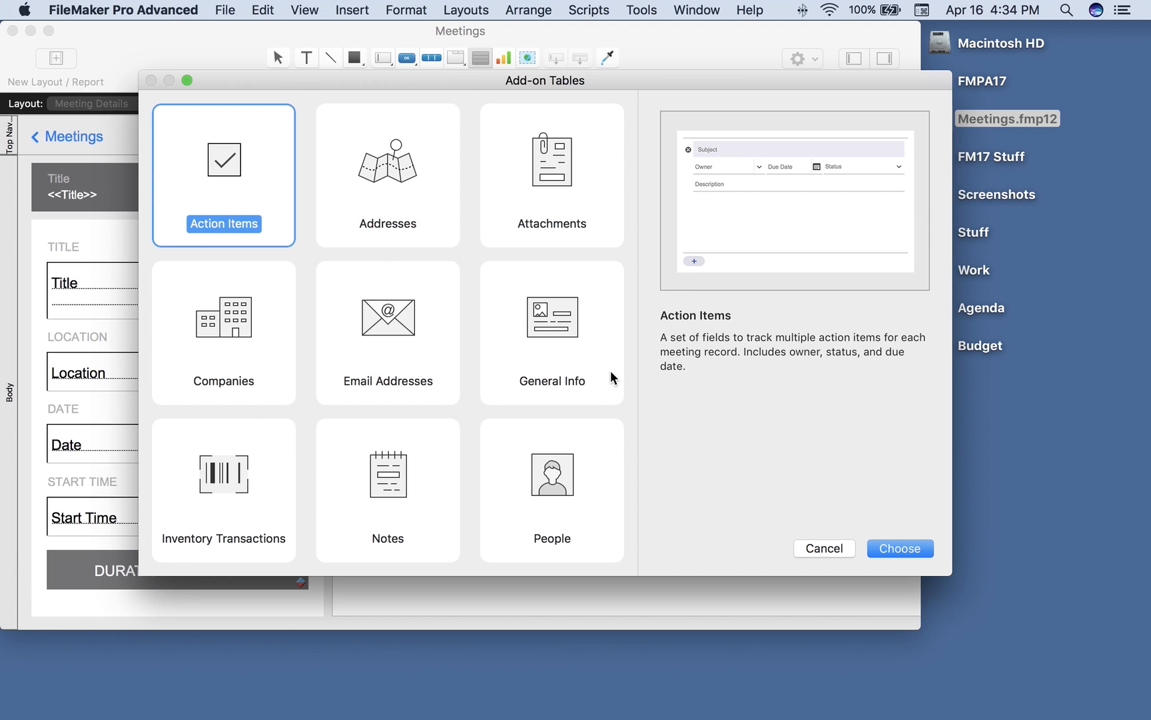
scroll(down, 3)
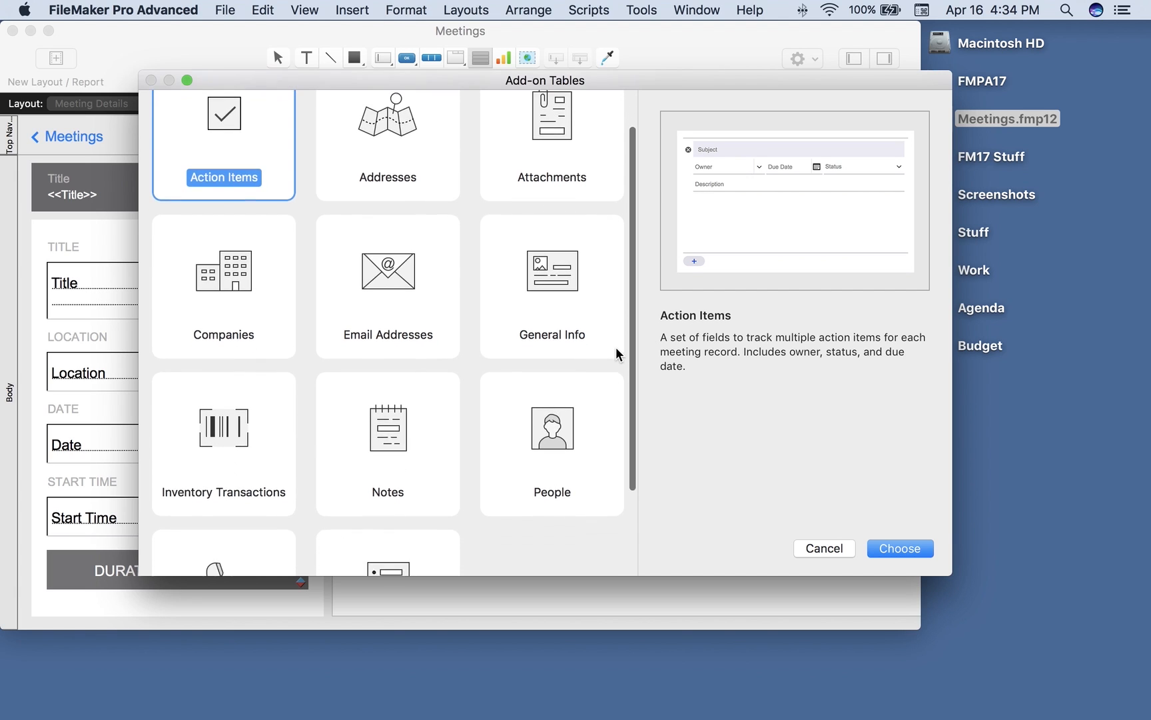
scroll(down, 3)
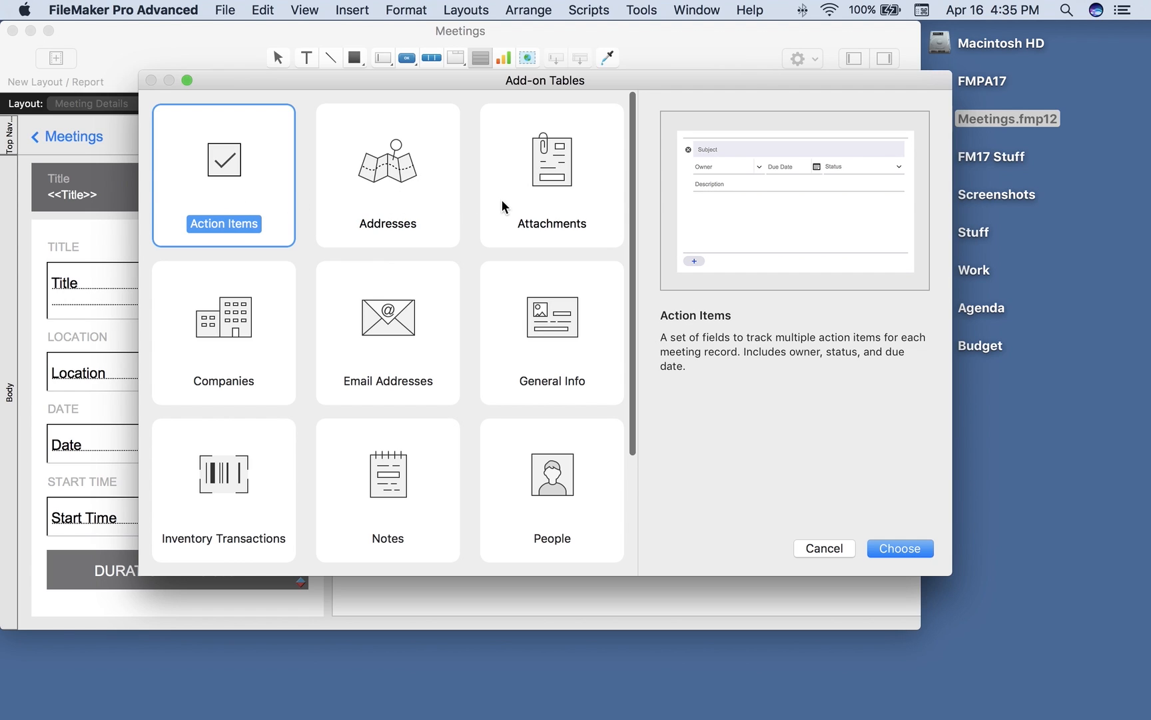
click(552, 175)
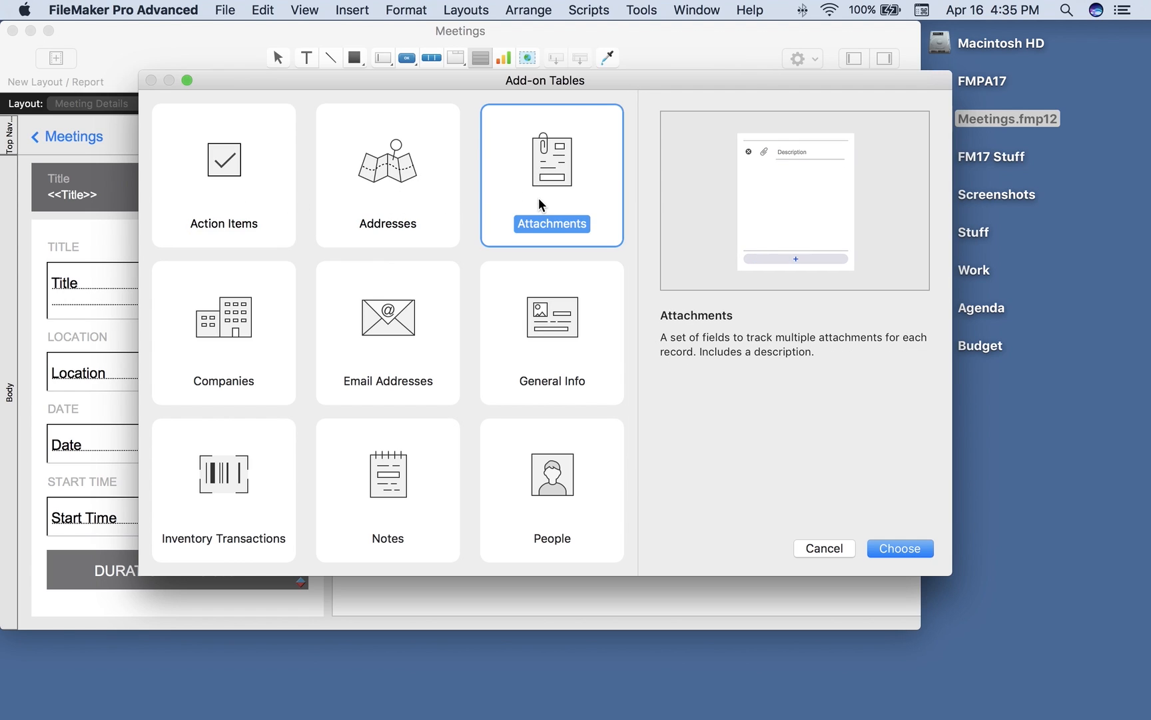
mouse_move(509, 192)
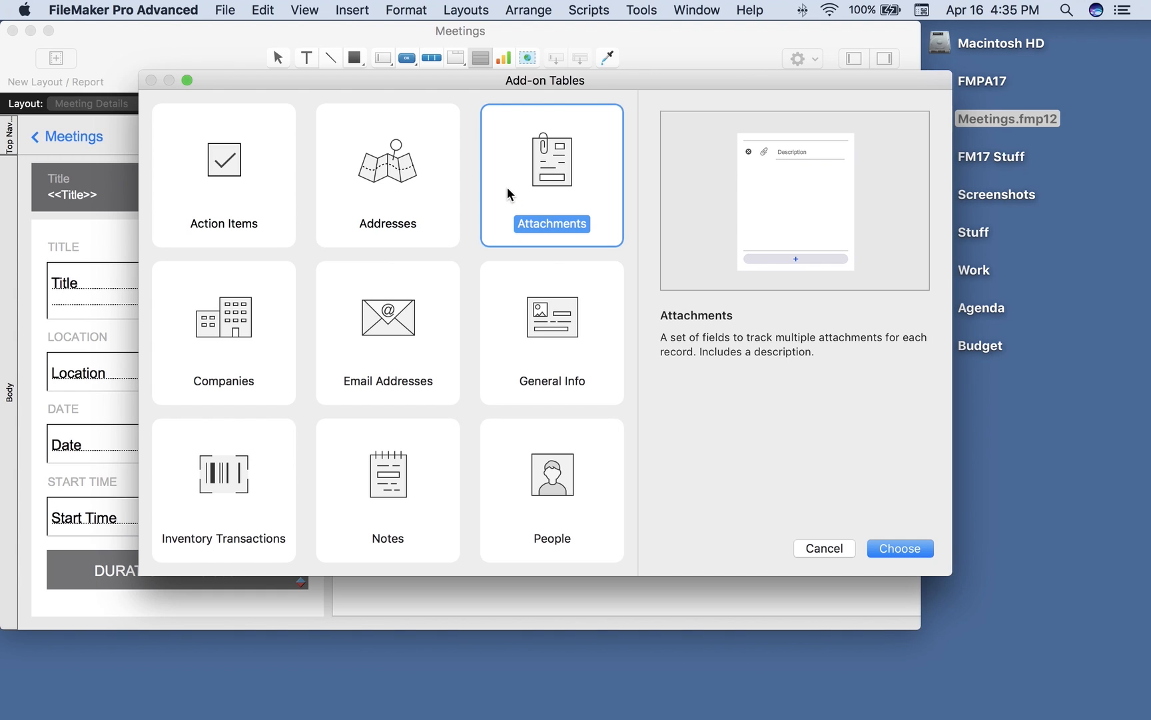
mouse_move(716, 393)
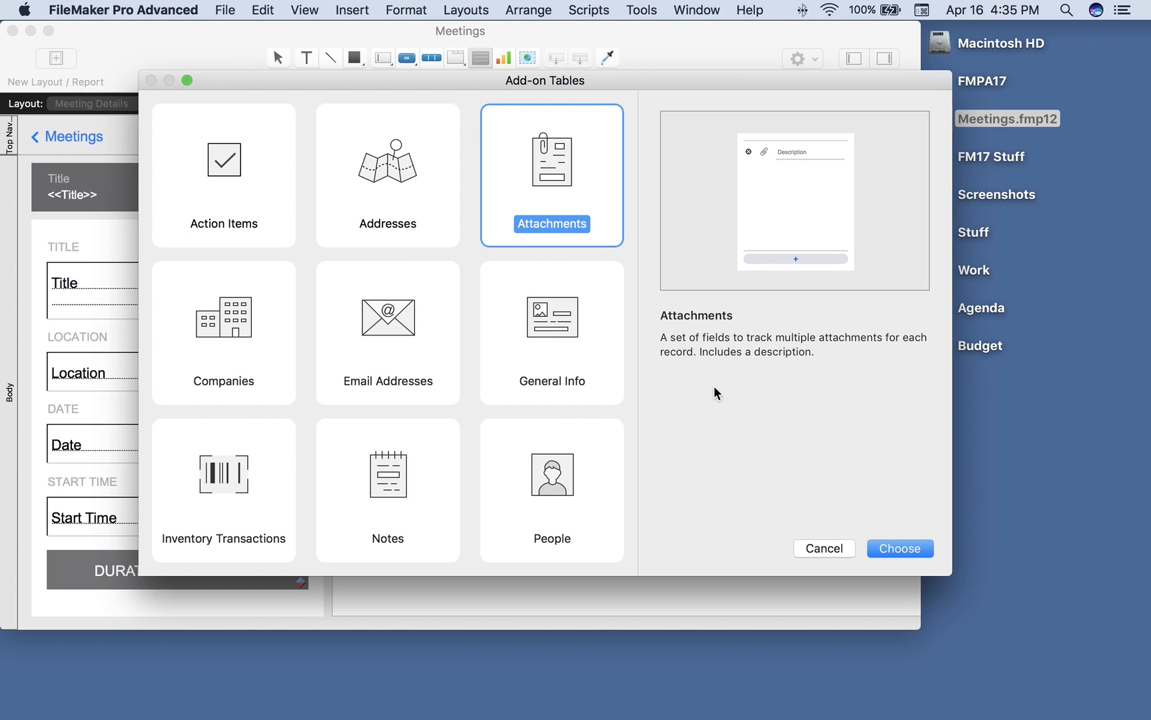
mouse_move(807, 308)
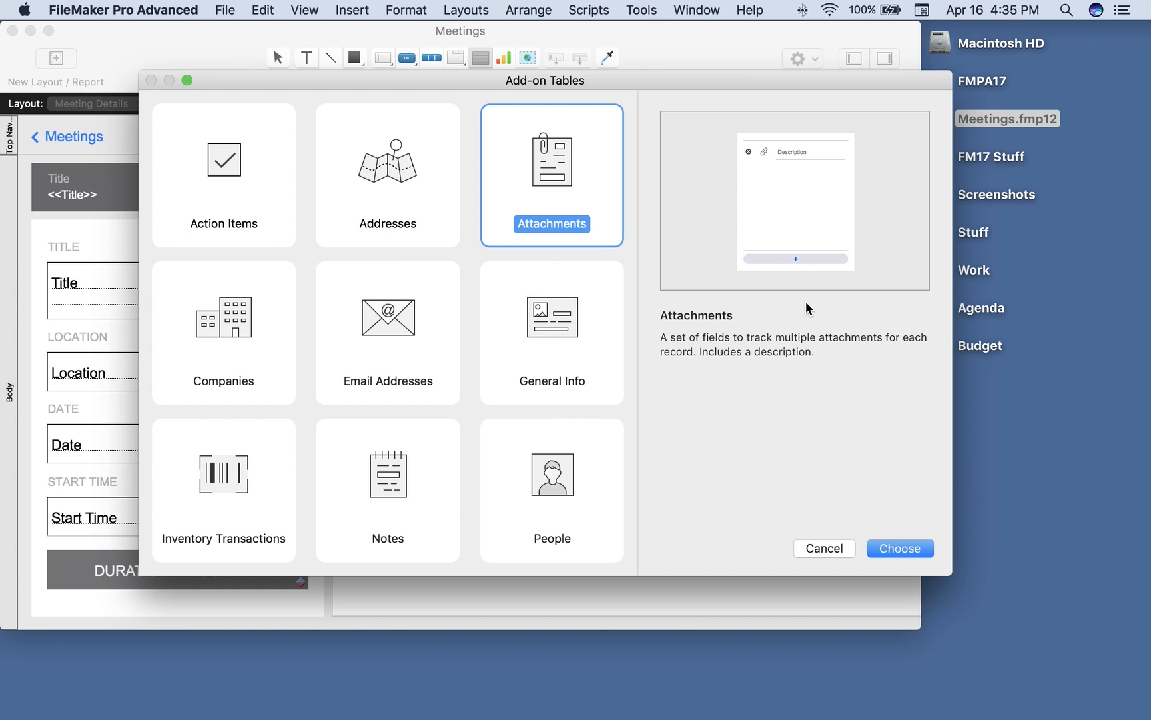
mouse_move(758, 268)
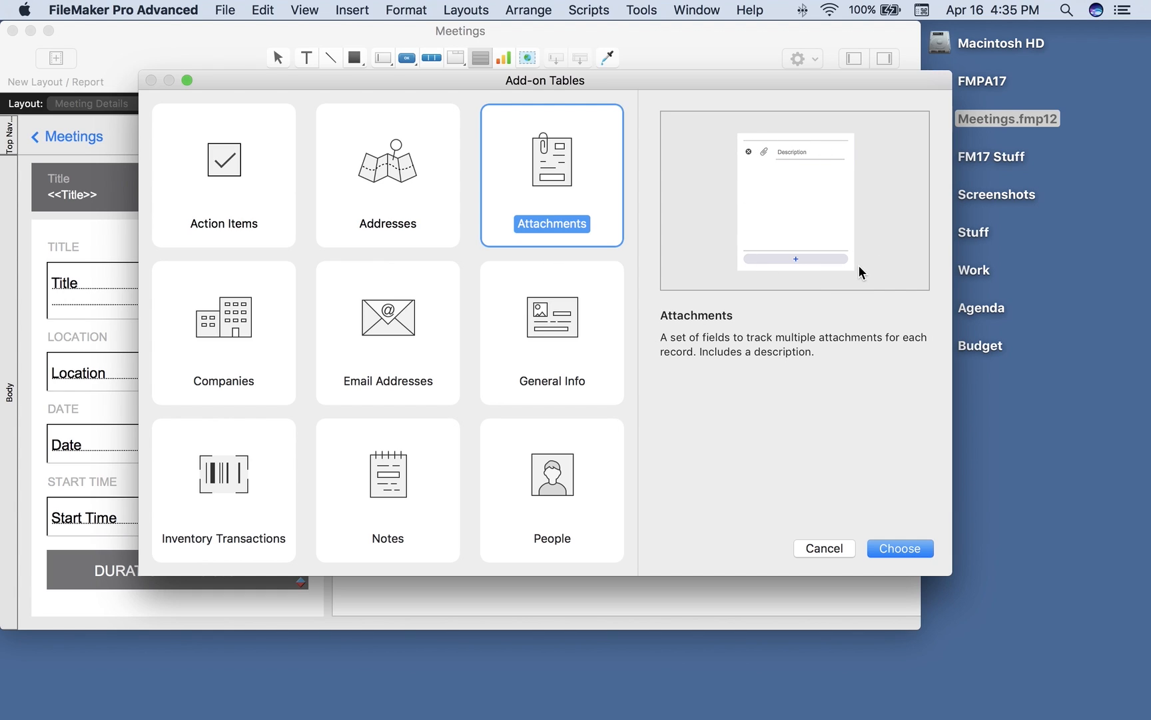
mouse_move(661, 320)
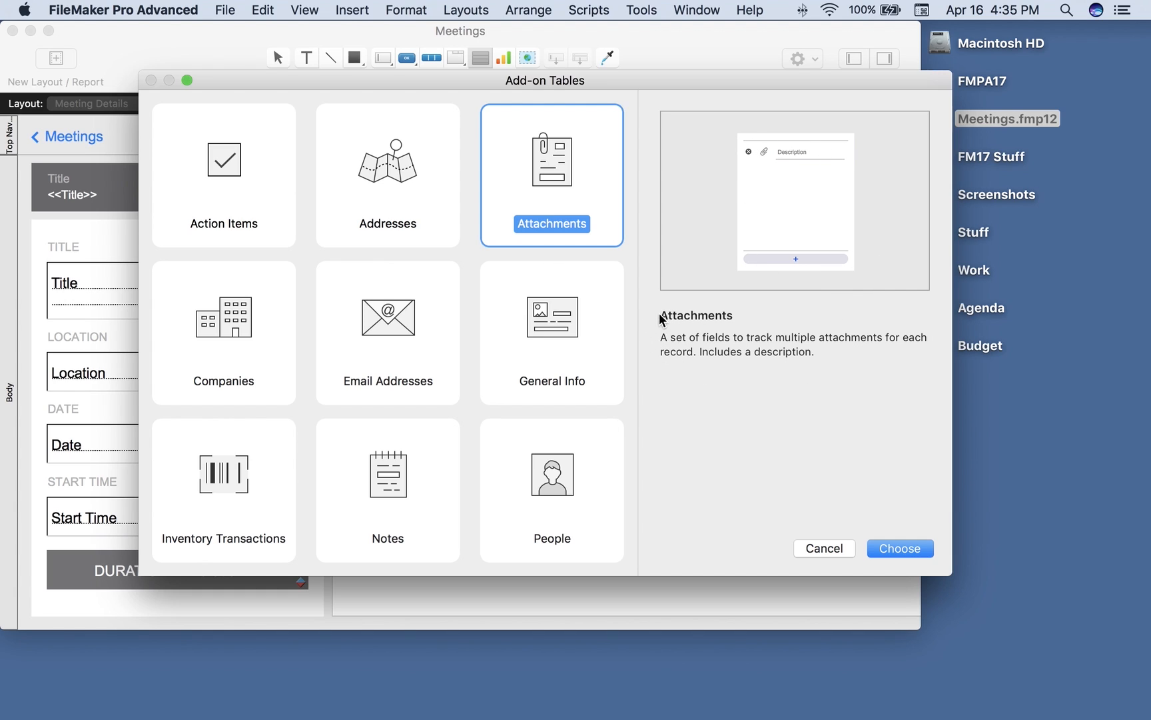
mouse_move(837, 438)
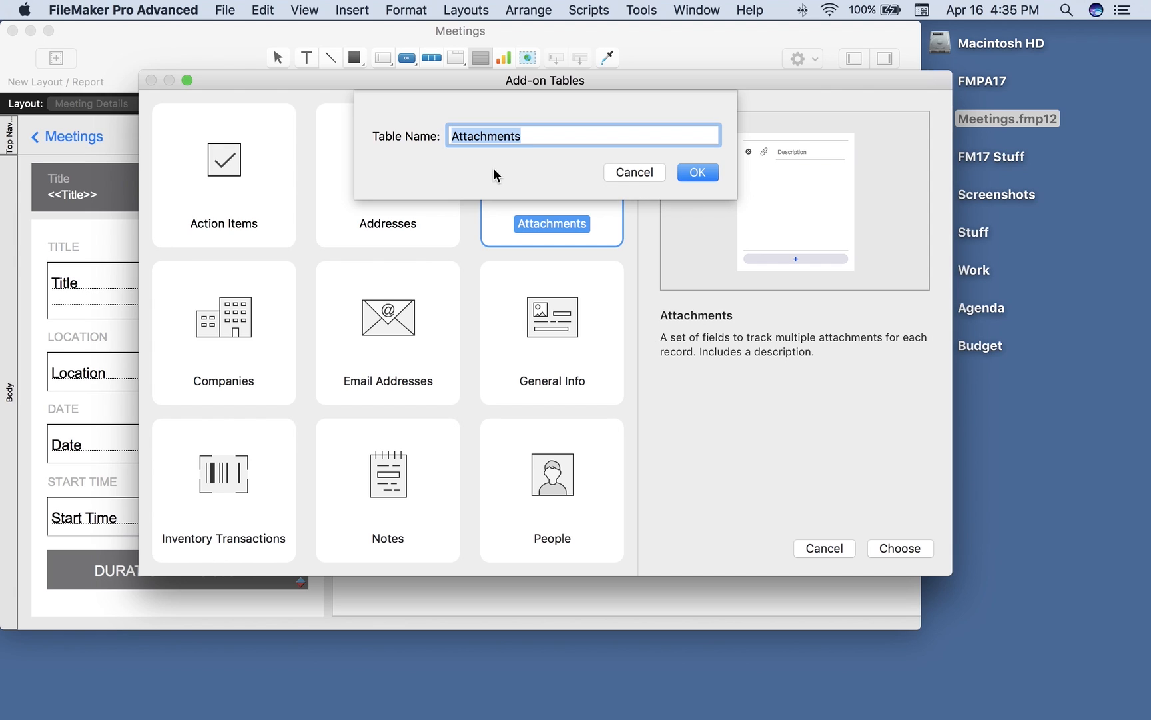
Name the new add-on table 'Doc' and confirm it.
text(Doc)
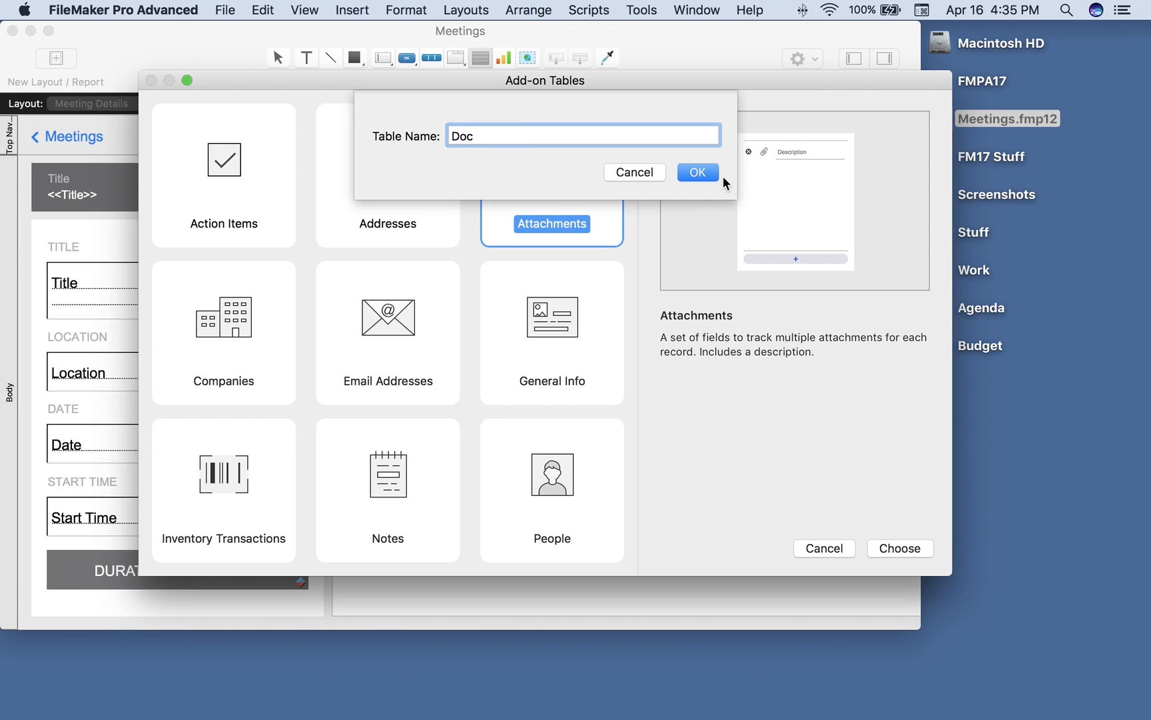
click(696, 171)
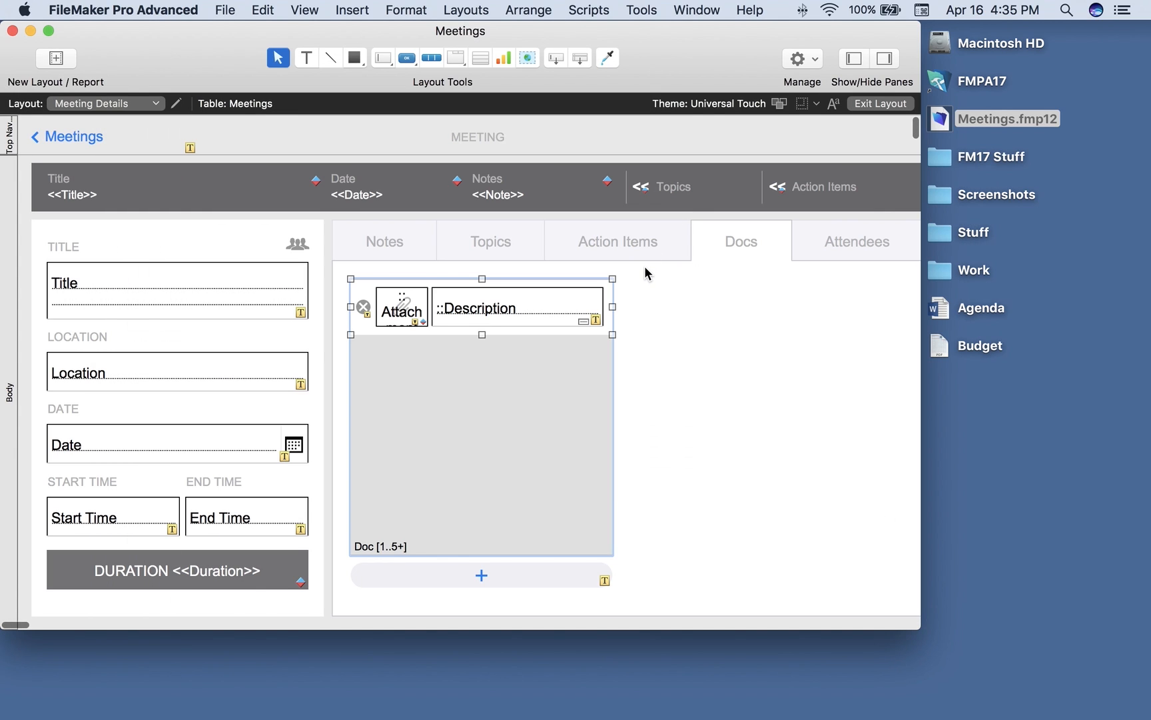
mouse_move(341, 450)
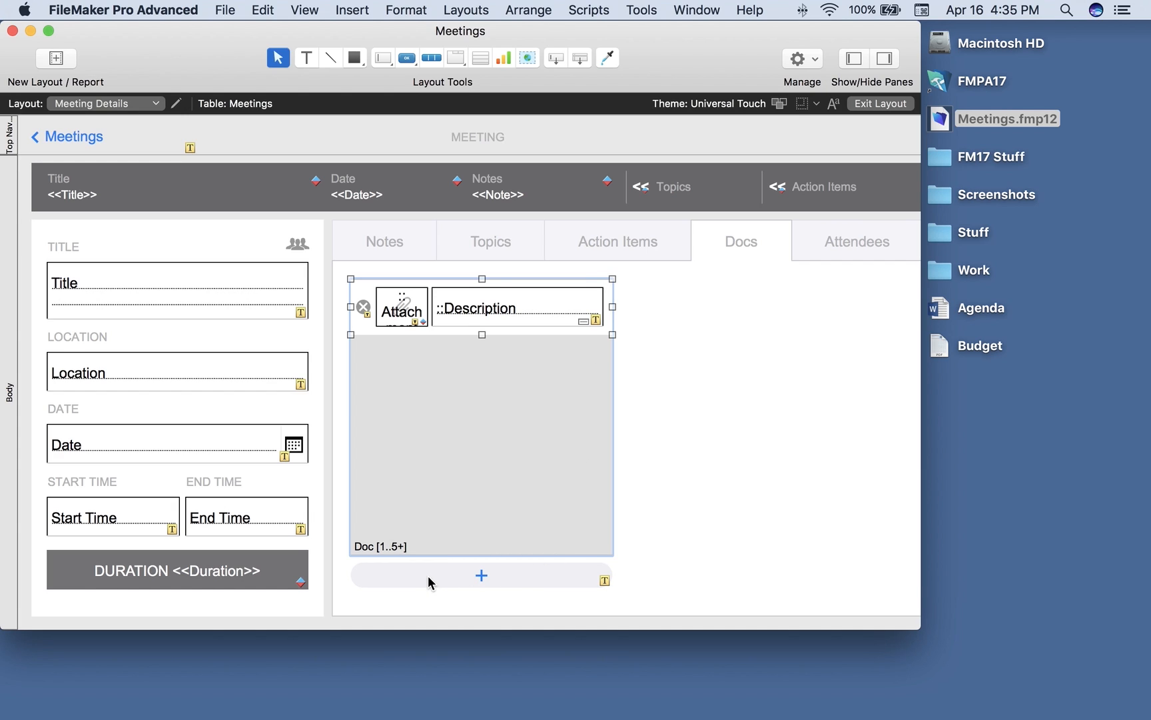
mouse_move(556, 317)
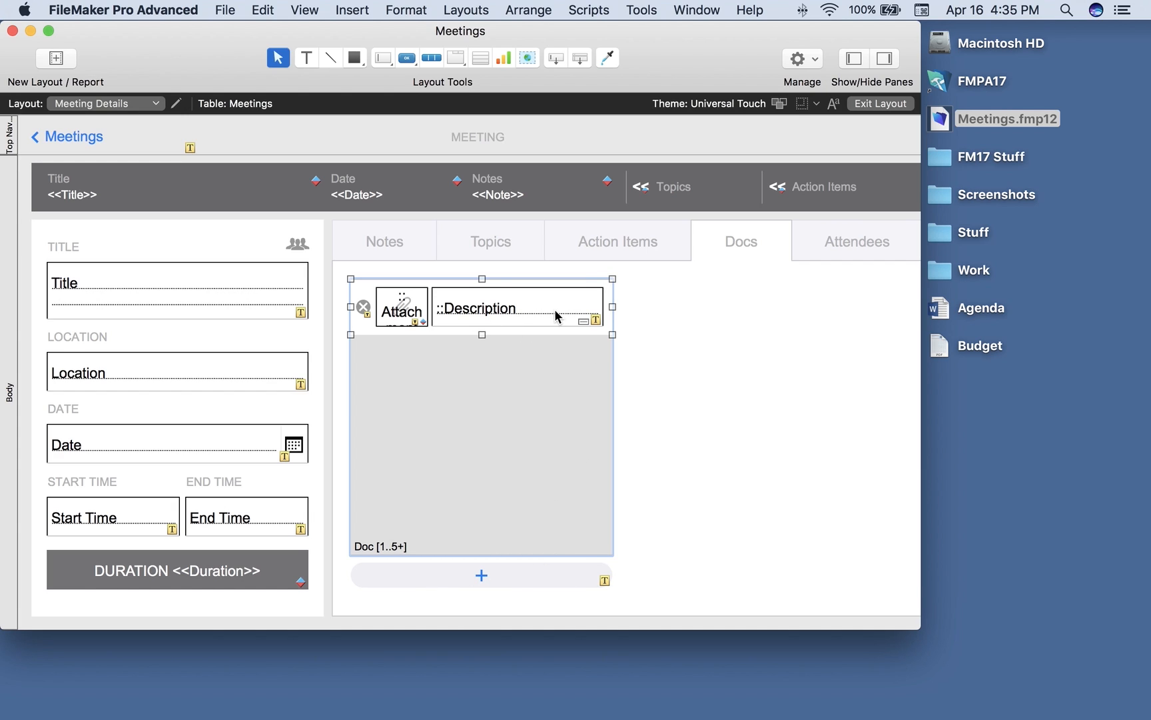
mouse_move(473, 417)
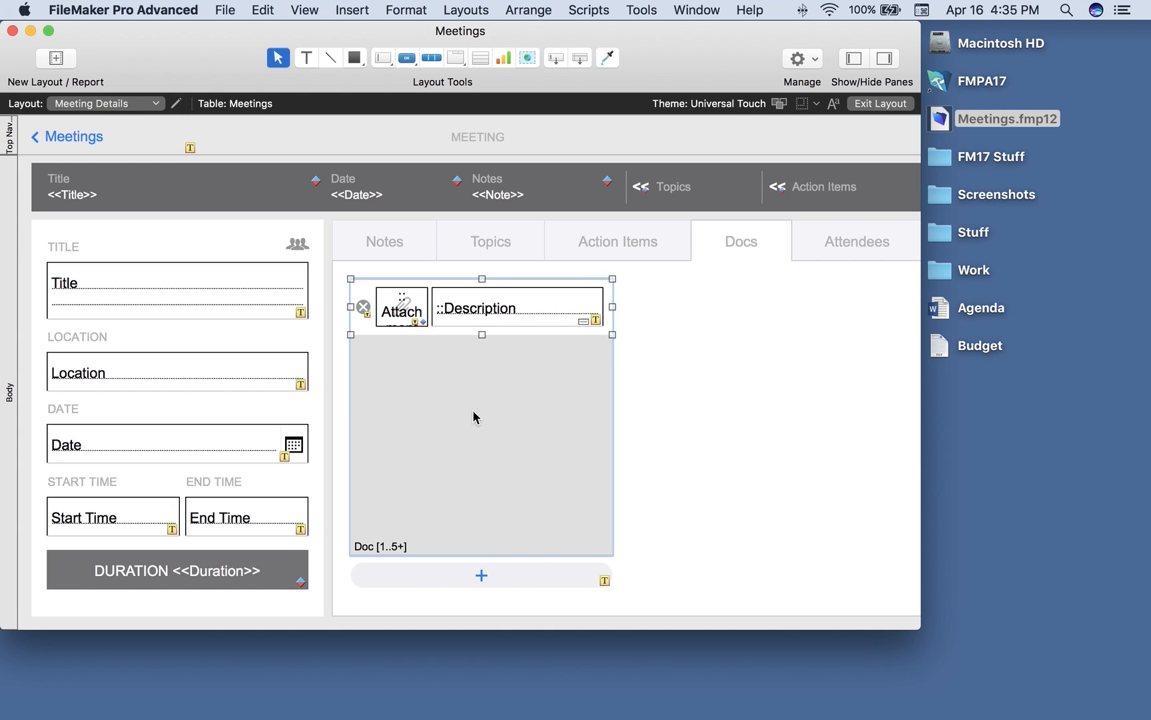
mouse_move(469, 337)
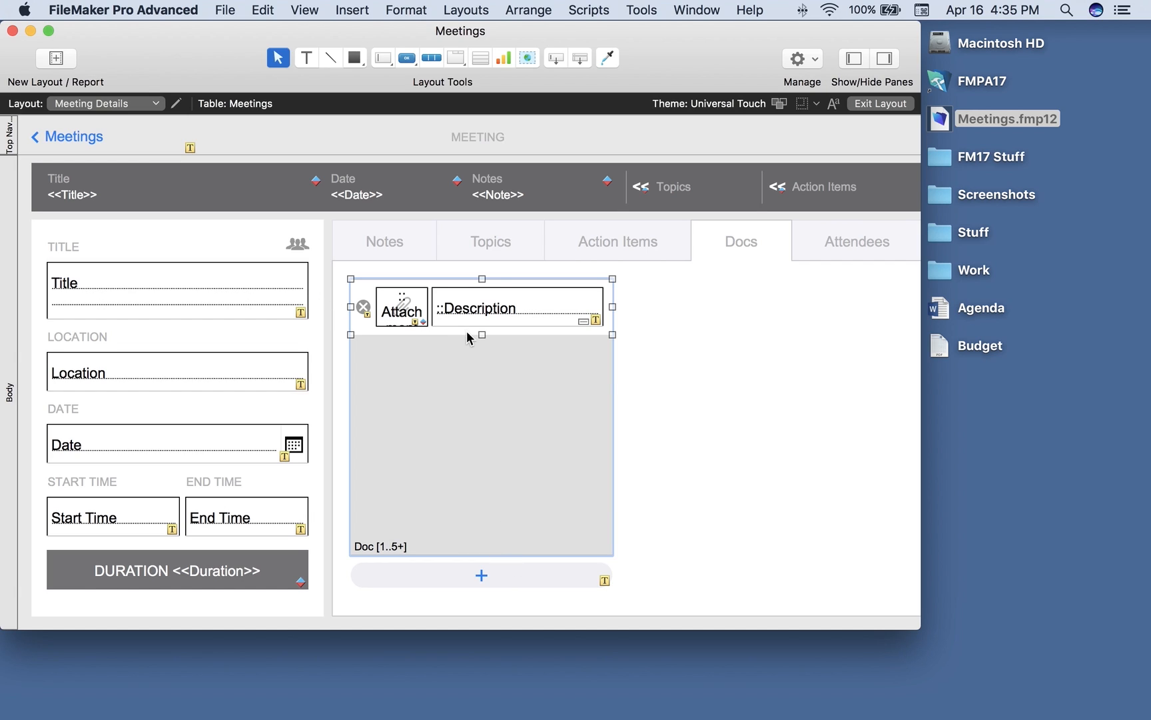
mouse_move(621, 373)
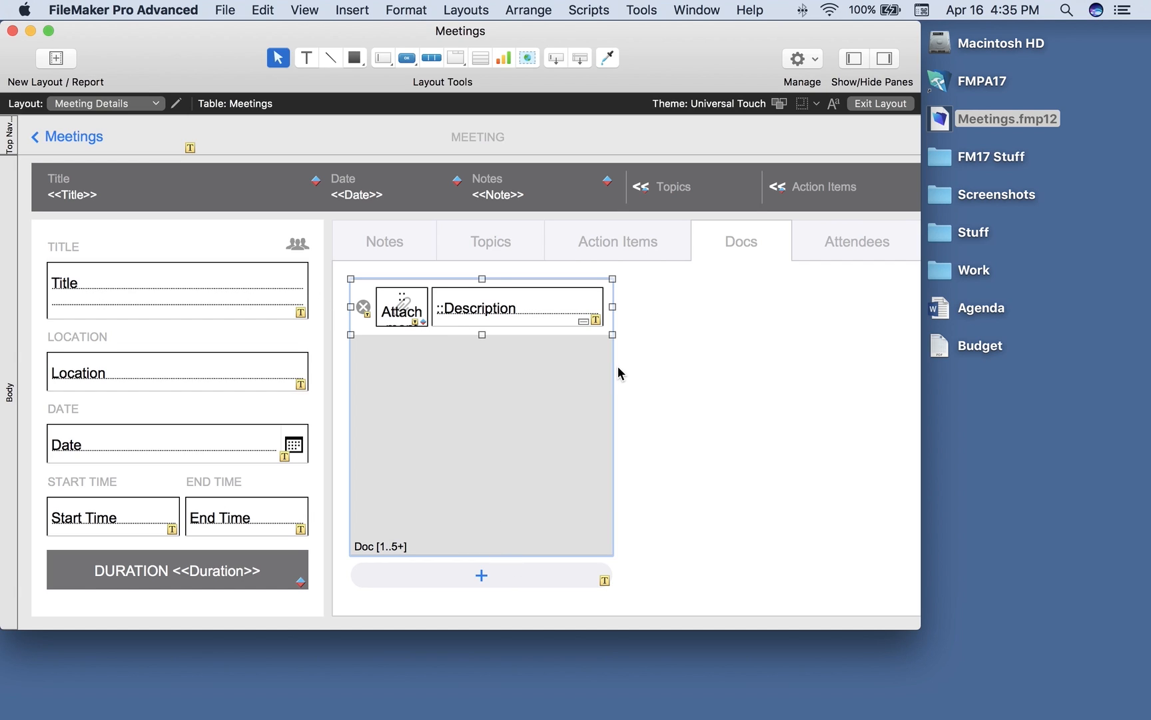
Exit Layout mode so the Docs tab lists the Agenda and Budget attachments.
click(304, 9)
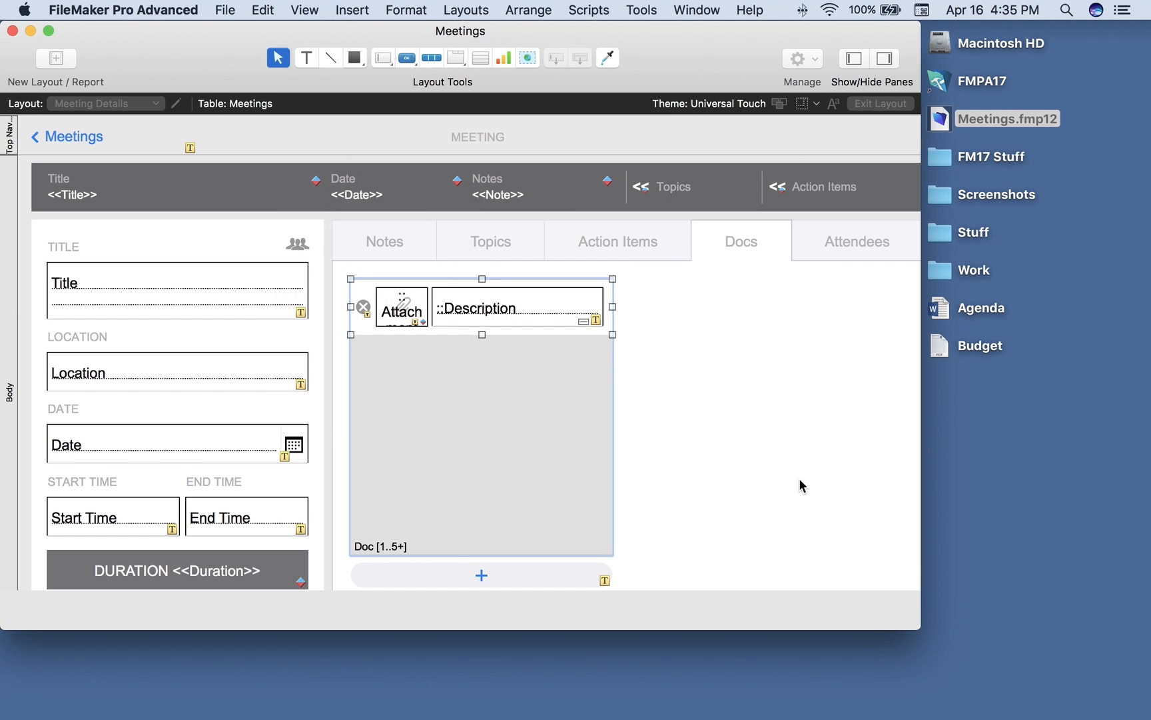
click(880, 104)
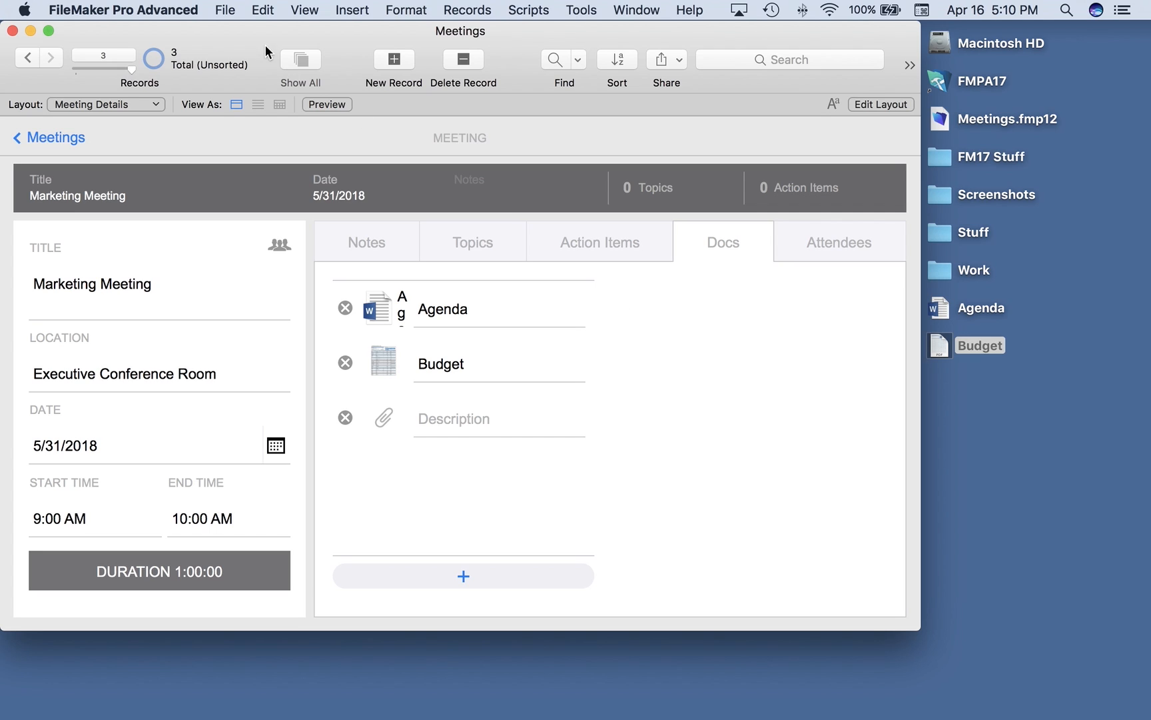
click(225, 10)
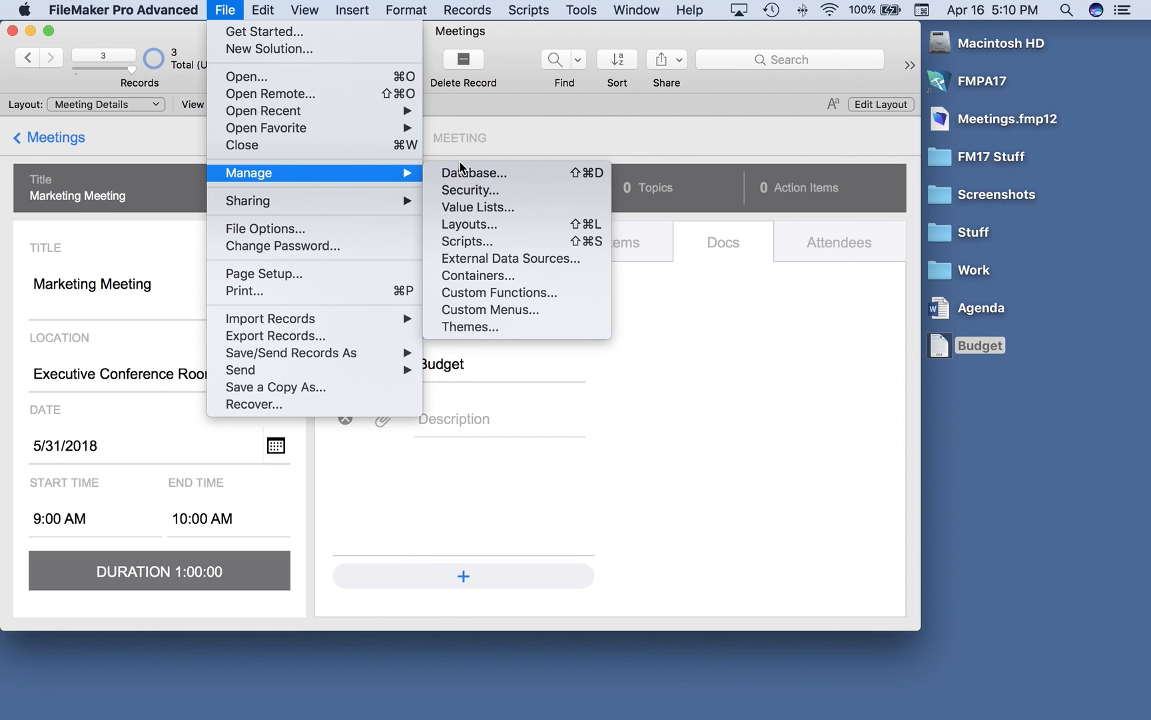
click(475, 171)
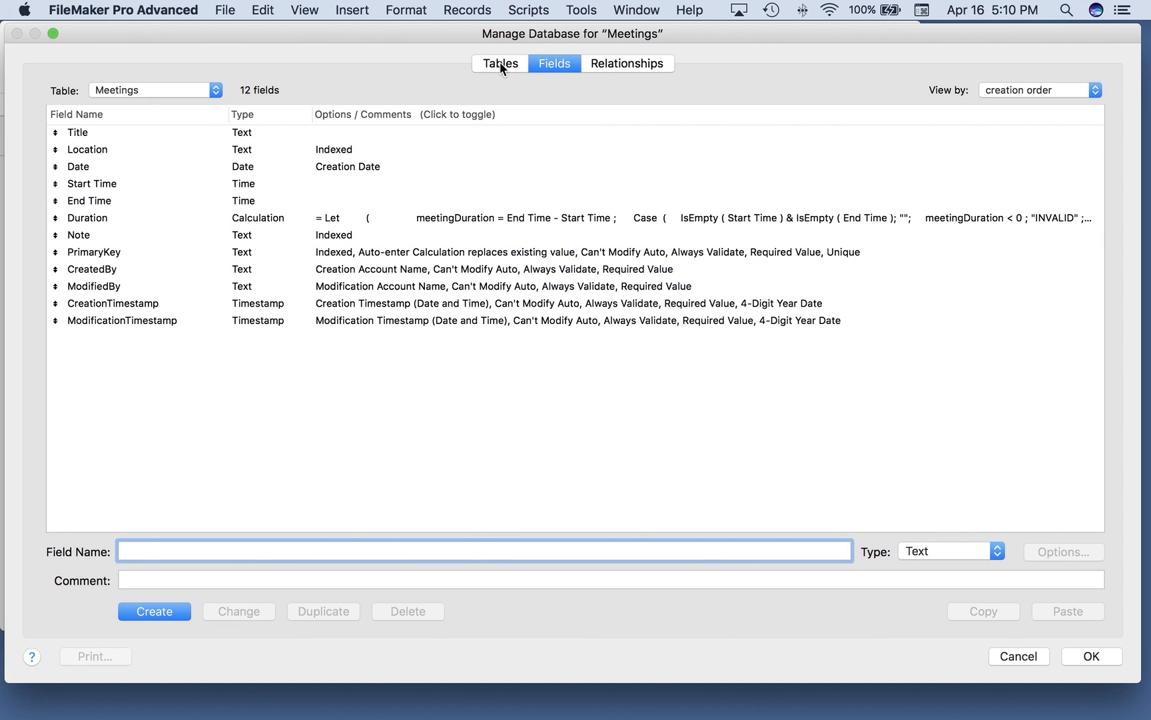
click(627, 63)
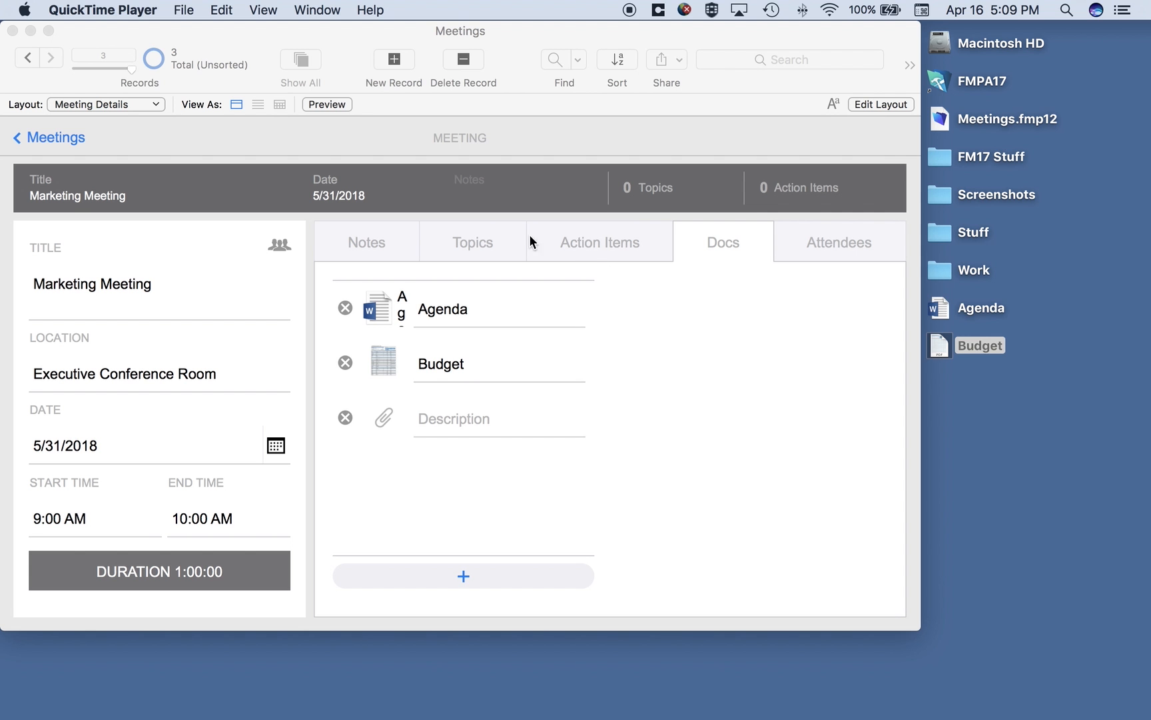
mouse_move(321, 367)
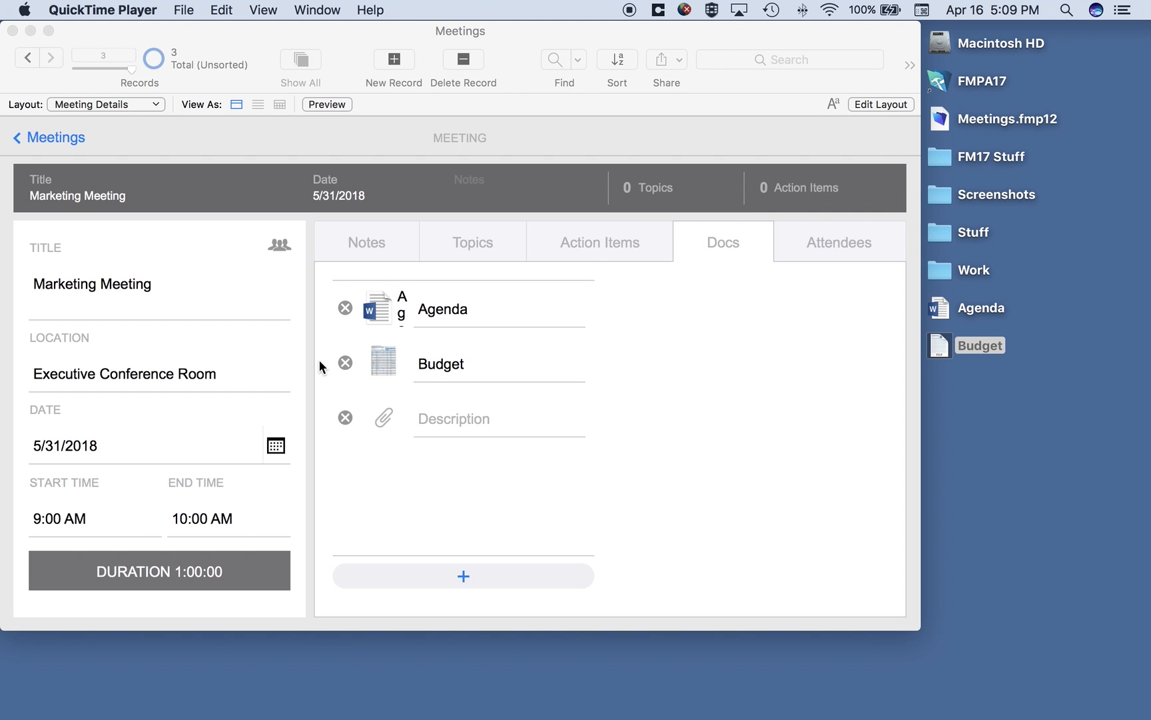
mouse_move(356, 387)
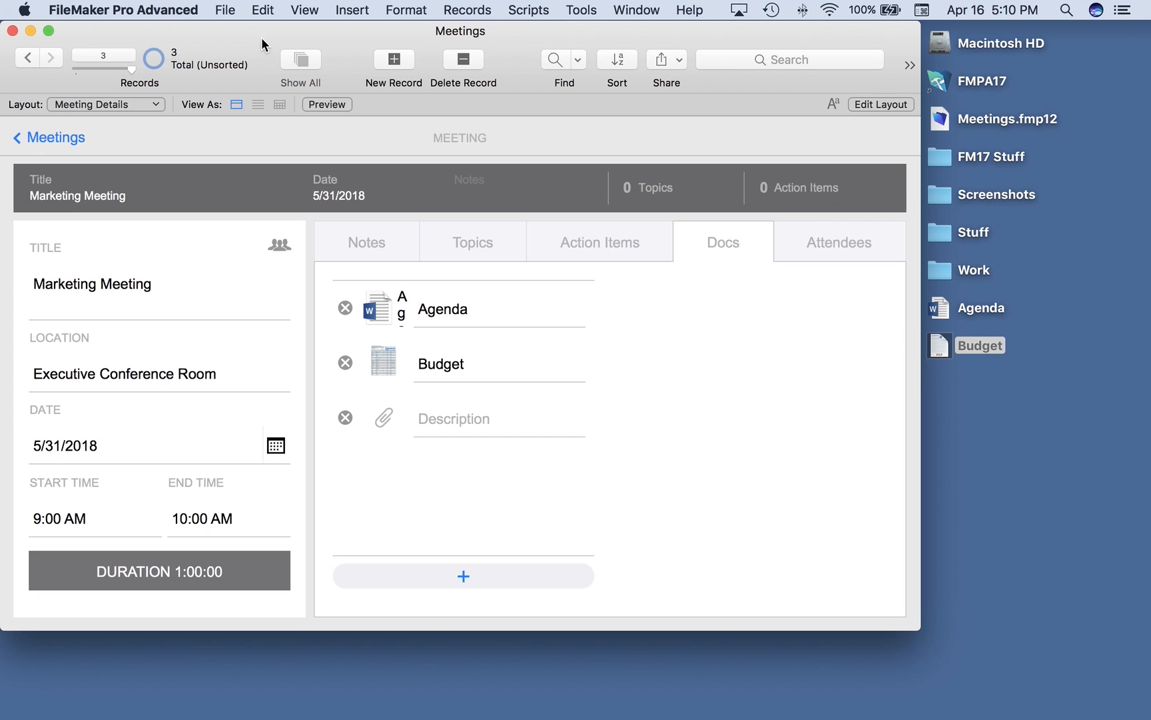
Check the Doc table in the Tables list and its link to Meetings on the graph, then close Manage Database.
click(224, 10)
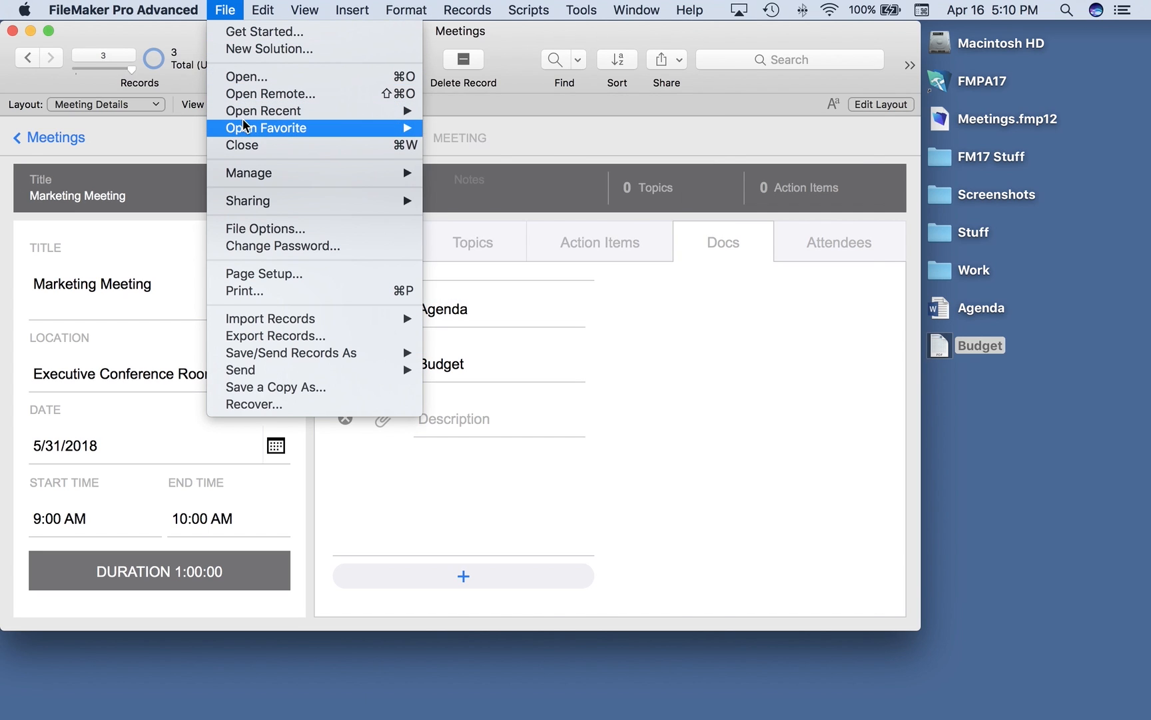
mouse_move(249, 172)
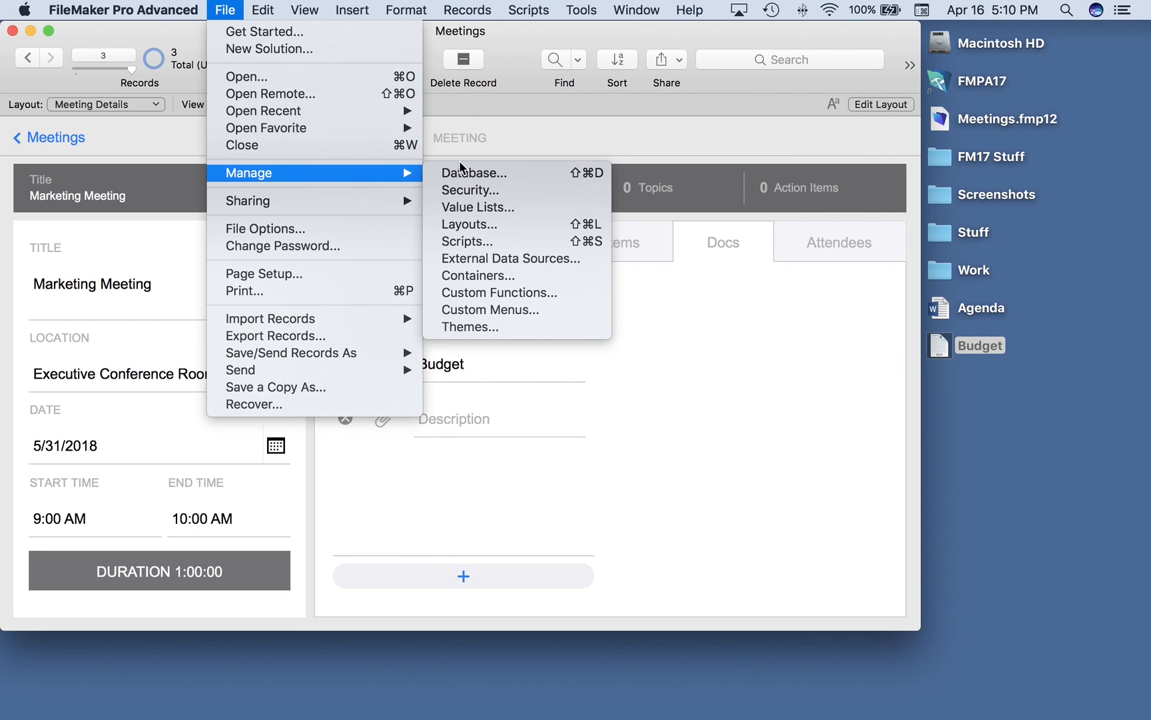
click(476, 172)
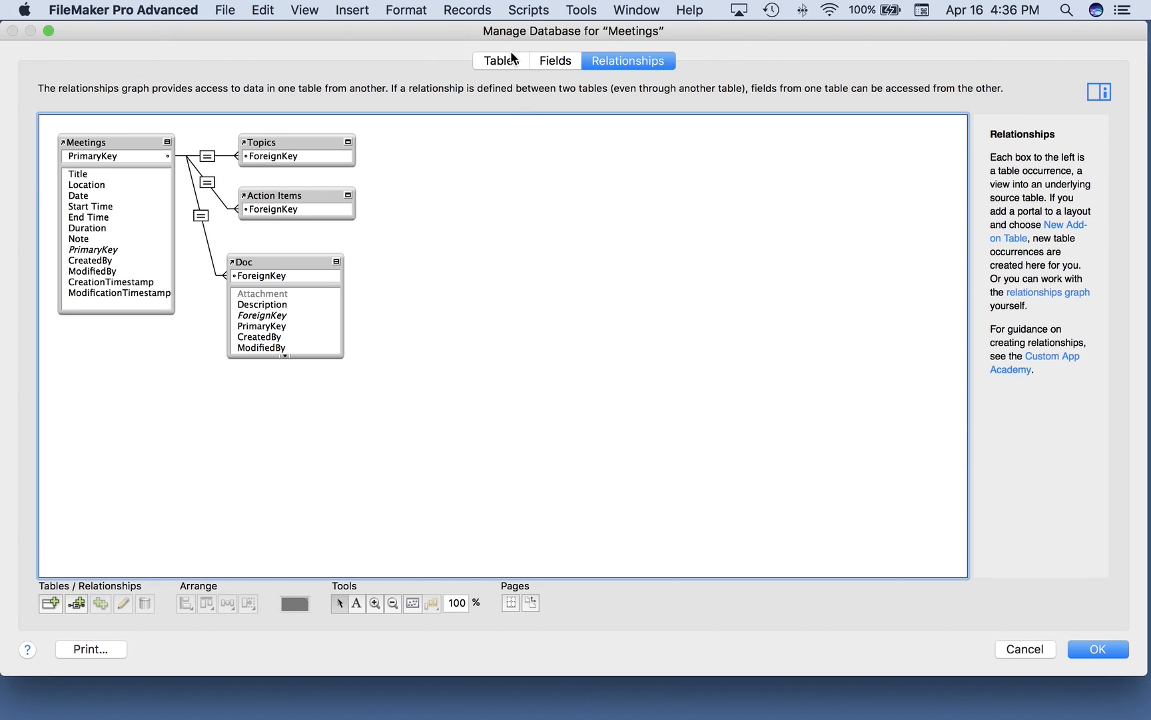
click(501, 59)
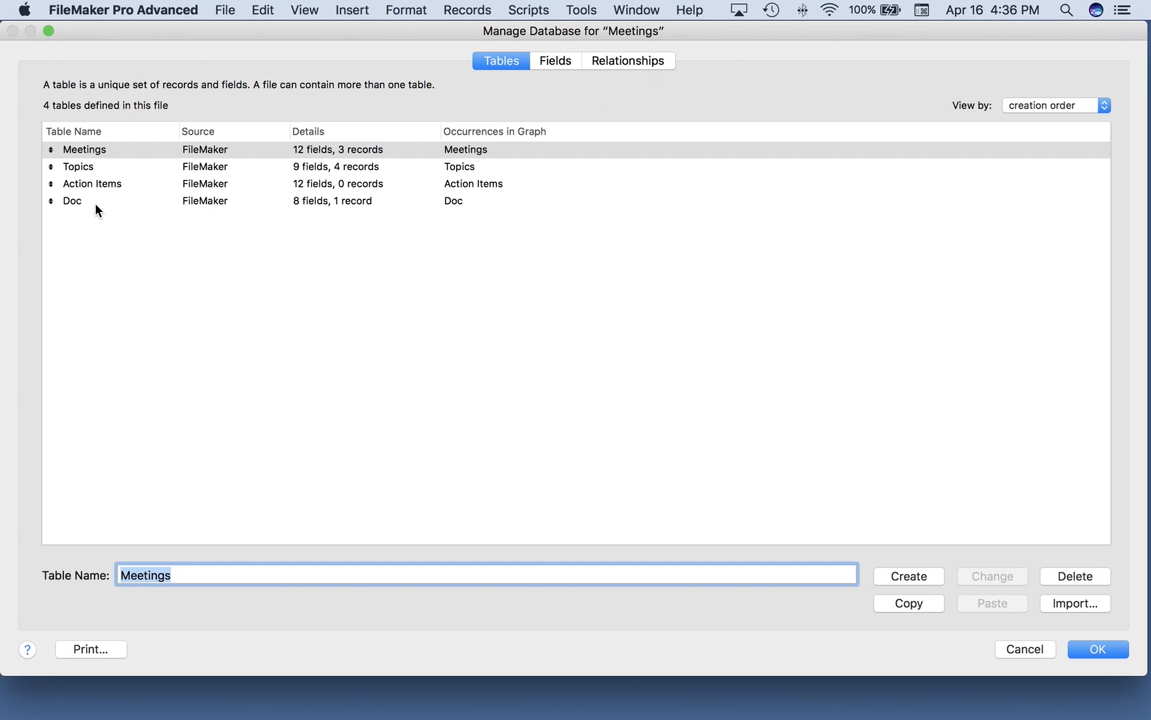
click(627, 60)
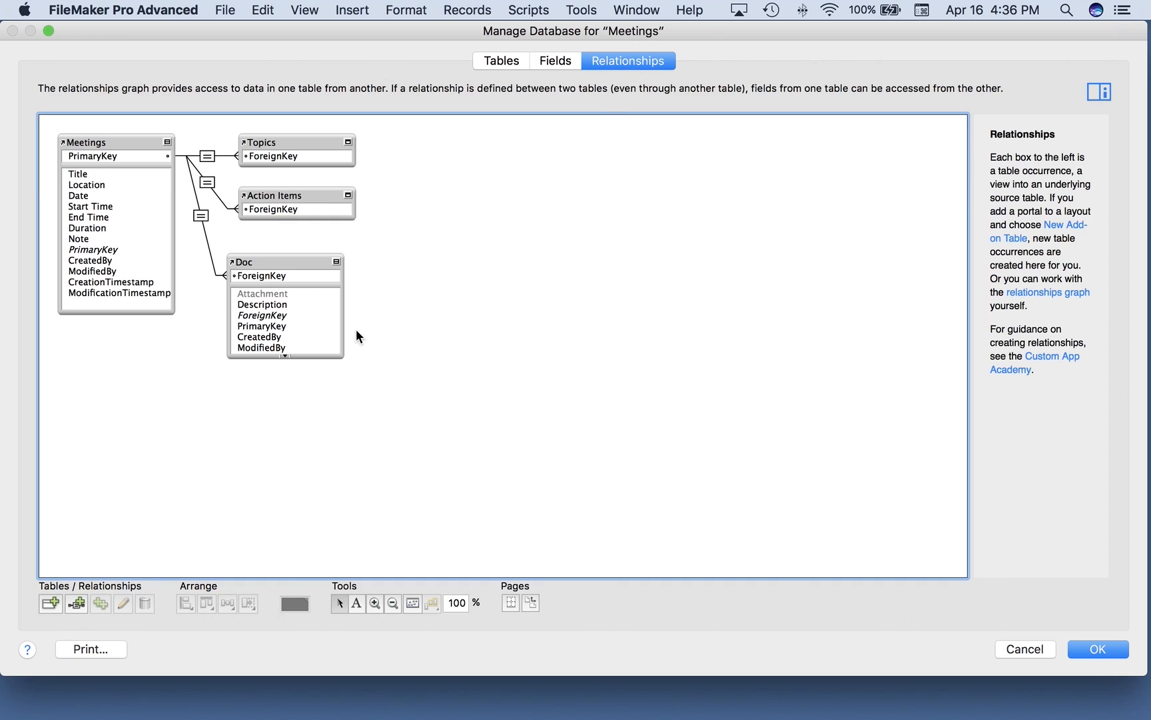
mouse_move(397, 256)
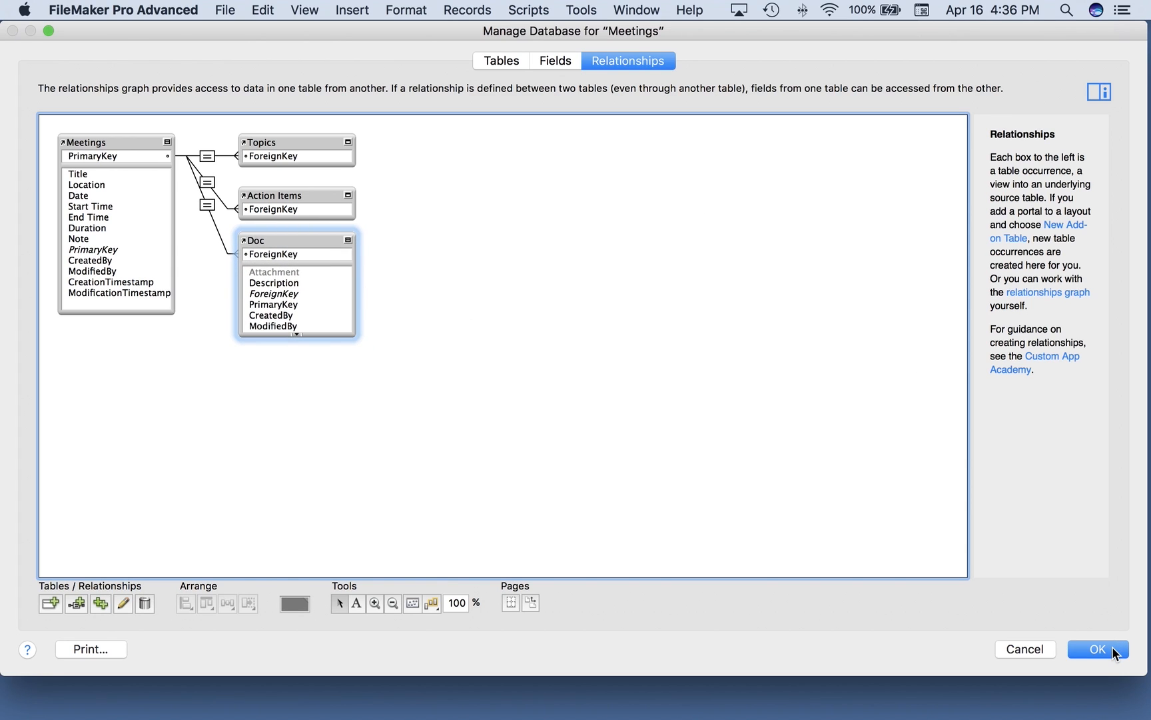
click(1096, 649)
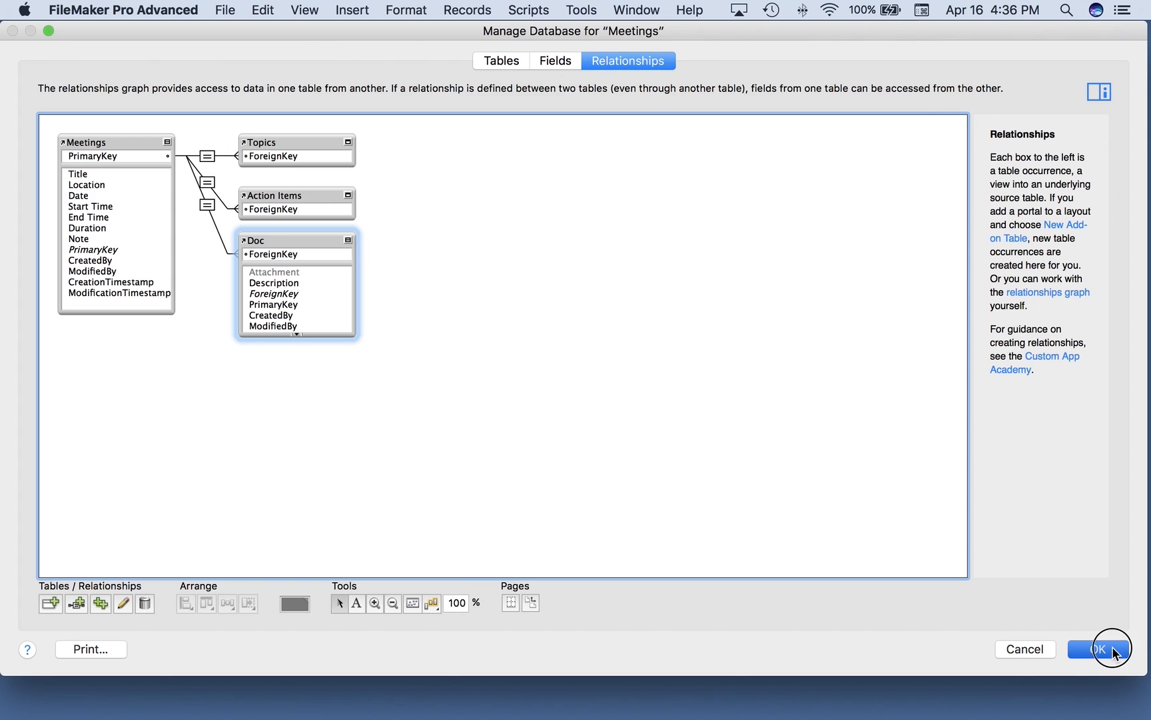
click(1098, 649)
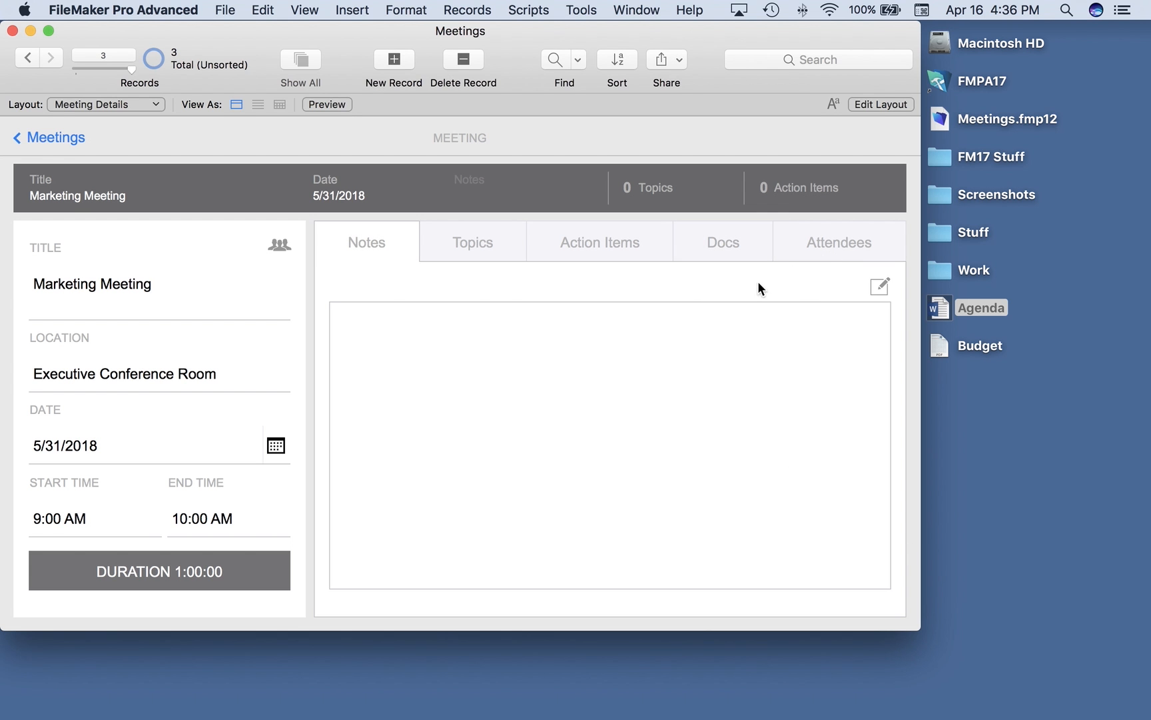
click(528, 9)
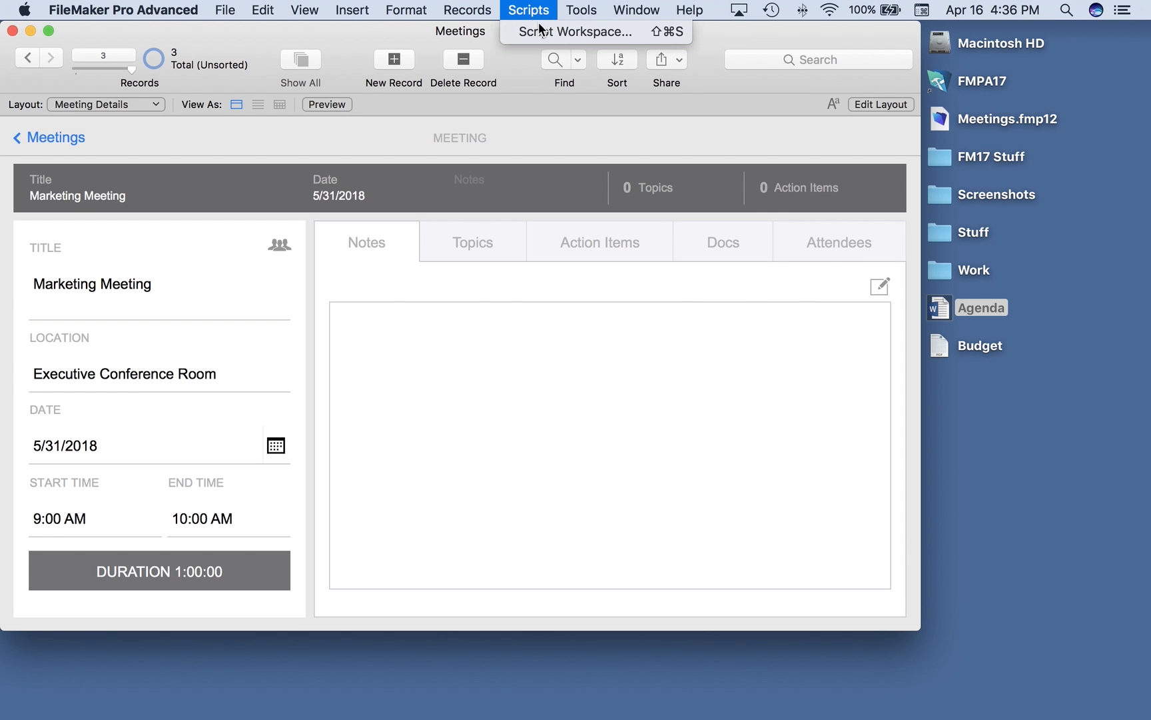
click(579, 31)
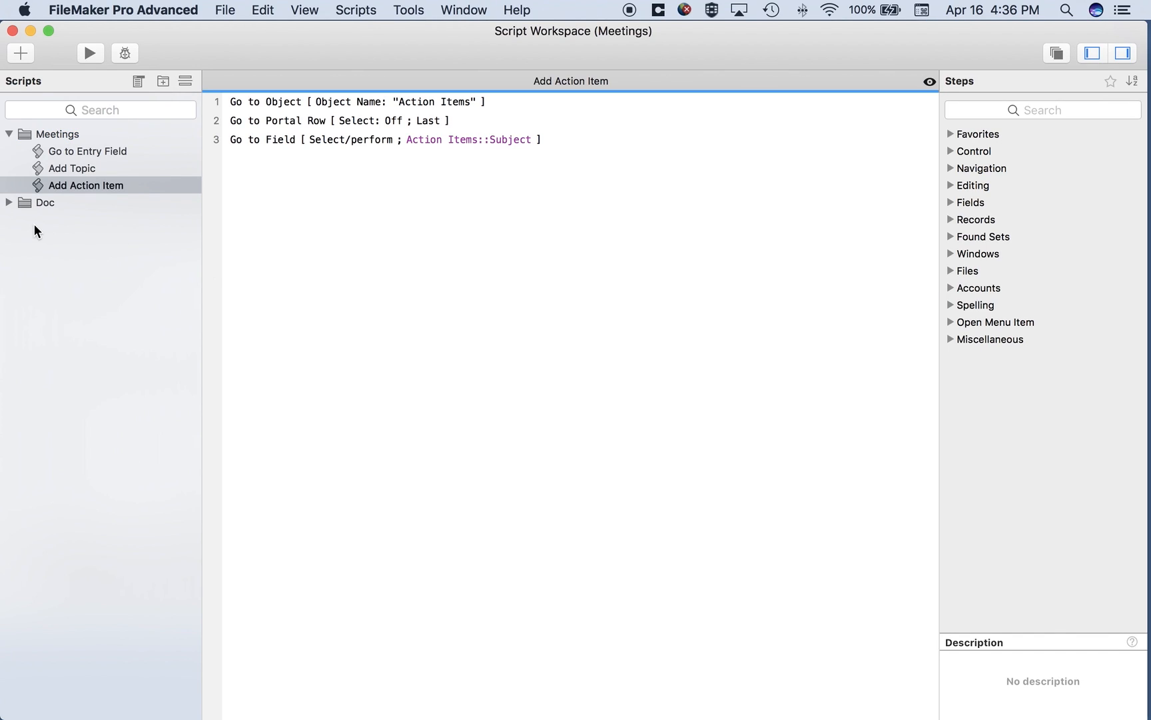
mouse_move(13, 212)
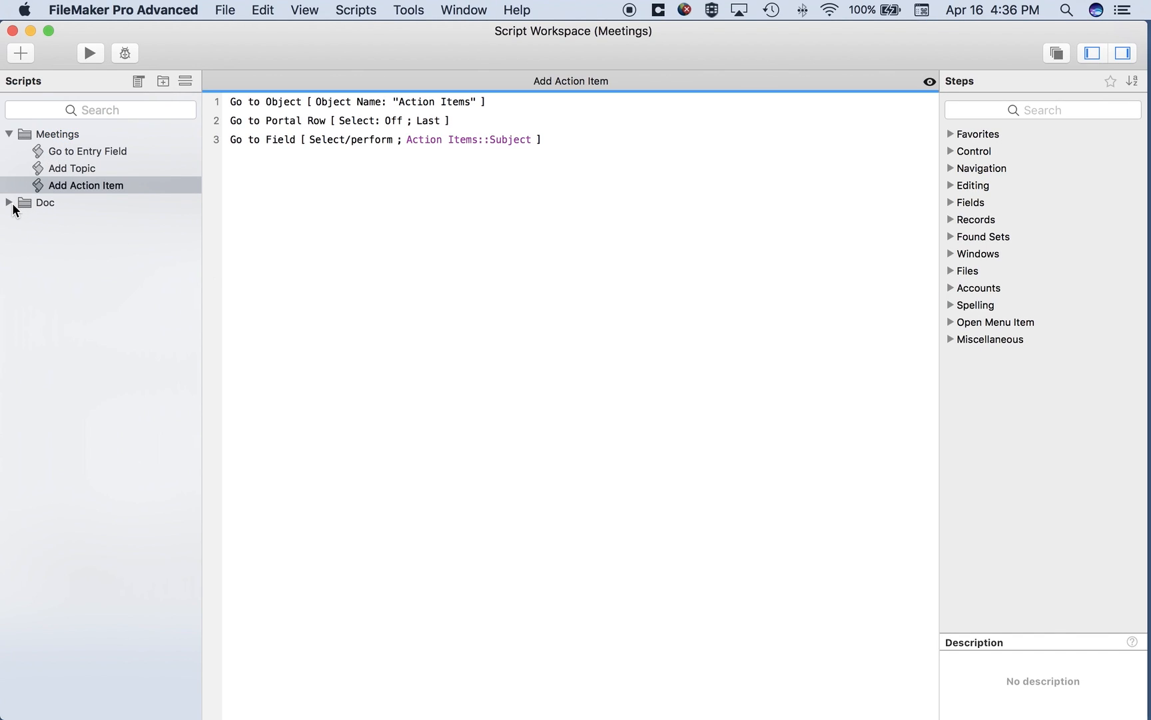
click(9, 203)
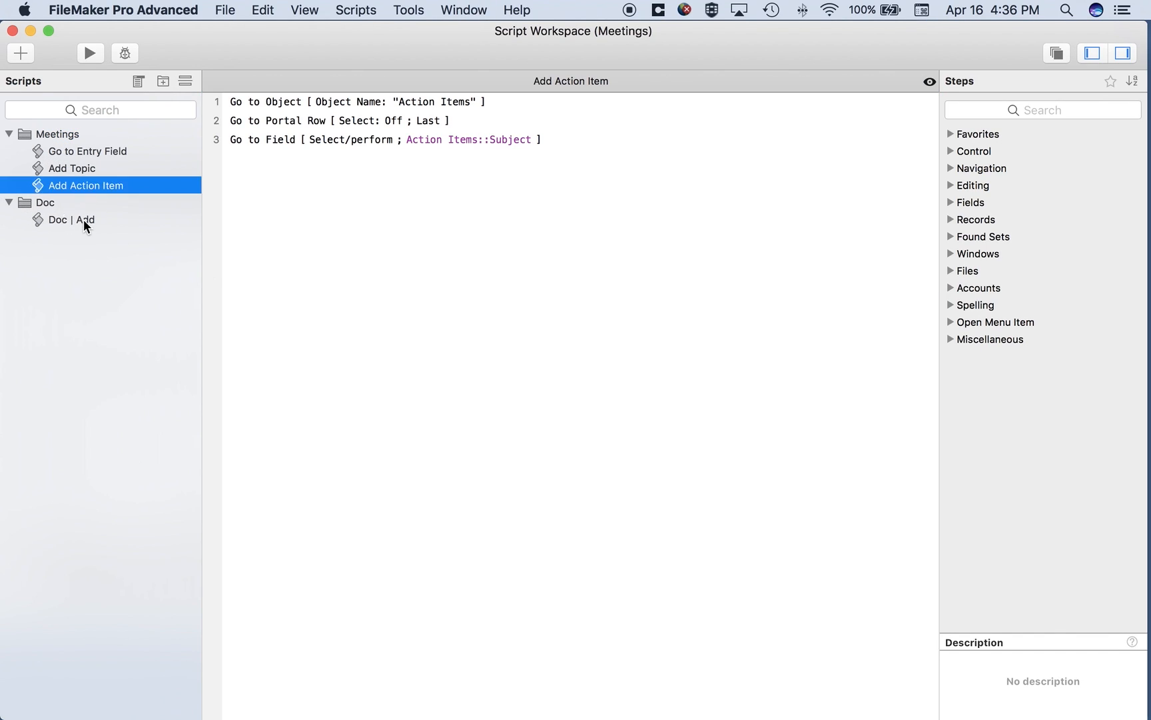
click(73, 220)
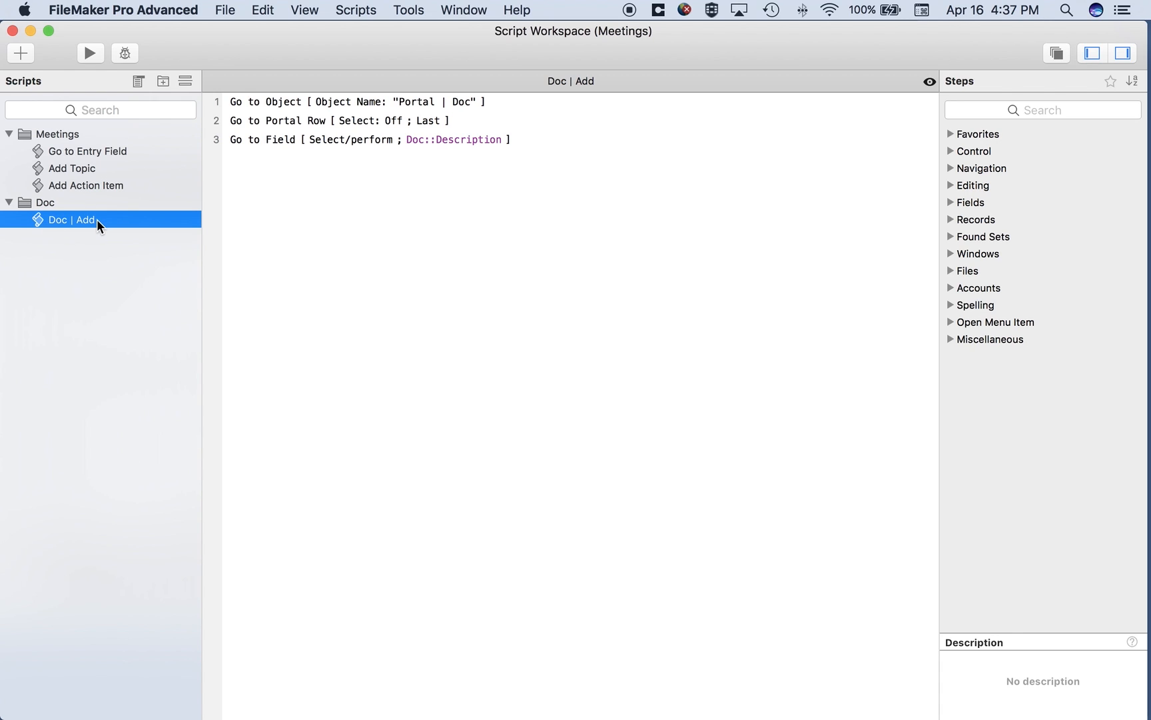
mouse_move(120, 268)
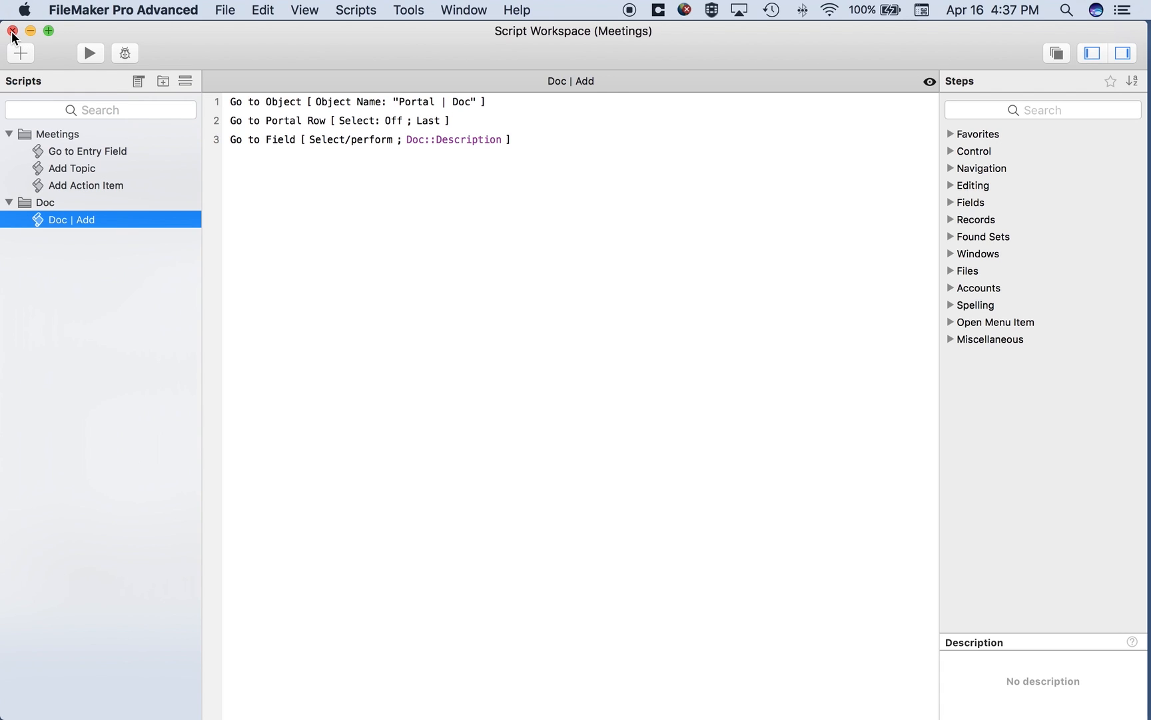
click(12, 30)
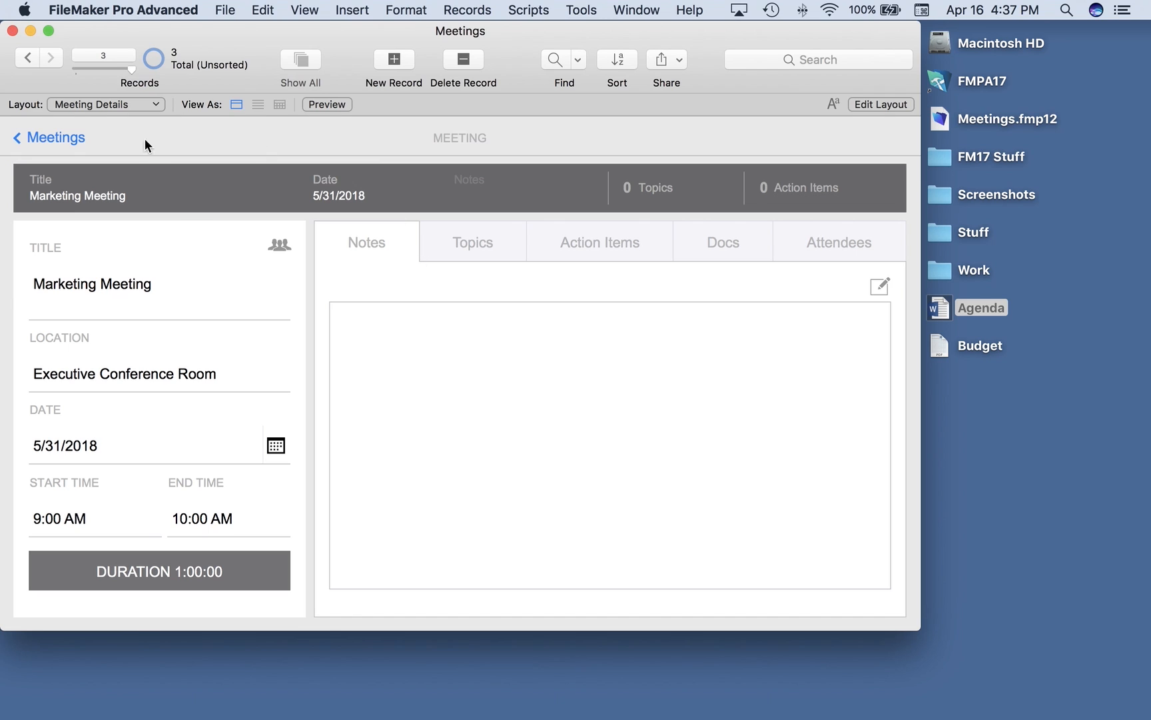
Review the Manage Layouts list, then show the meeting's empty Attendees panel.
click(226, 10)
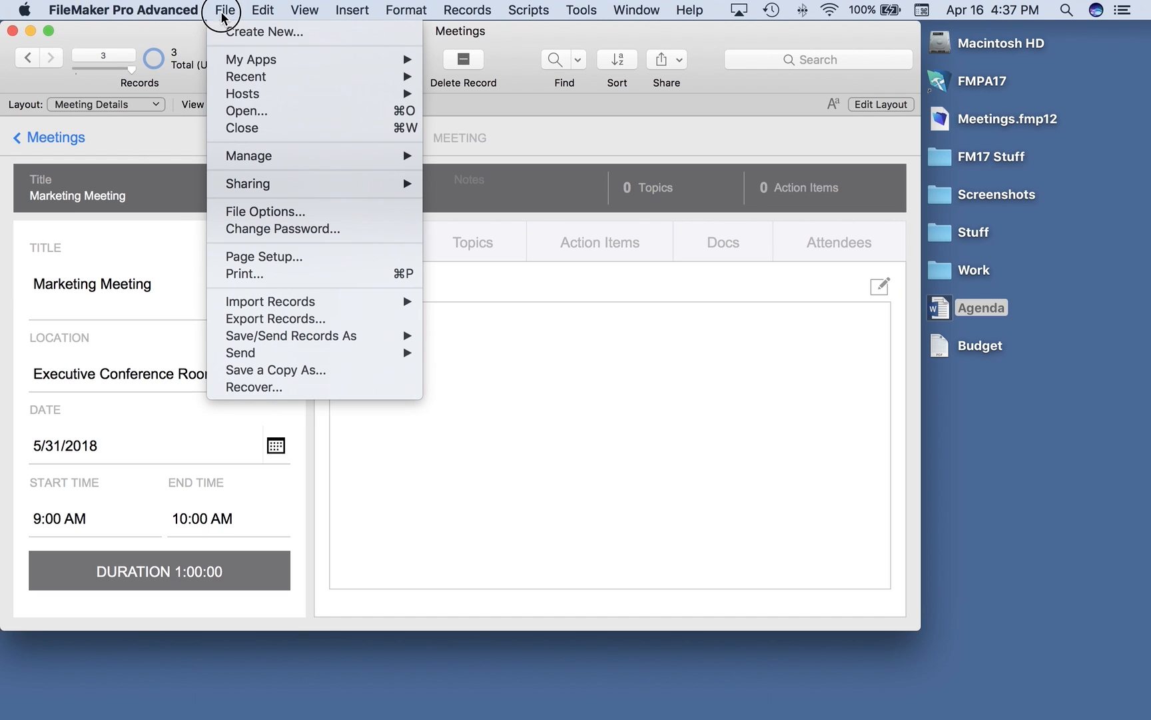
mouse_move(249, 155)
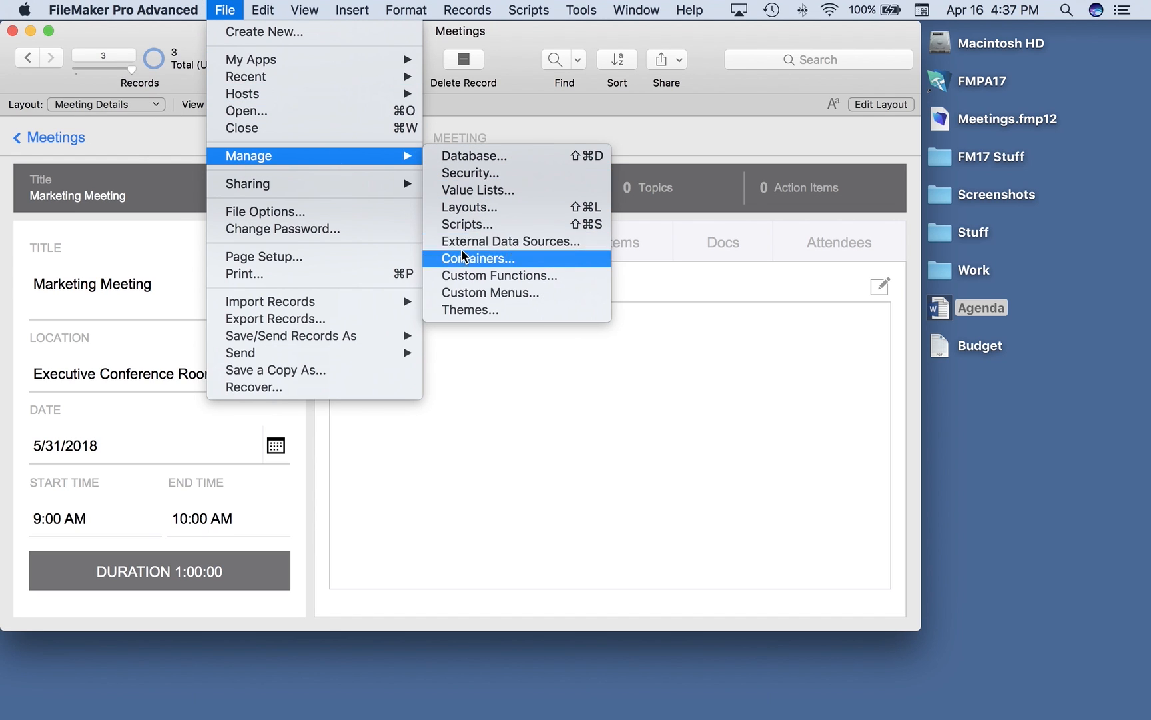
click(461, 207)
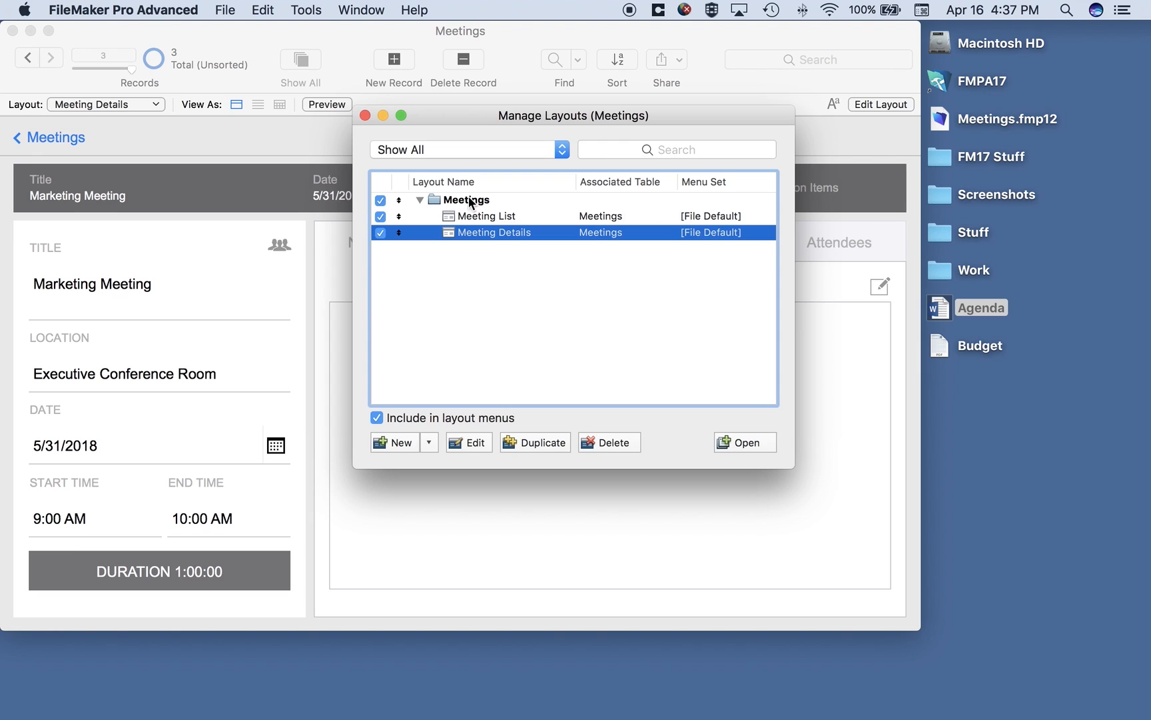
mouse_move(345, 104)
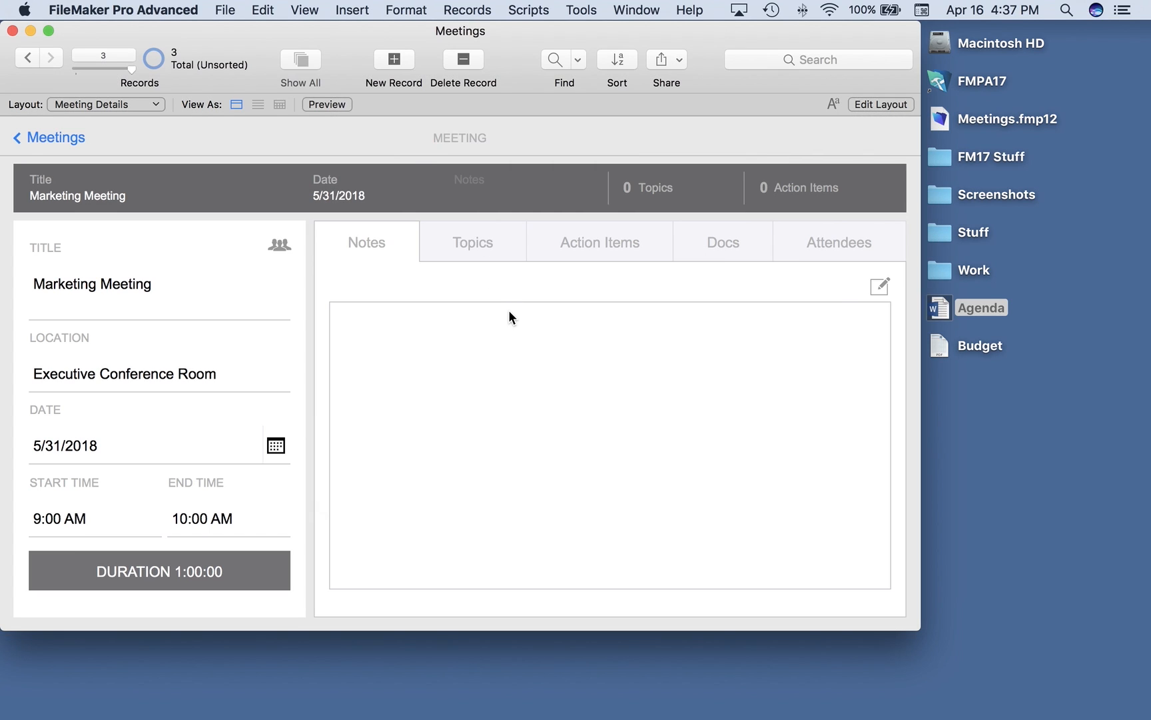
mouse_move(817, 276)
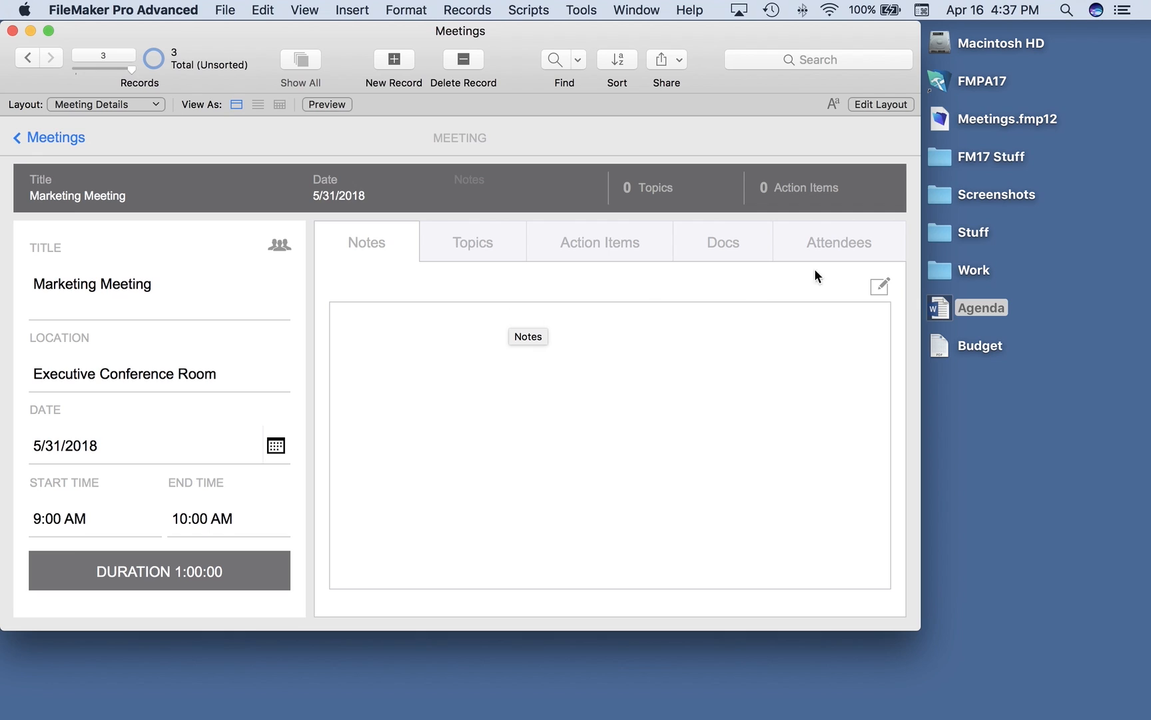
click(838, 241)
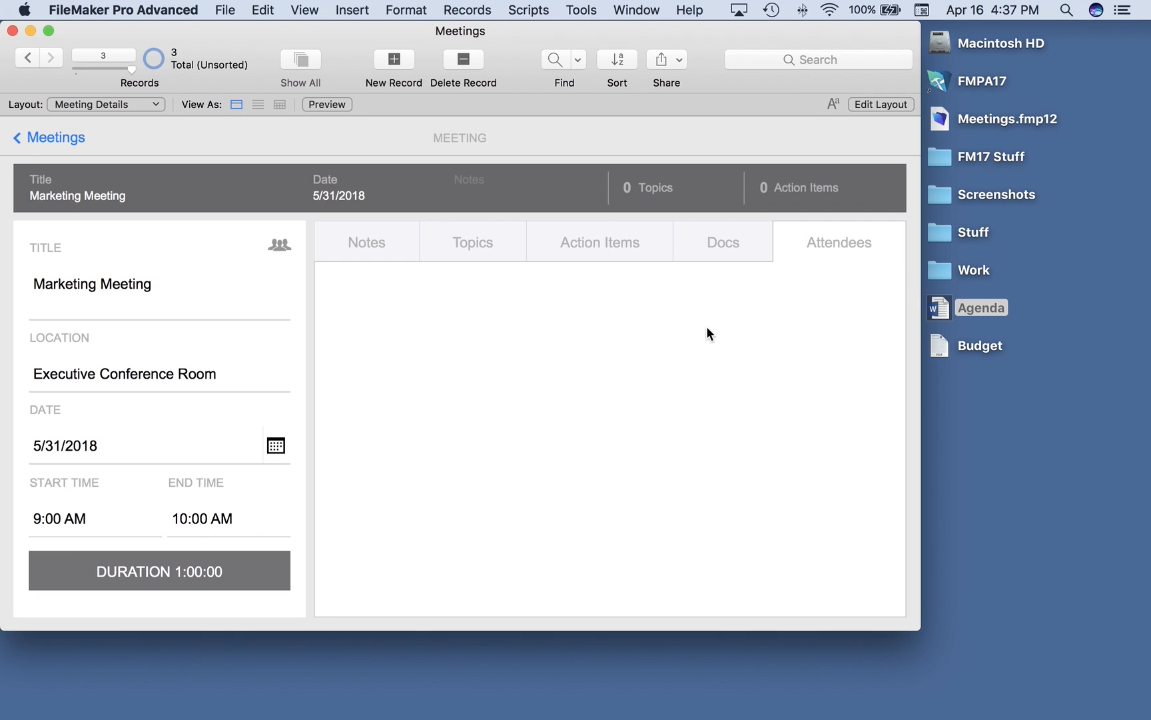
mouse_move(305, 11)
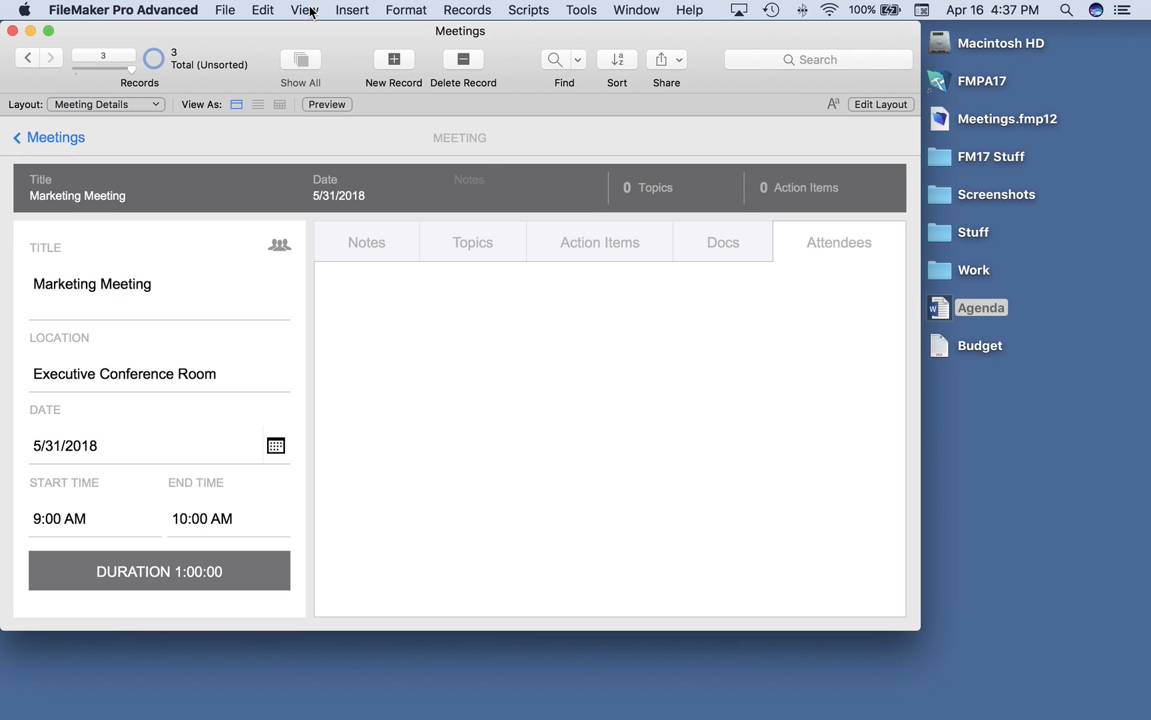
Enter Layout mode and choose a new add-on table for the Attendees portal, picking People.
click(879, 104)
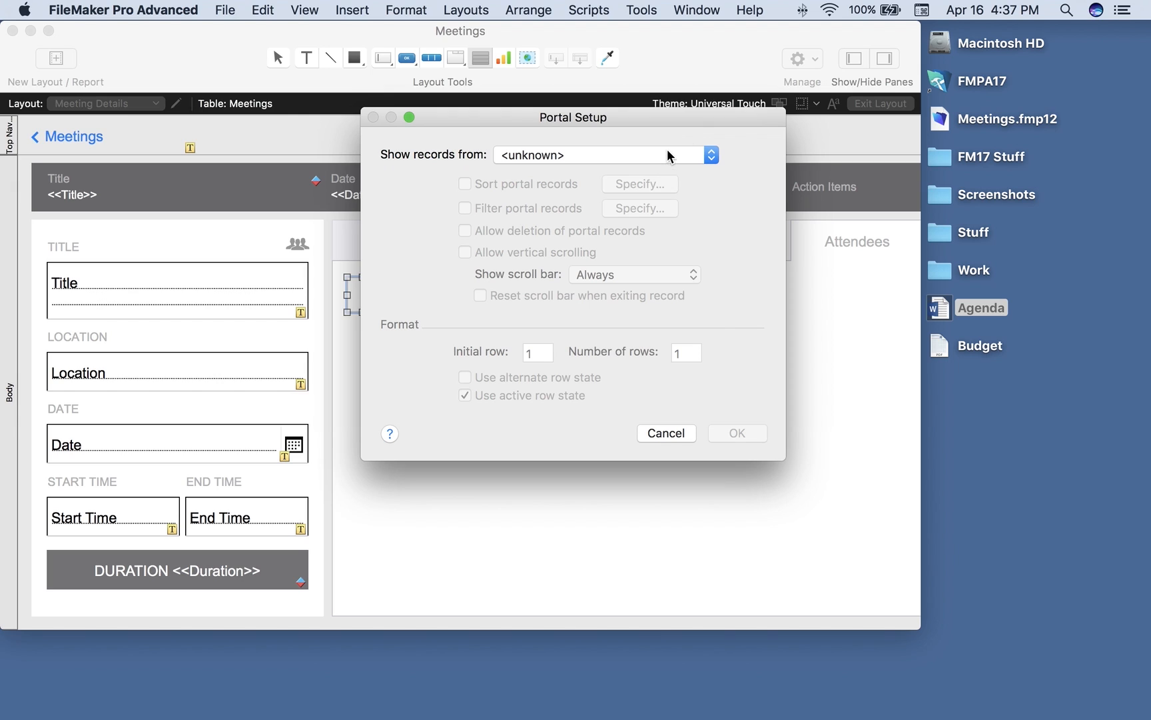
click(599, 159)
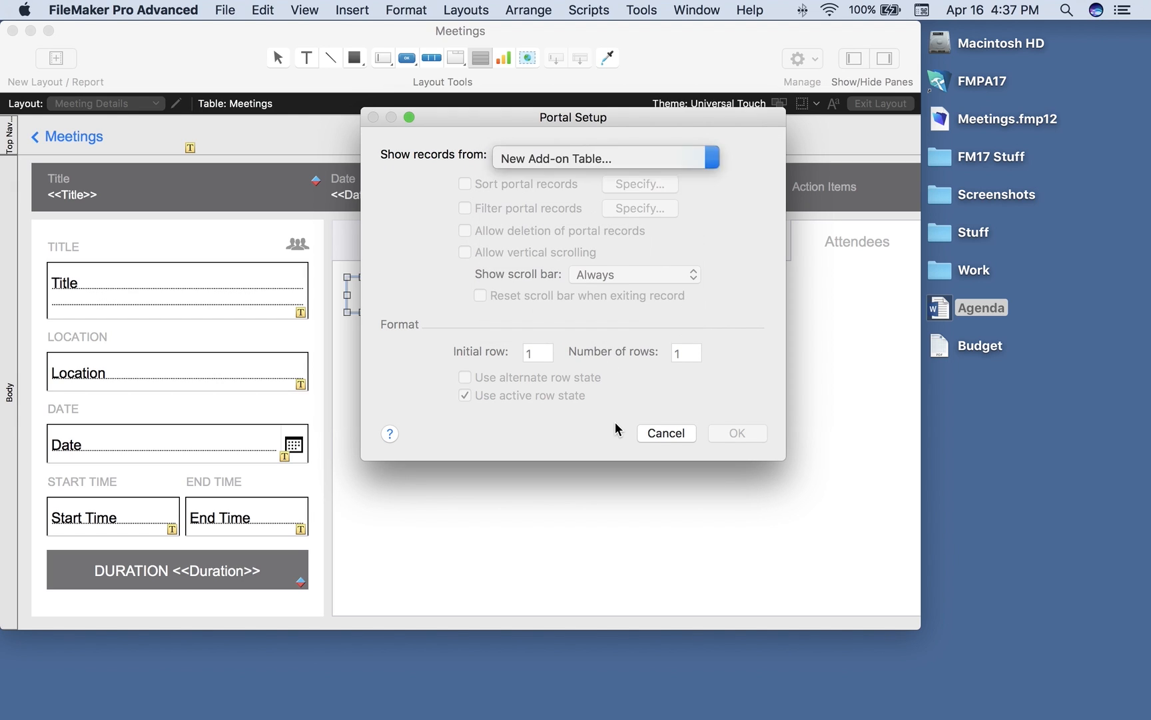
click(602, 159)
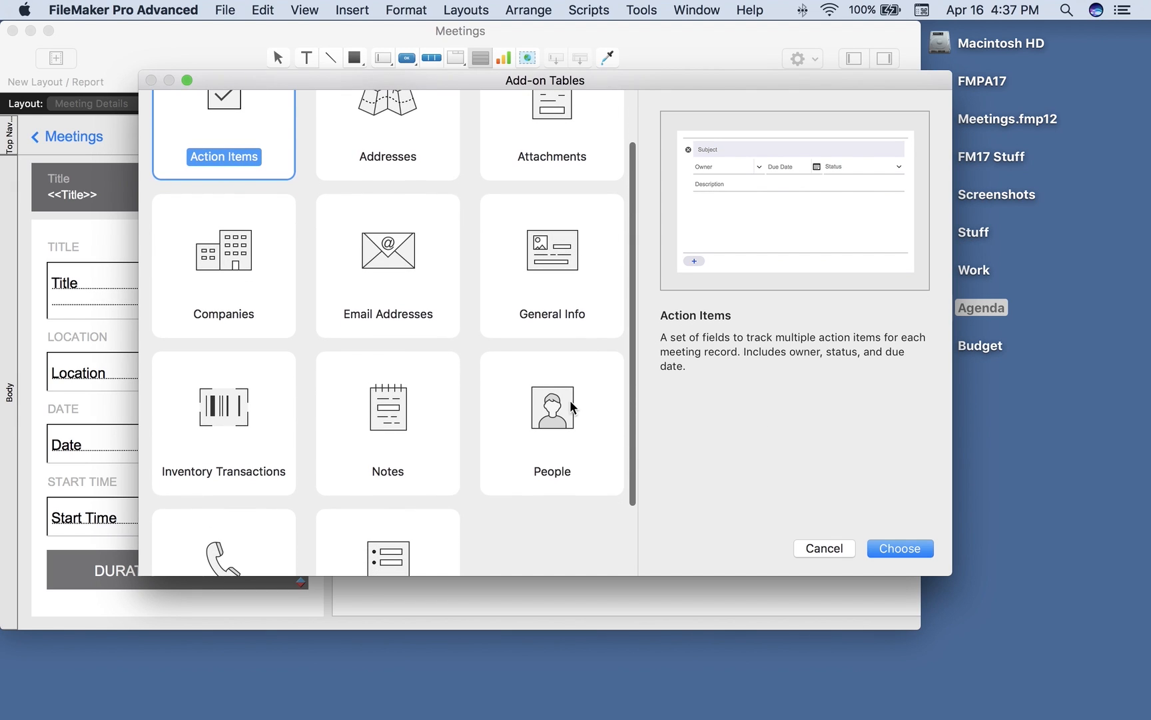
click(551, 423)
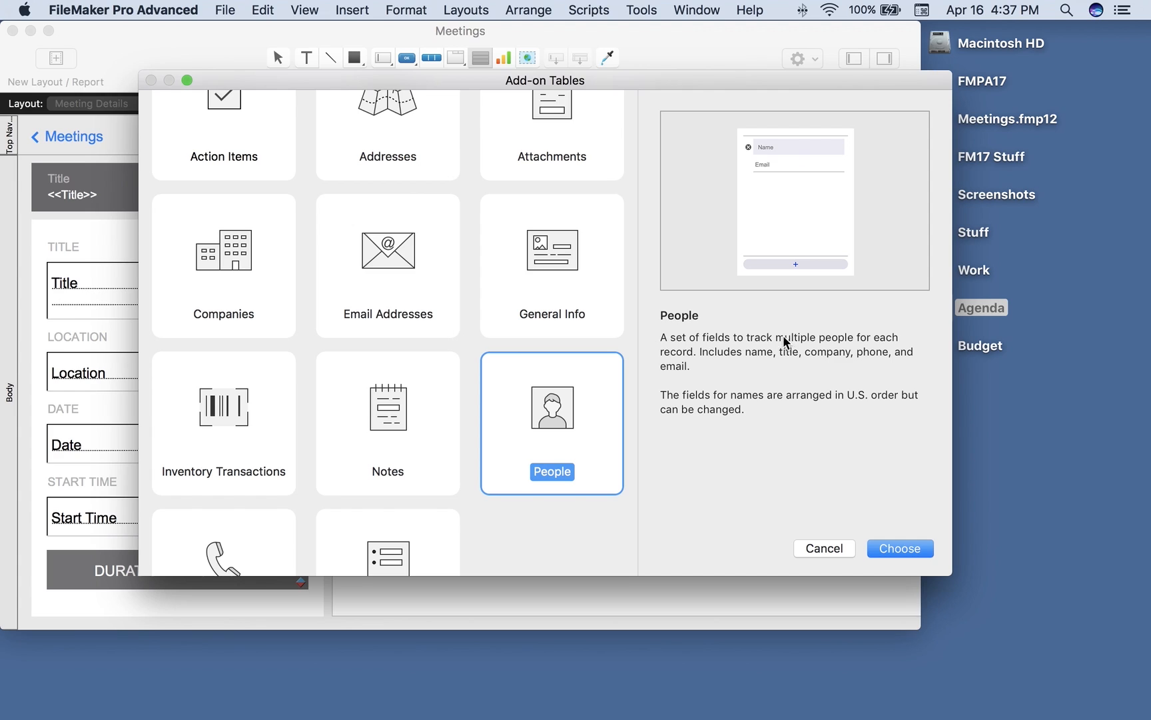
mouse_move(410, 429)
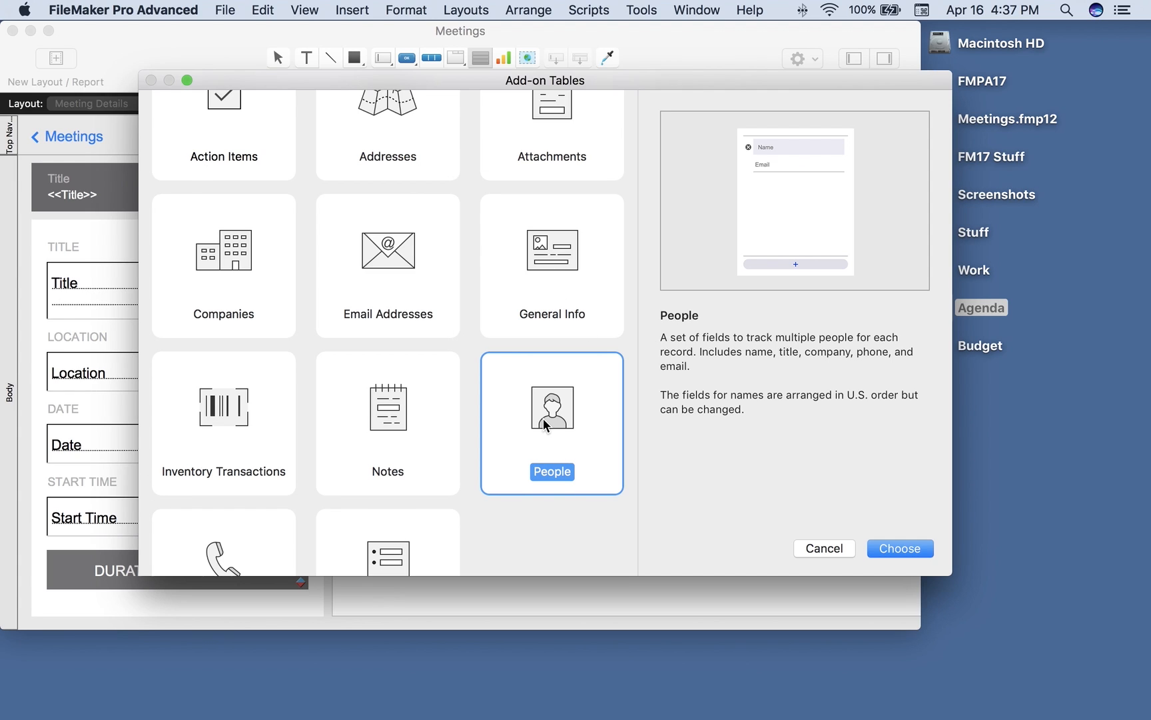
mouse_move(543, 413)
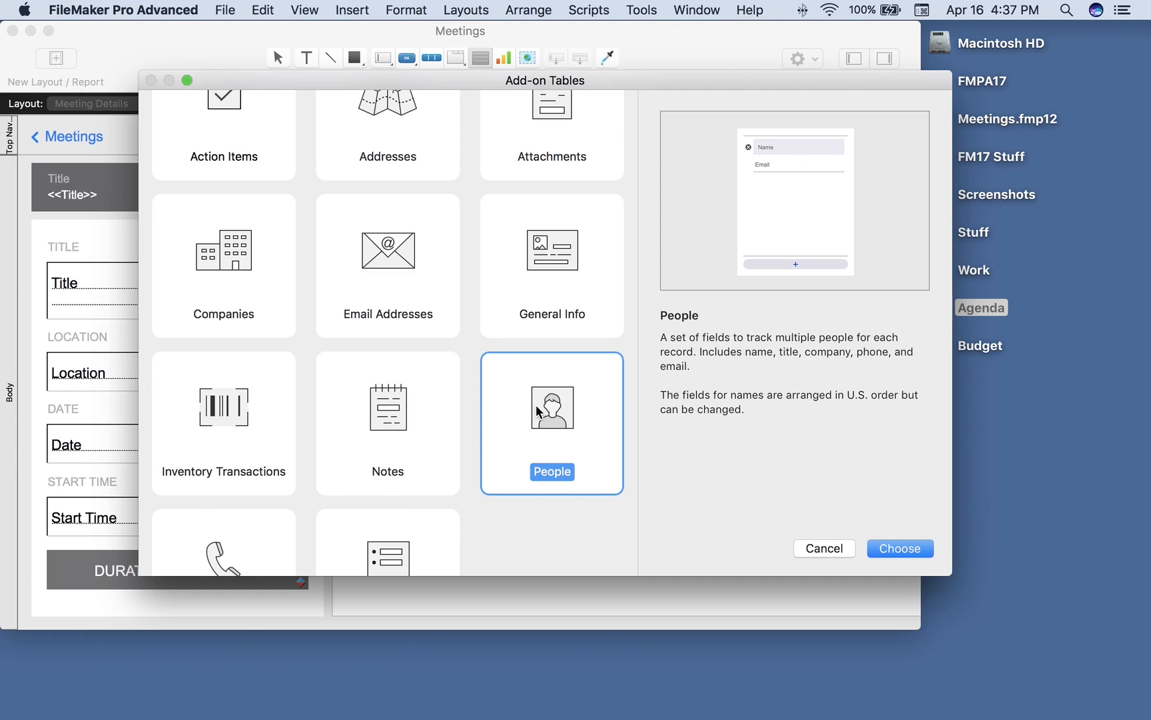
Accept the People add-on and confirm the table name 'People'.
click(900, 549)
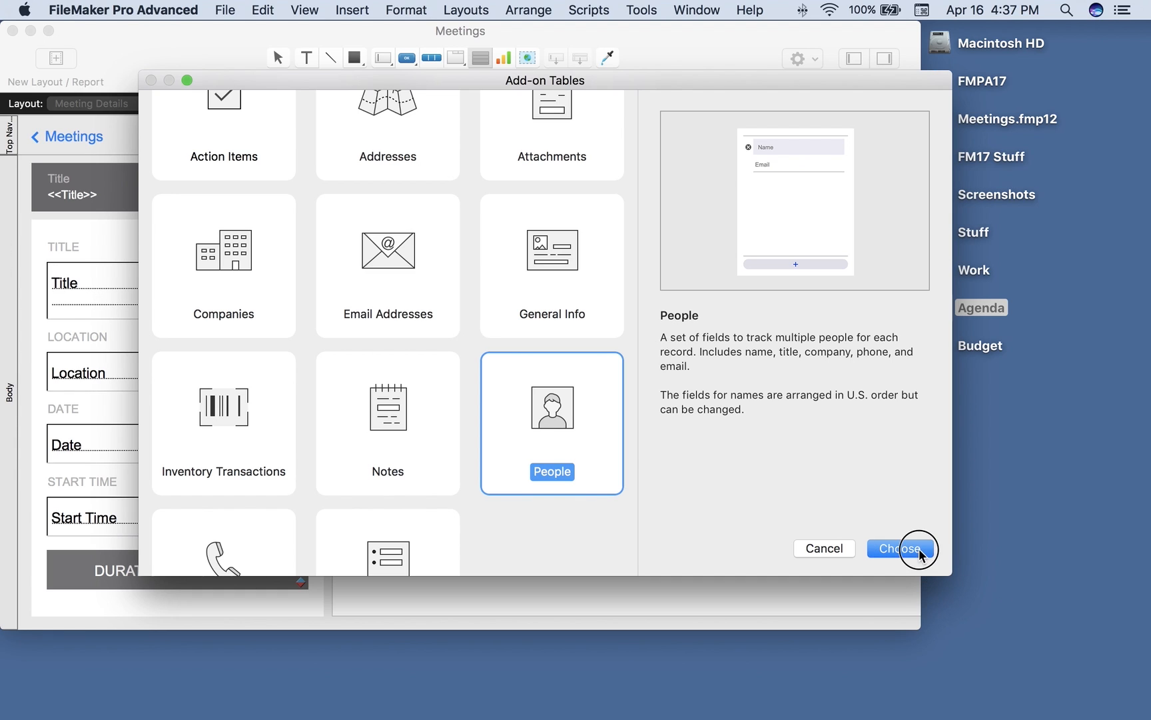
click(900, 549)
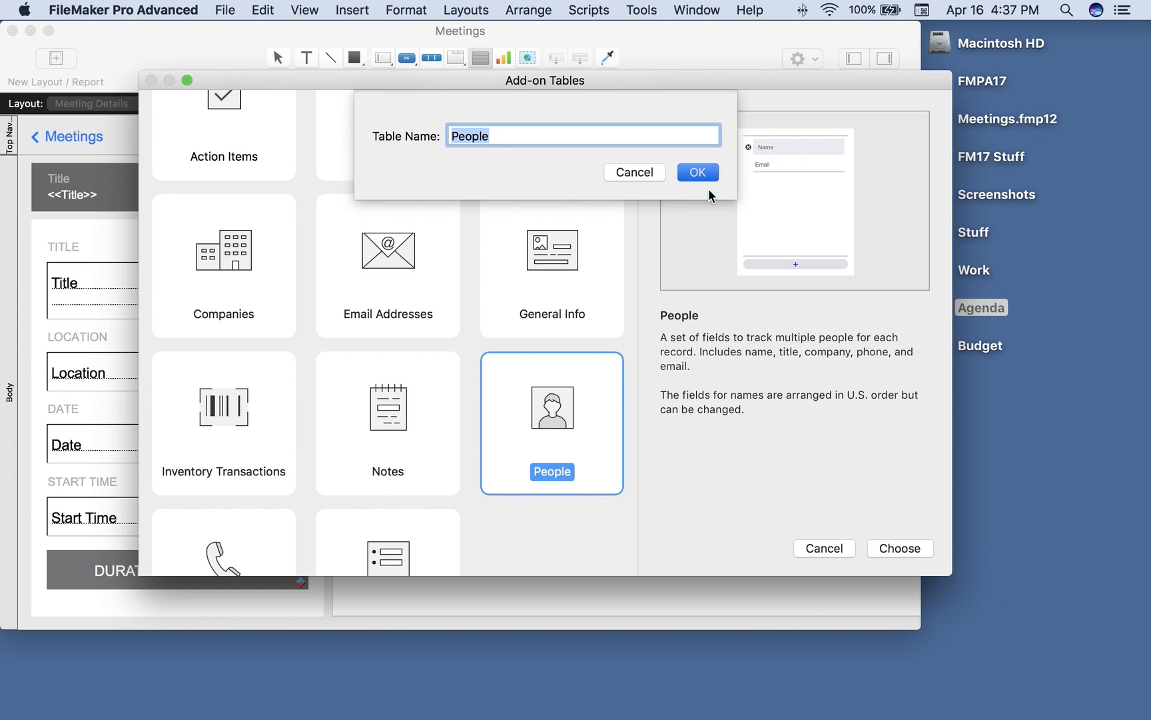
click(696, 172)
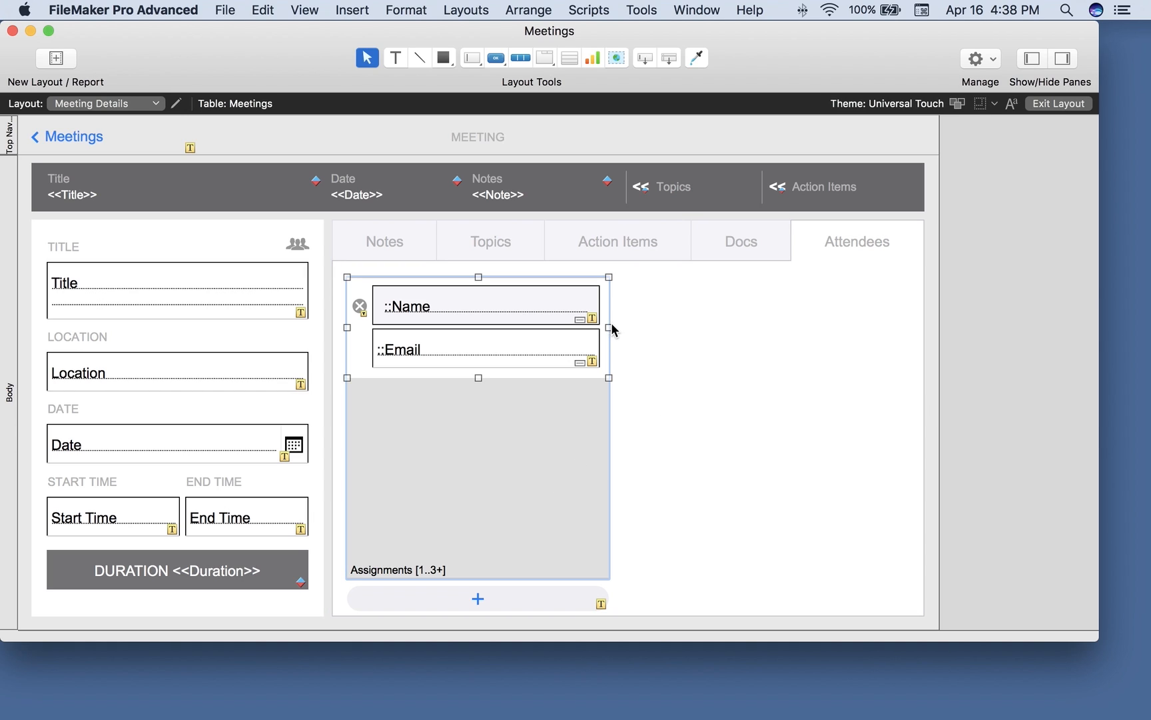
mouse_move(565, 433)
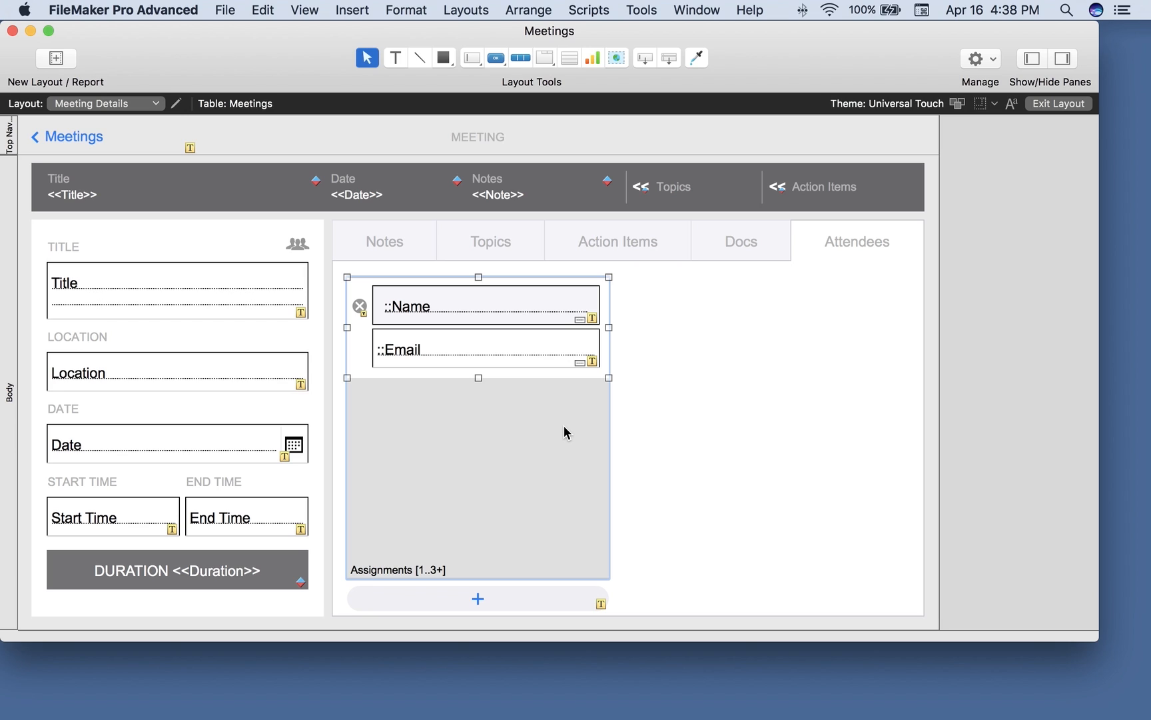
mouse_move(610, 328)
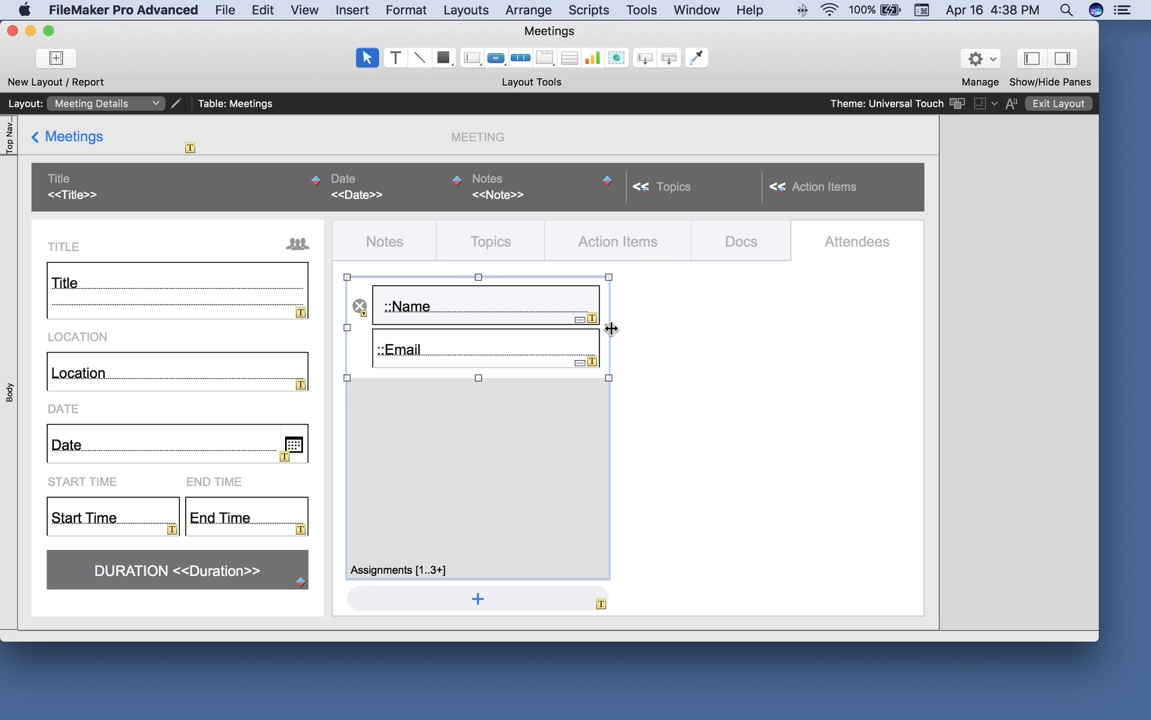
Stretch the People portal across the full Attendees panel, then show the Notes panel.
drag(608, 328, 905, 320)
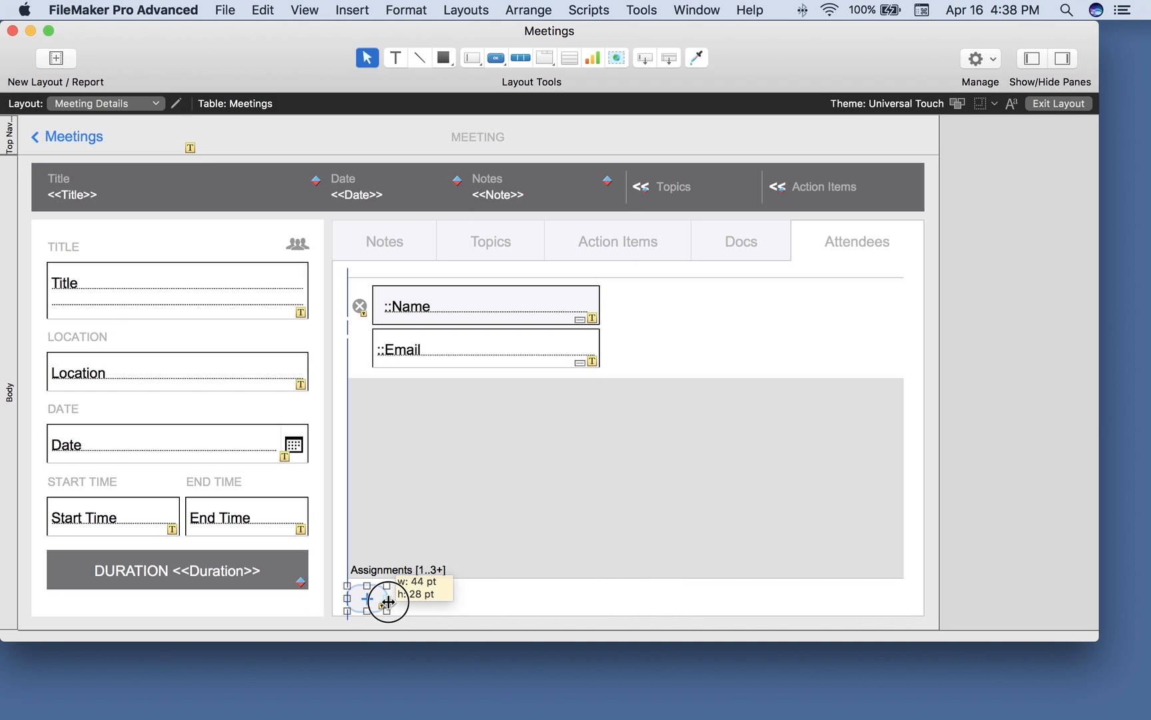
click(383, 240)
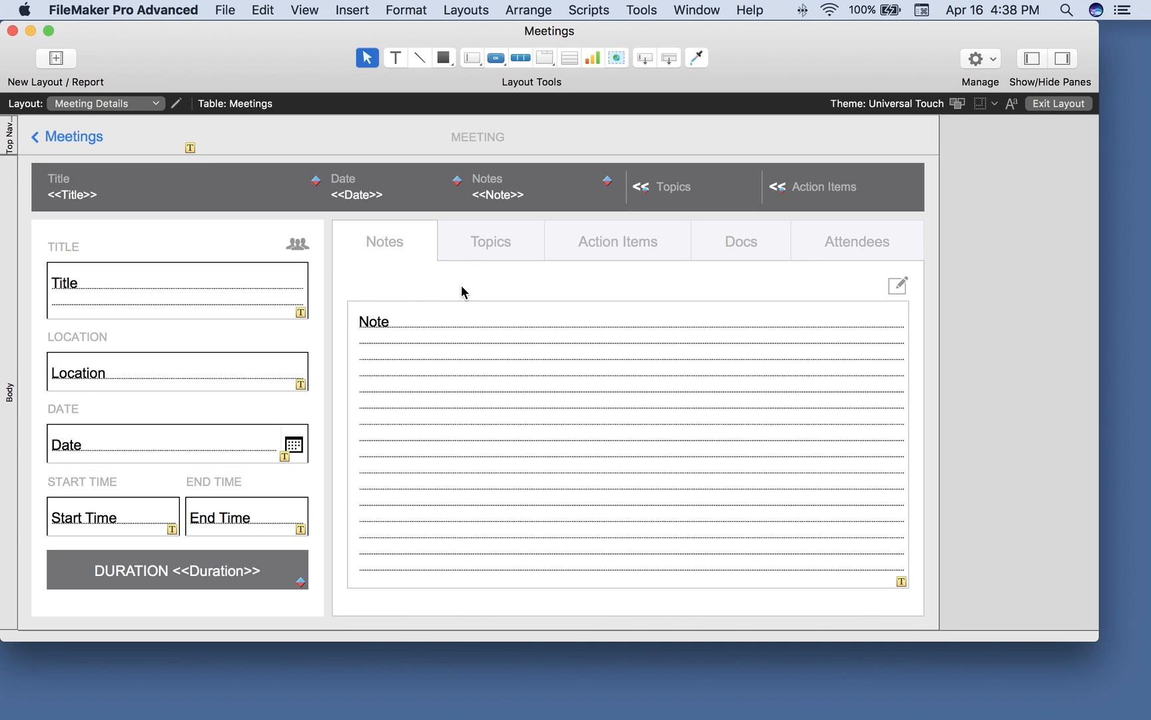
Inspect the add-topic button's settings on the Topics panel.
click(490, 240)
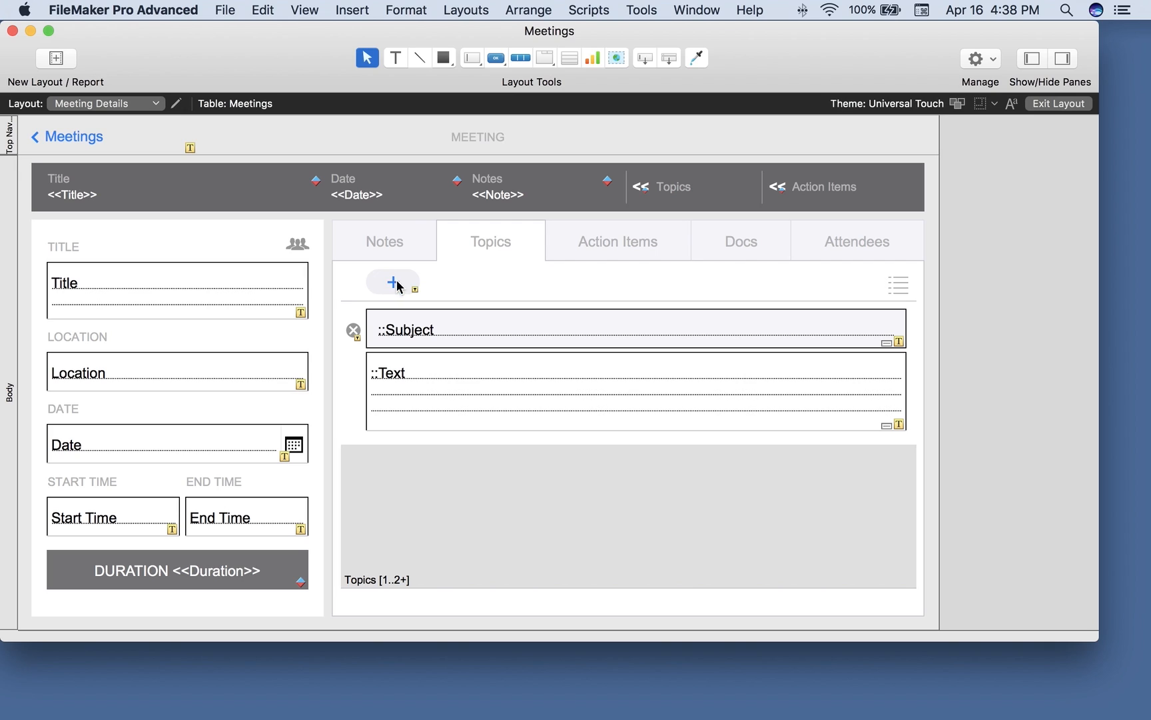
click(391, 281)
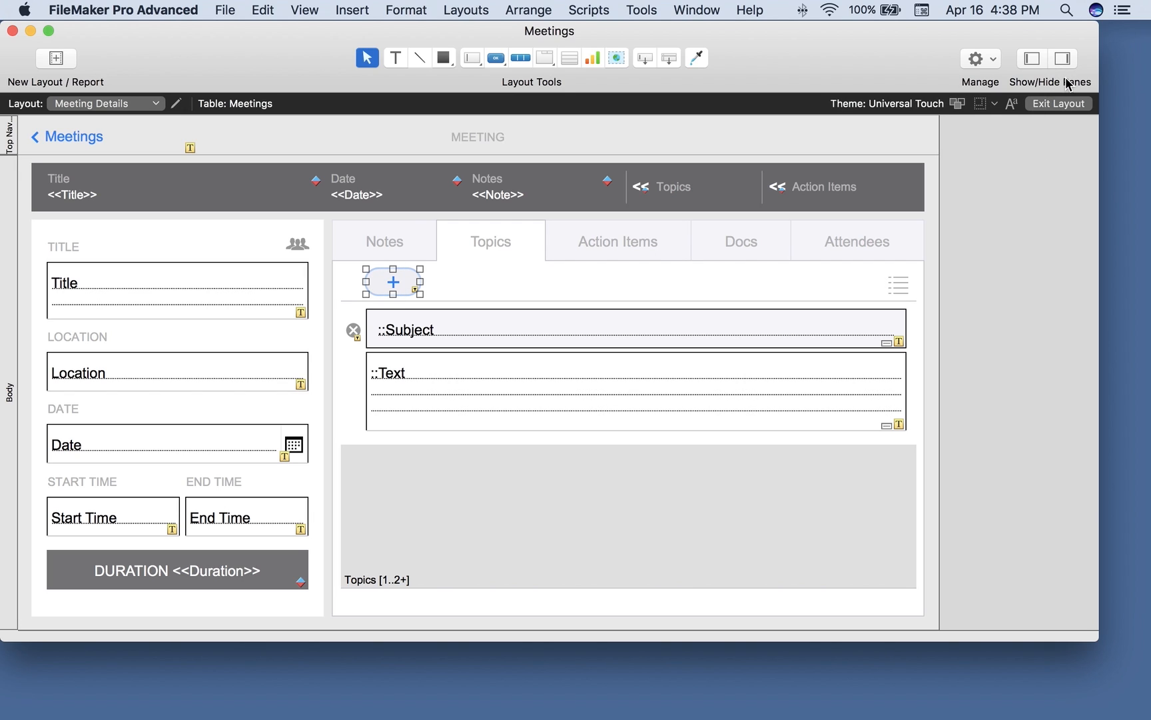
click(1111, 59)
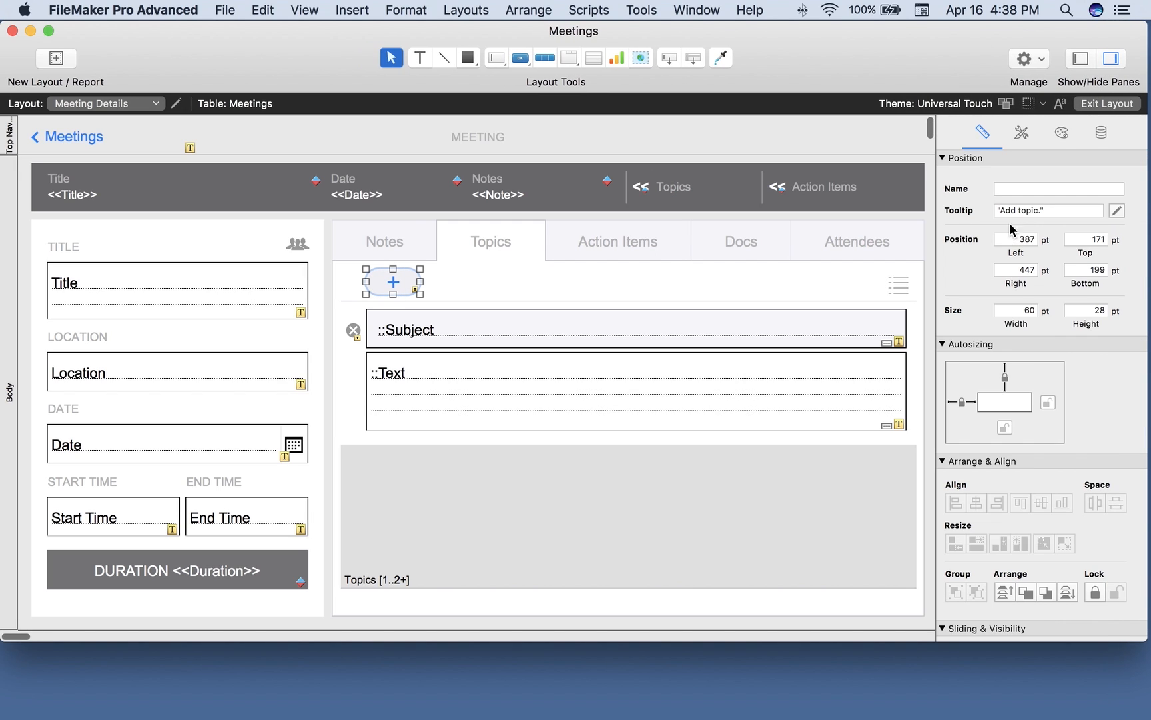
mouse_move(428, 246)
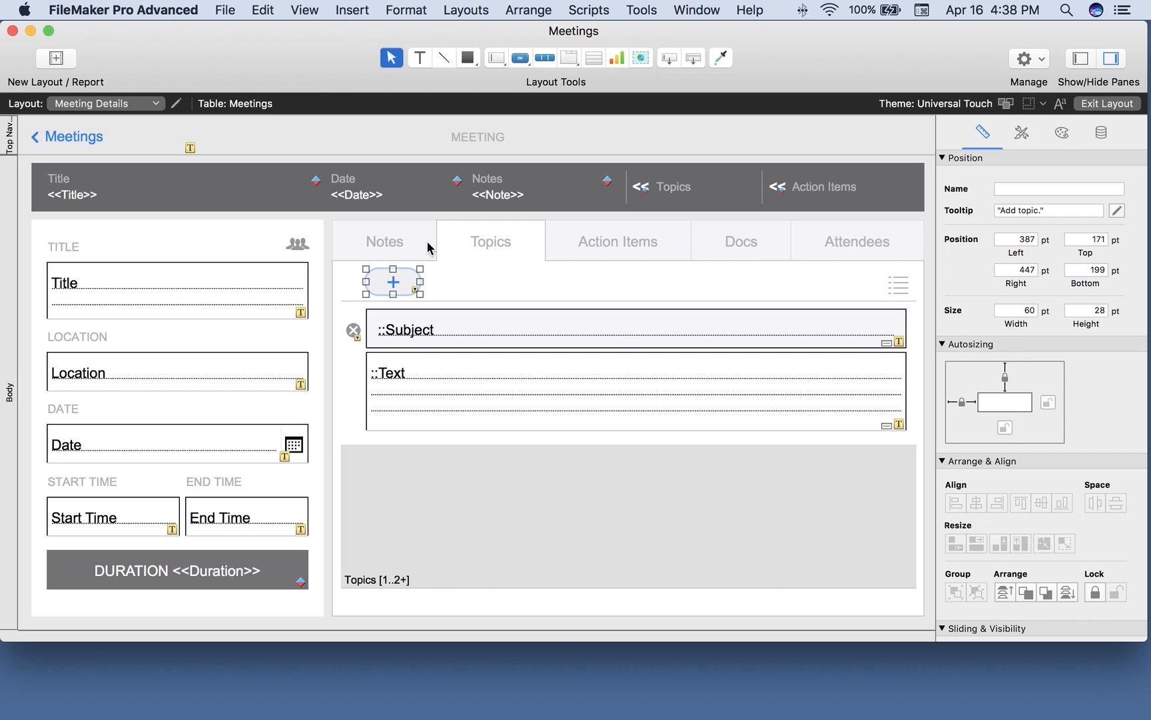
Check the Docs panel, then return to the Attendees panel with its People portal.
click(741, 239)
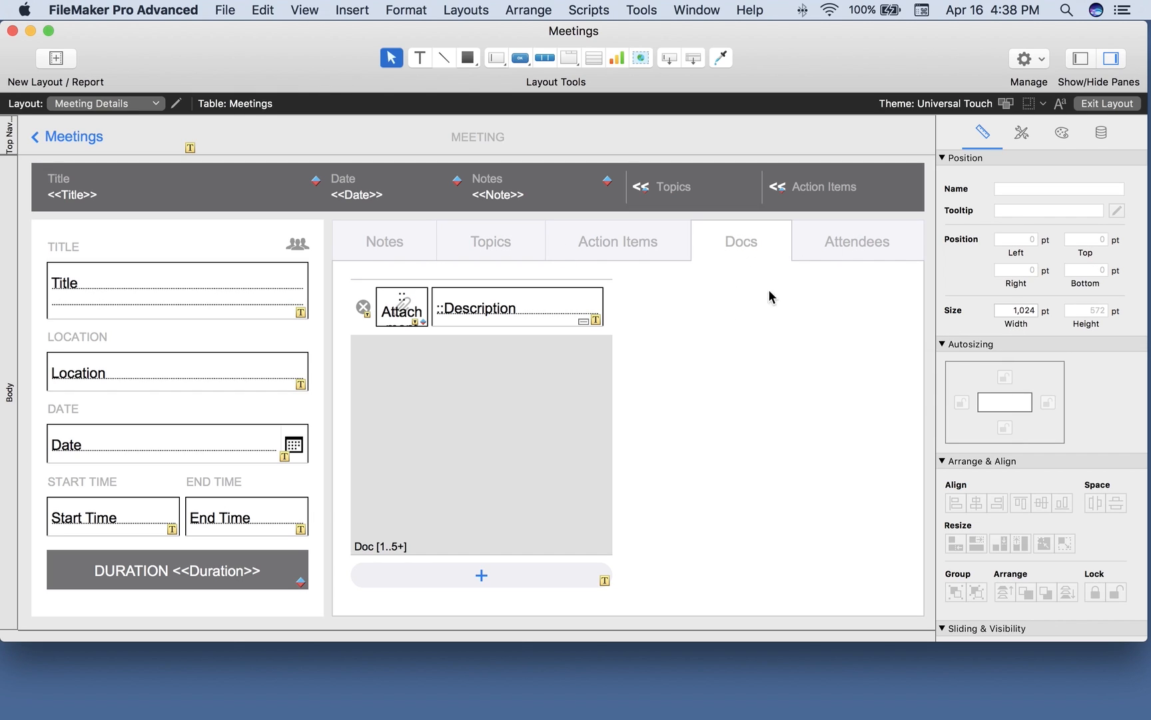
click(856, 241)
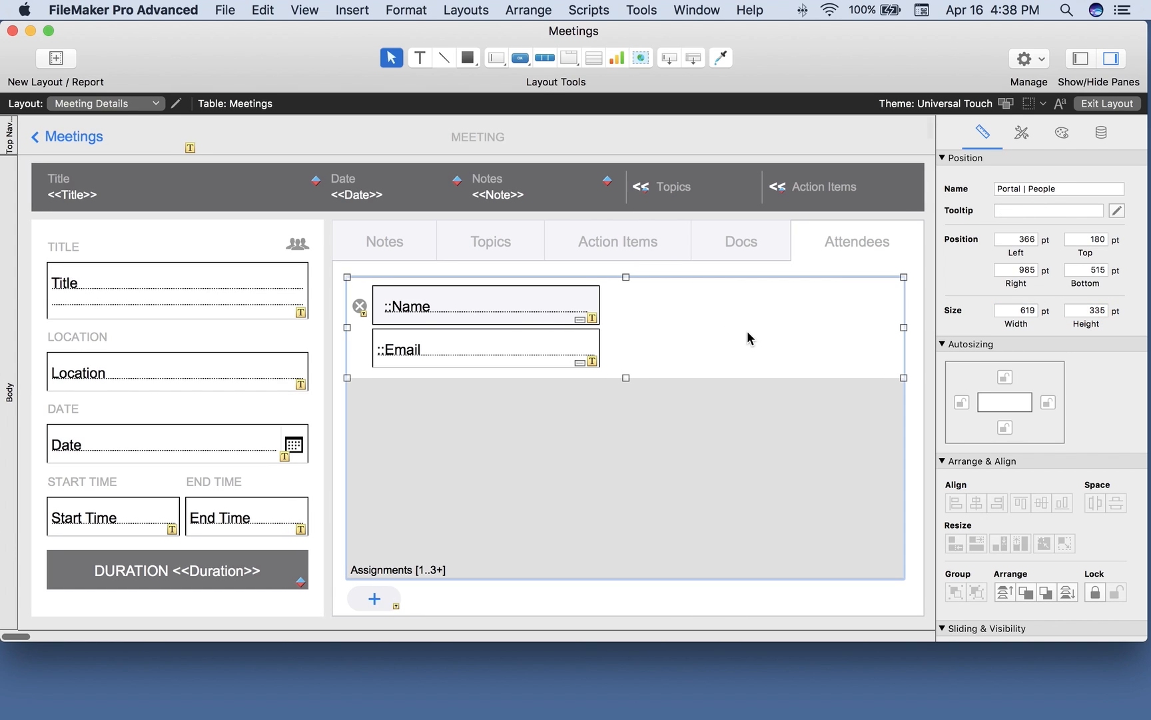
Place Email beside Name on a single-line row and set the portal to show five rows.
drag(486, 349, 651, 306)
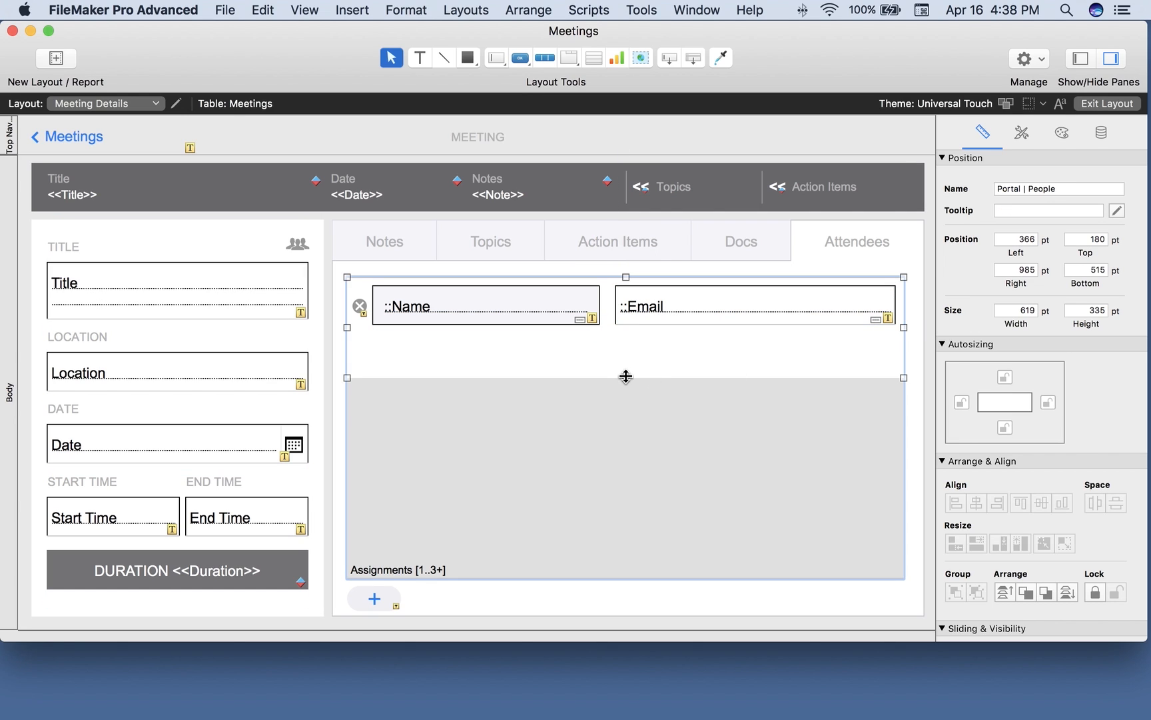
drag(625, 377, 623, 331)
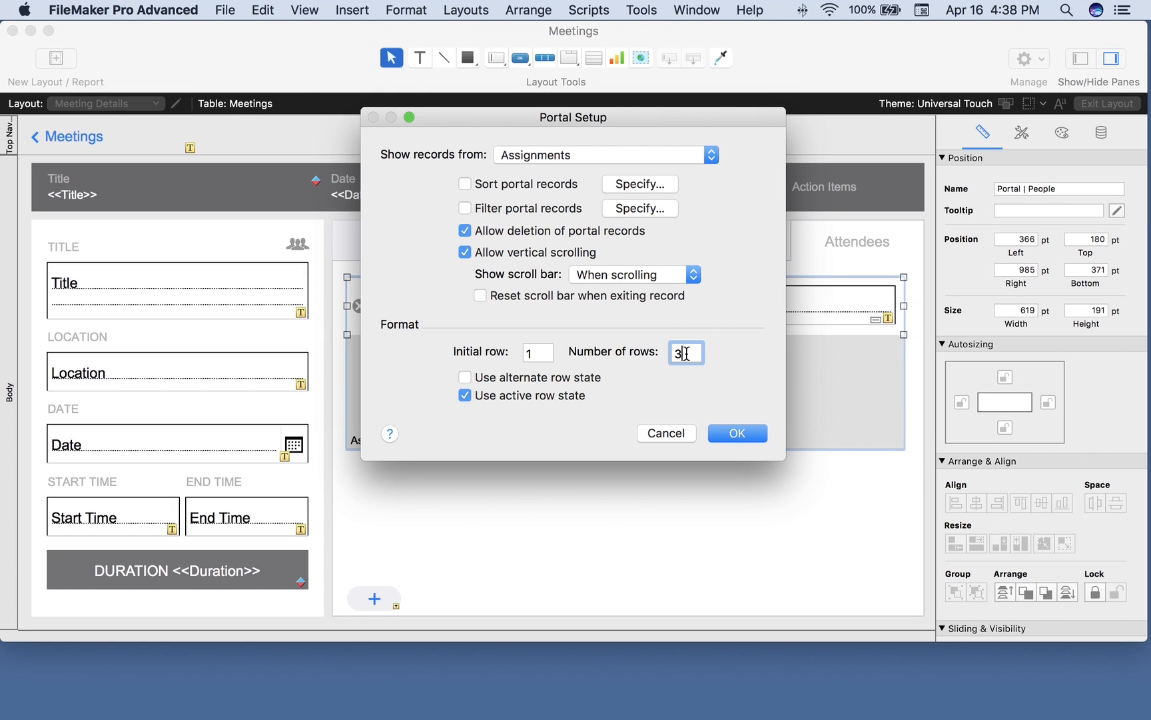
click(737, 433)
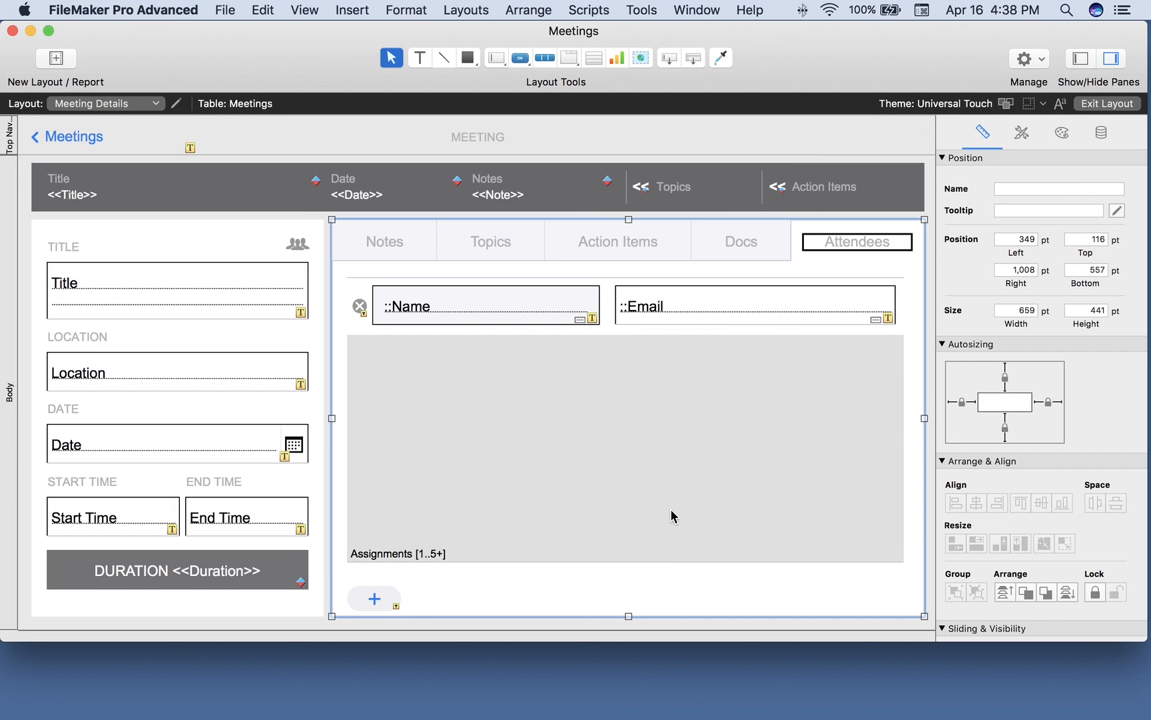
mouse_move(335, 46)
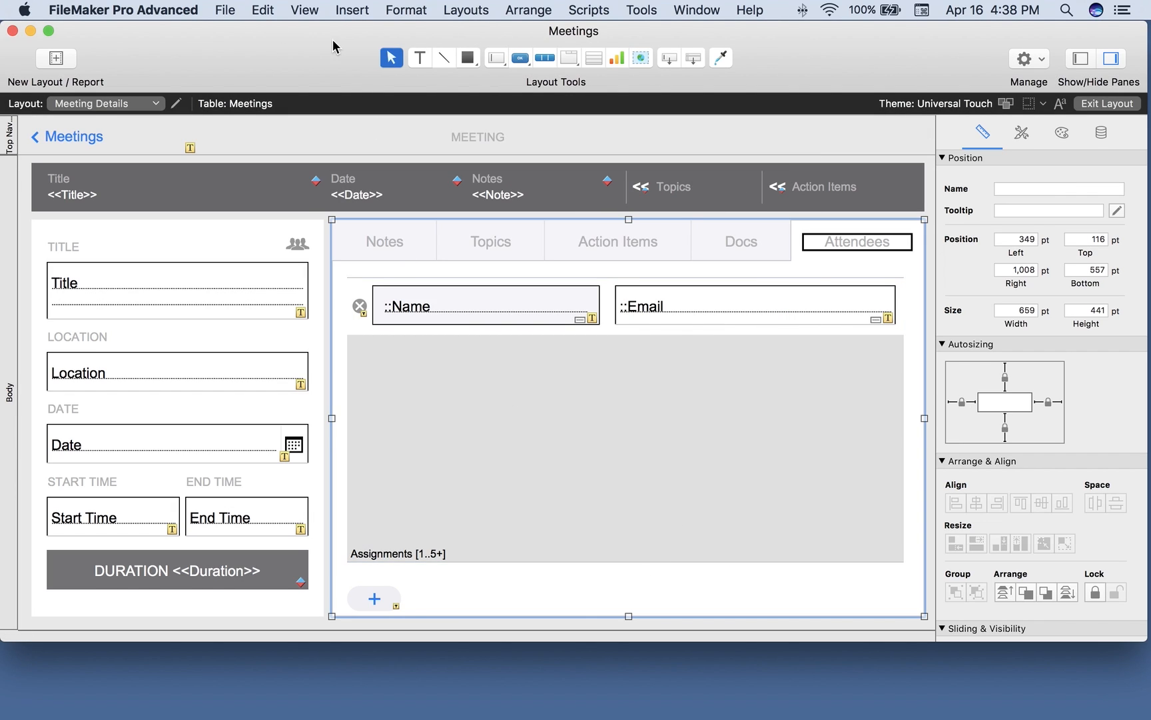
click(303, 9)
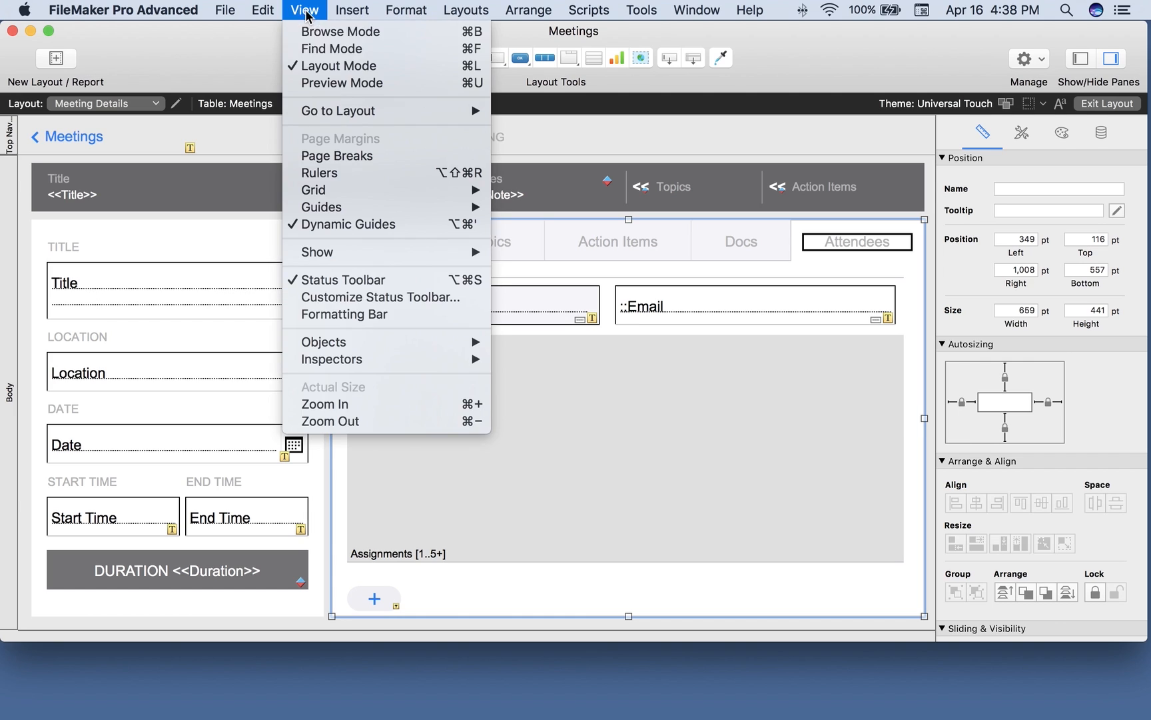
Return to Browse mode keeping the layout changes, then start adding an attendee to Marketing Meeting.
click(340, 31)
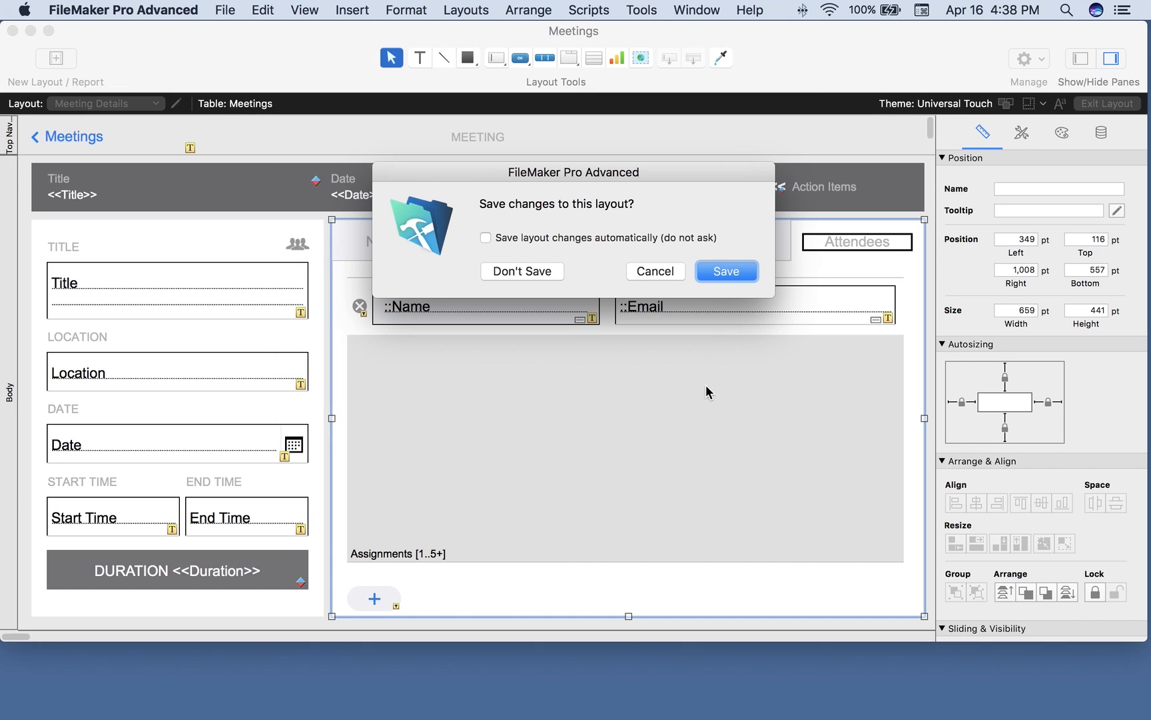
click(725, 270)
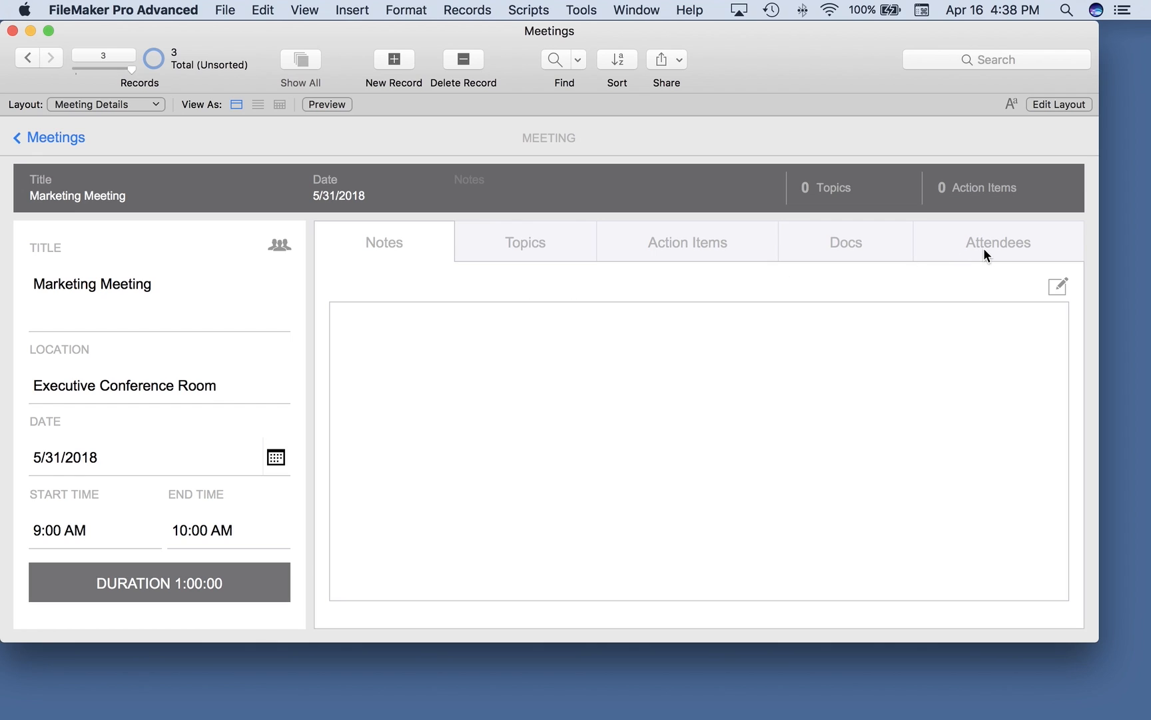
click(997, 241)
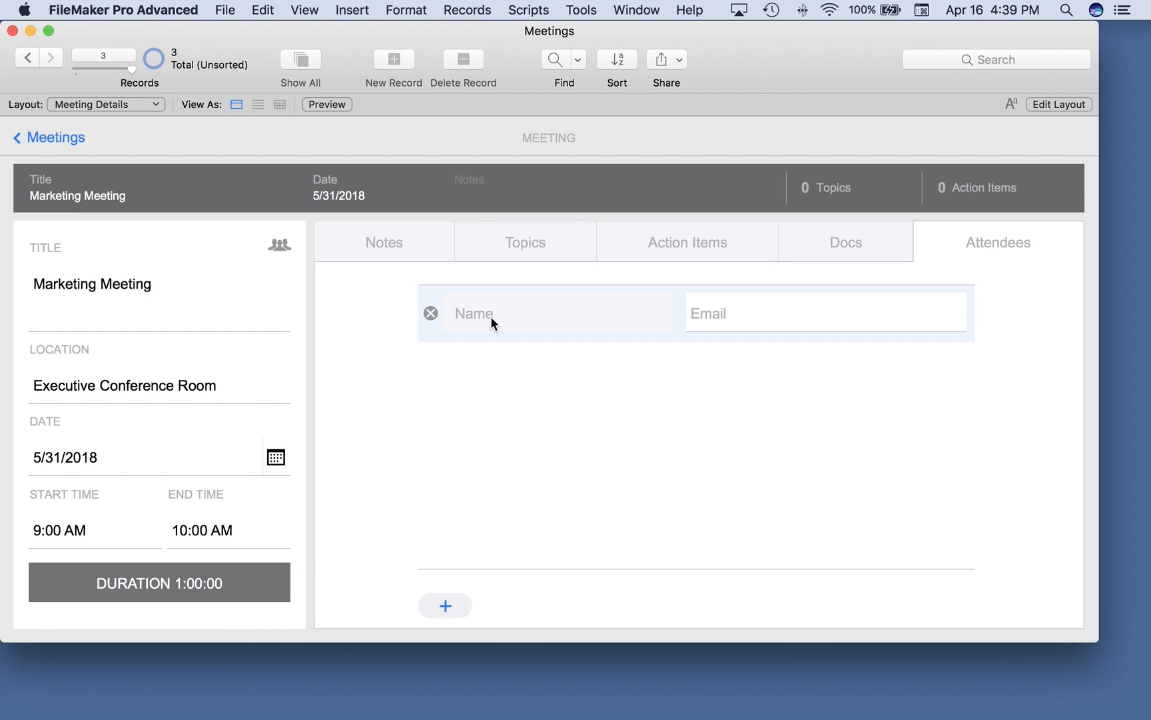
mouse_move(455, 623)
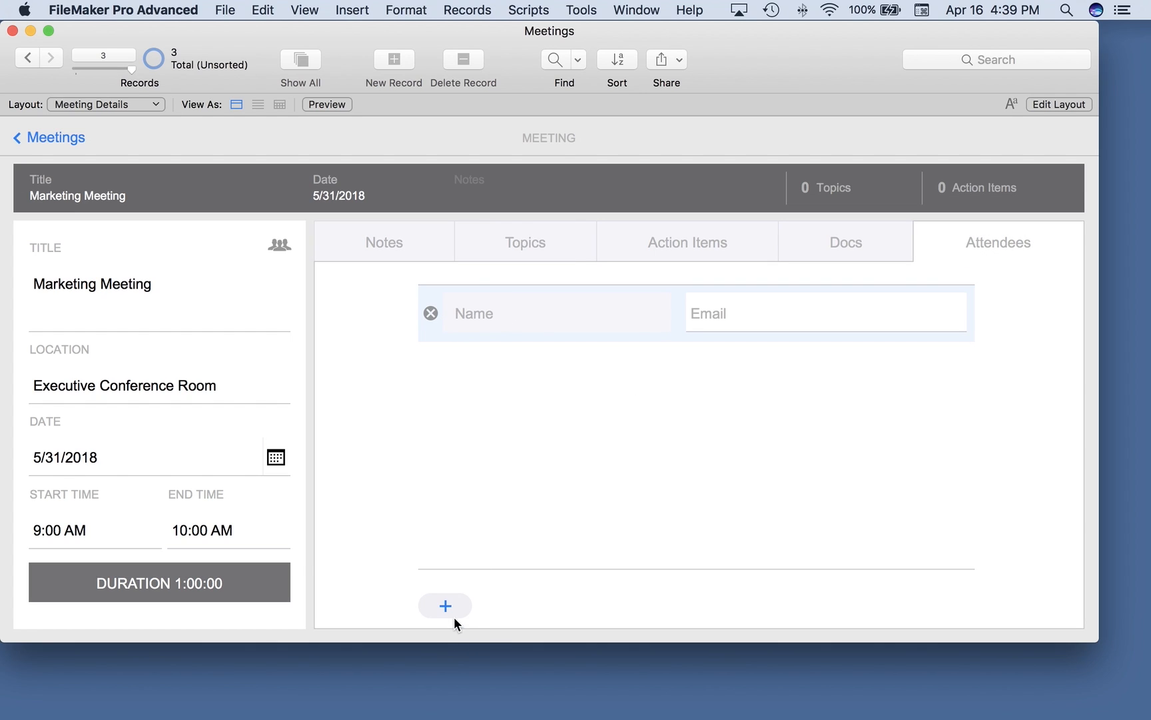
click(445, 605)
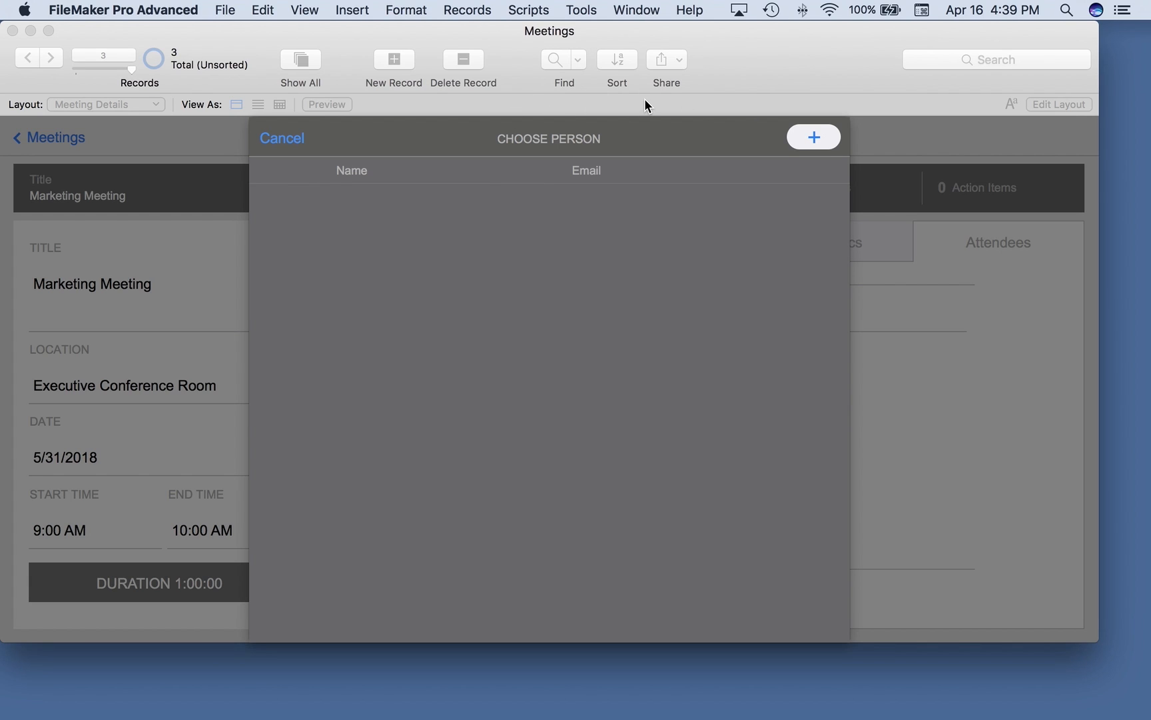
mouse_move(573, 120)
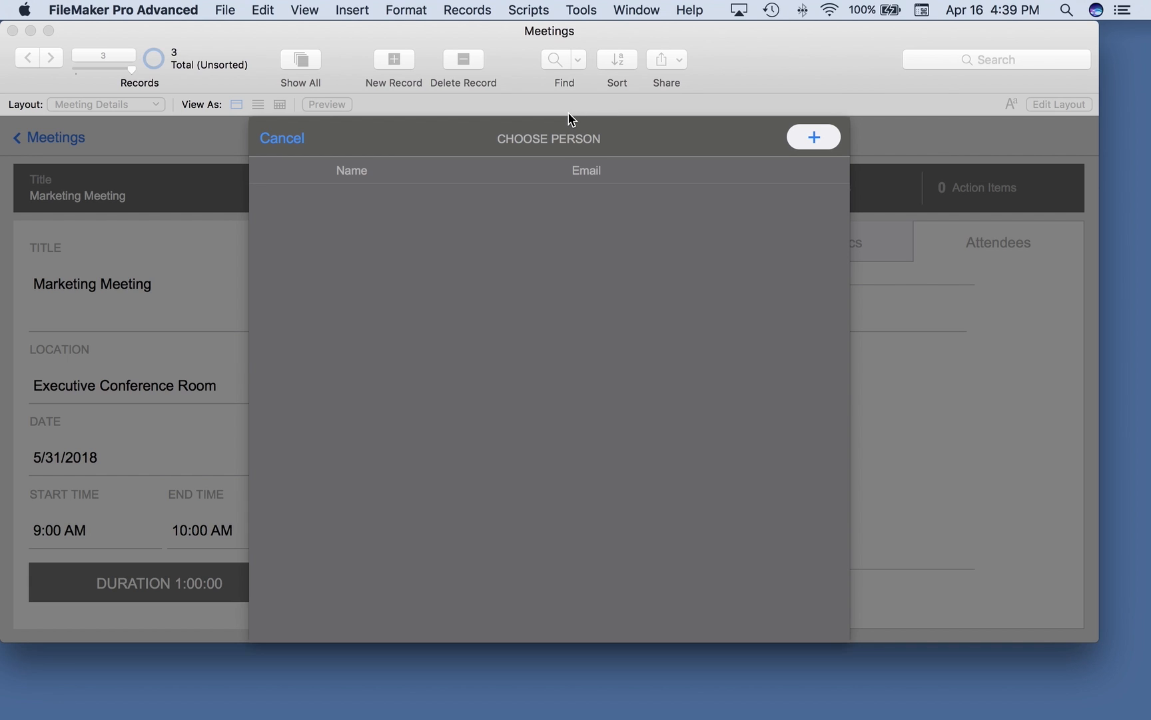
mouse_move(697, 332)
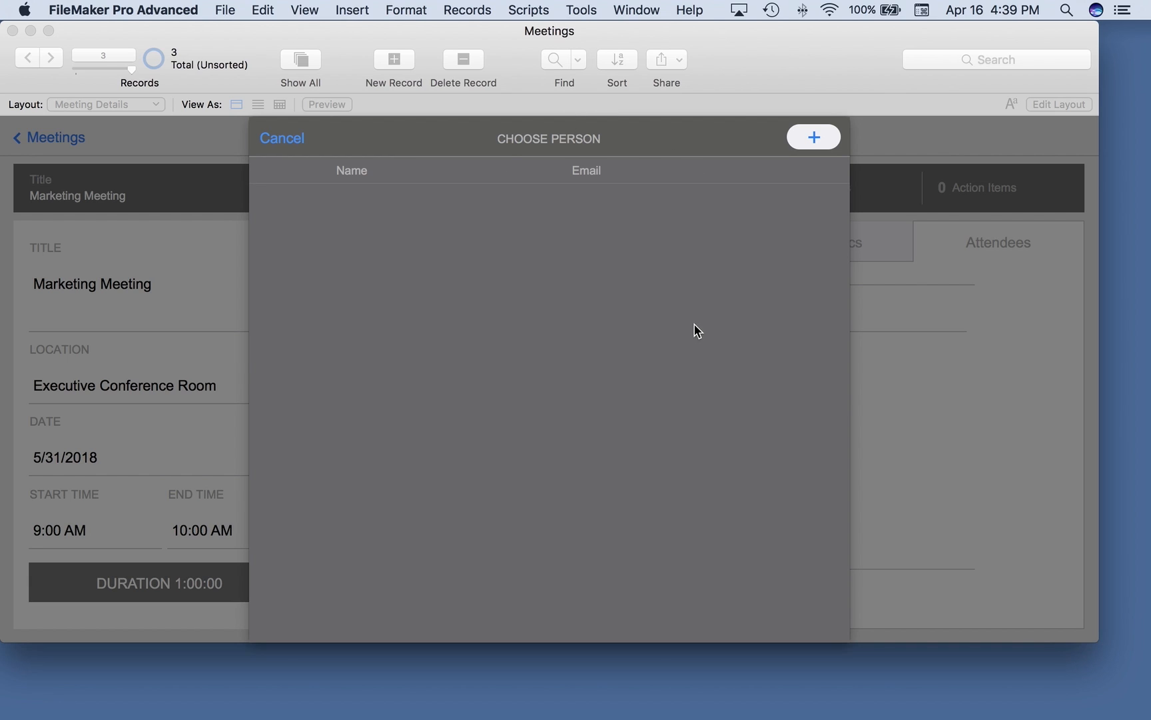
click(813, 137)
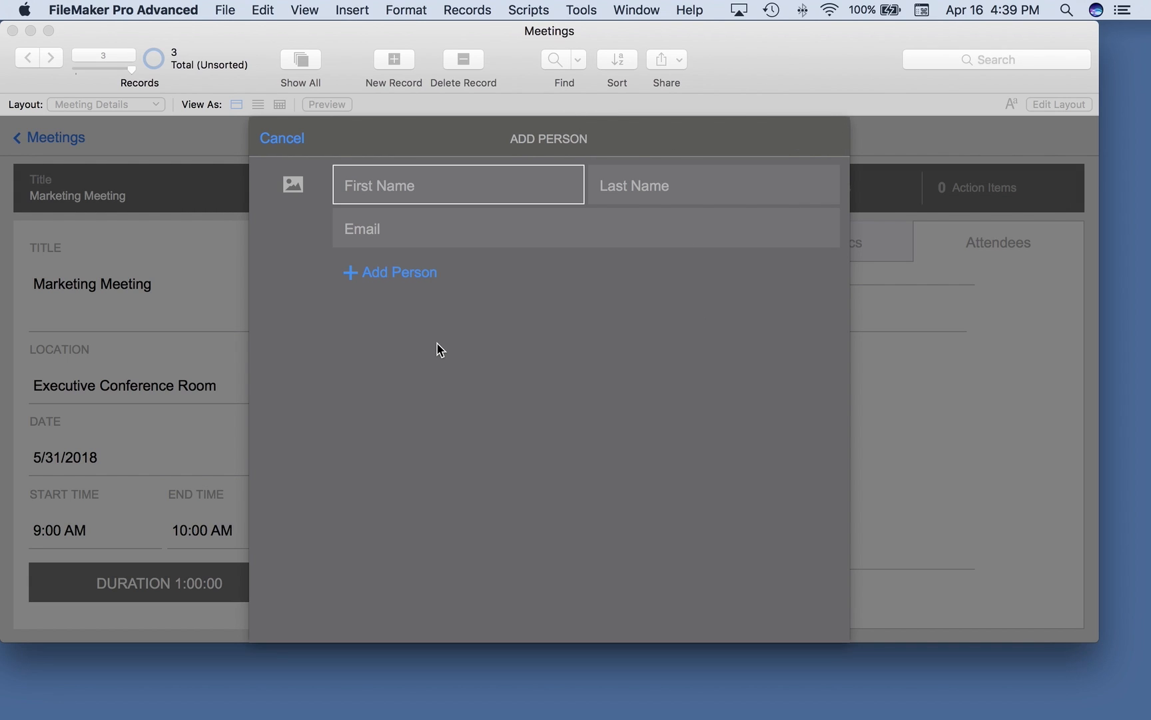
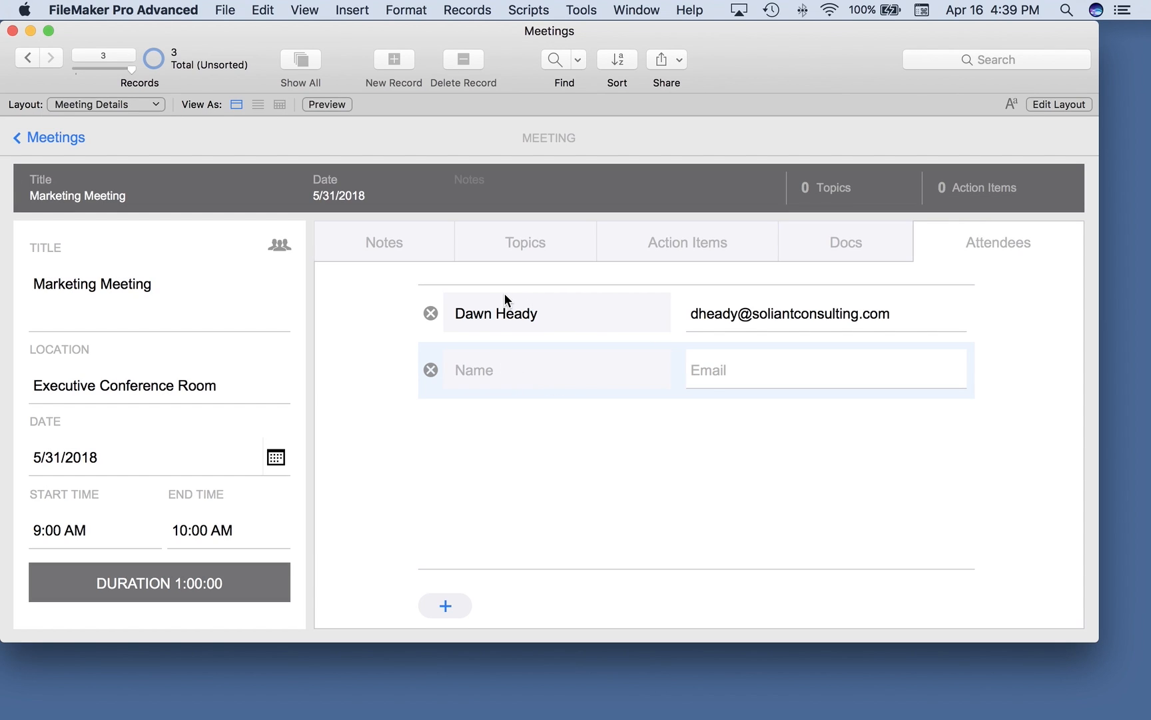
mouse_move(715, 141)
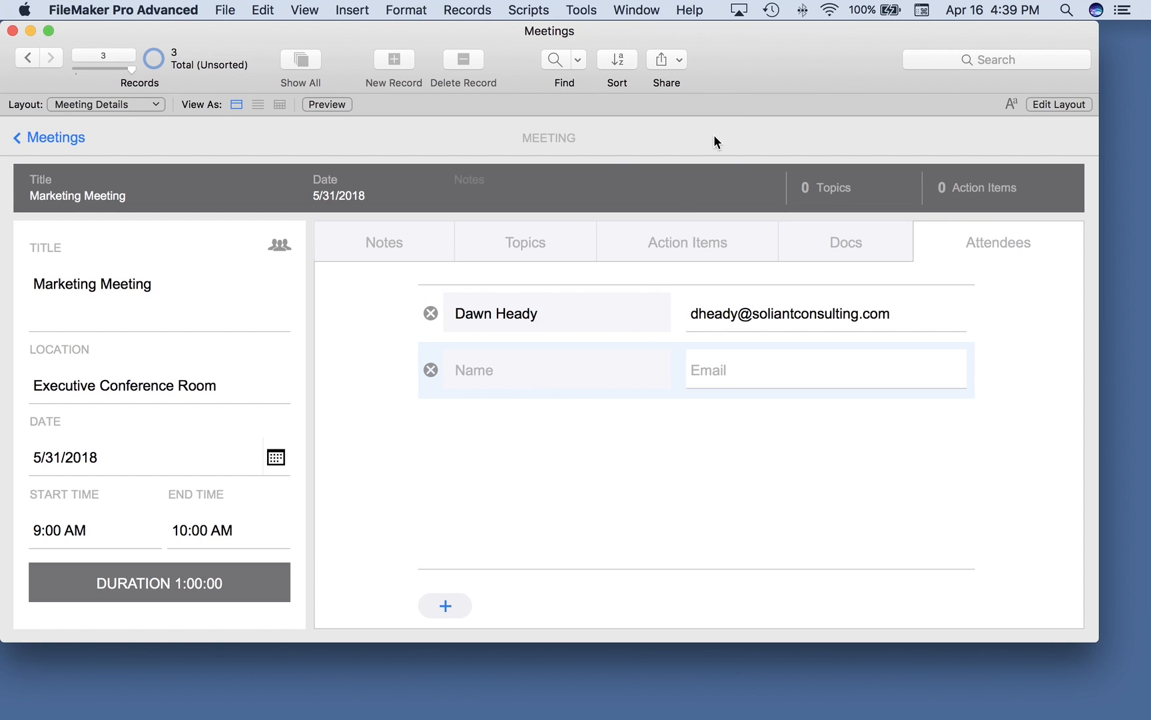
click(225, 9)
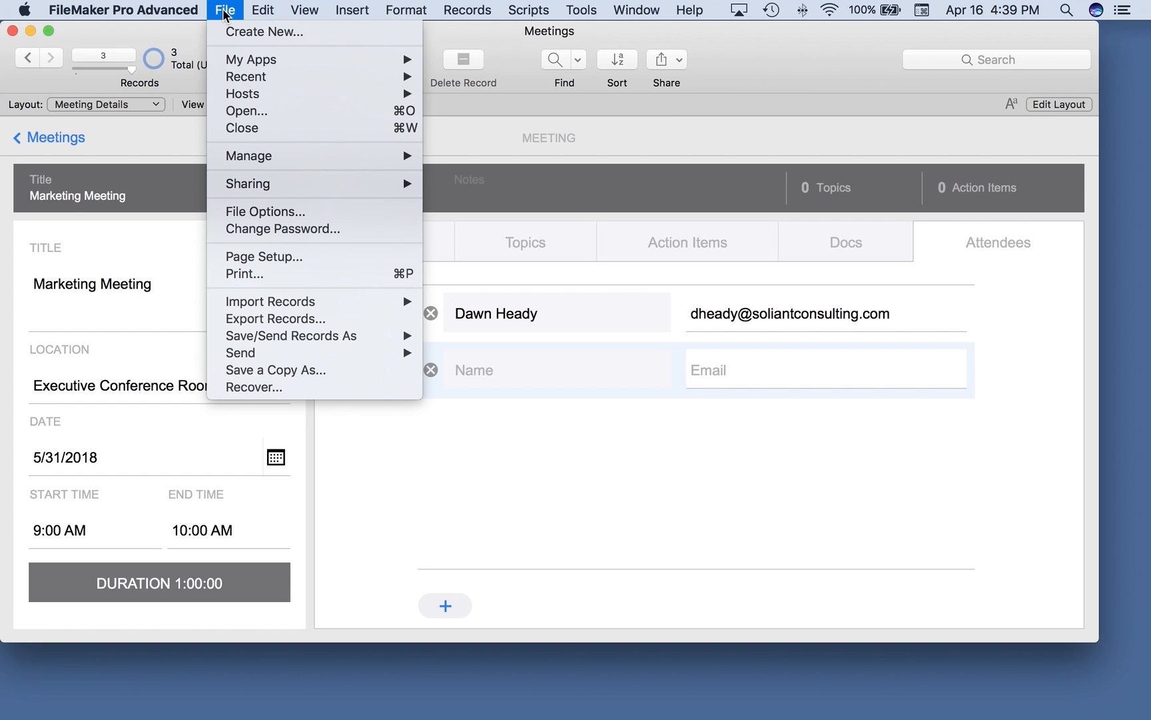
Review the Meetings relationships graph in Manage Database, then list its six tables.
click(666, 346)
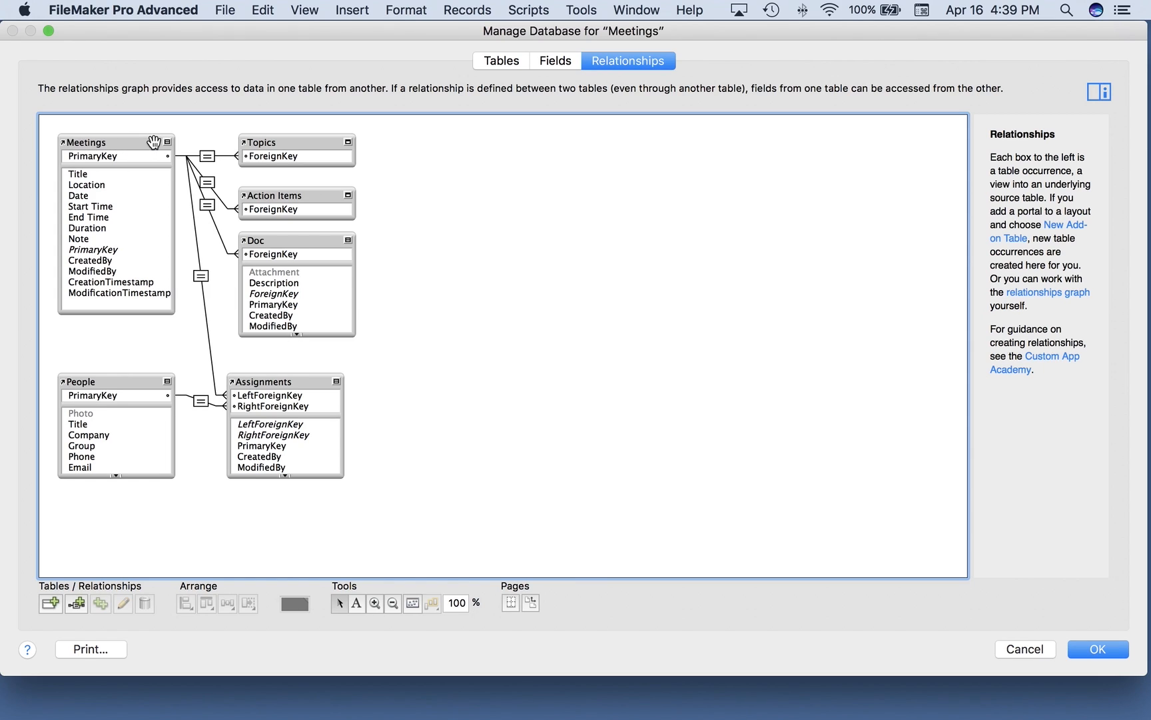
mouse_move(140, 418)
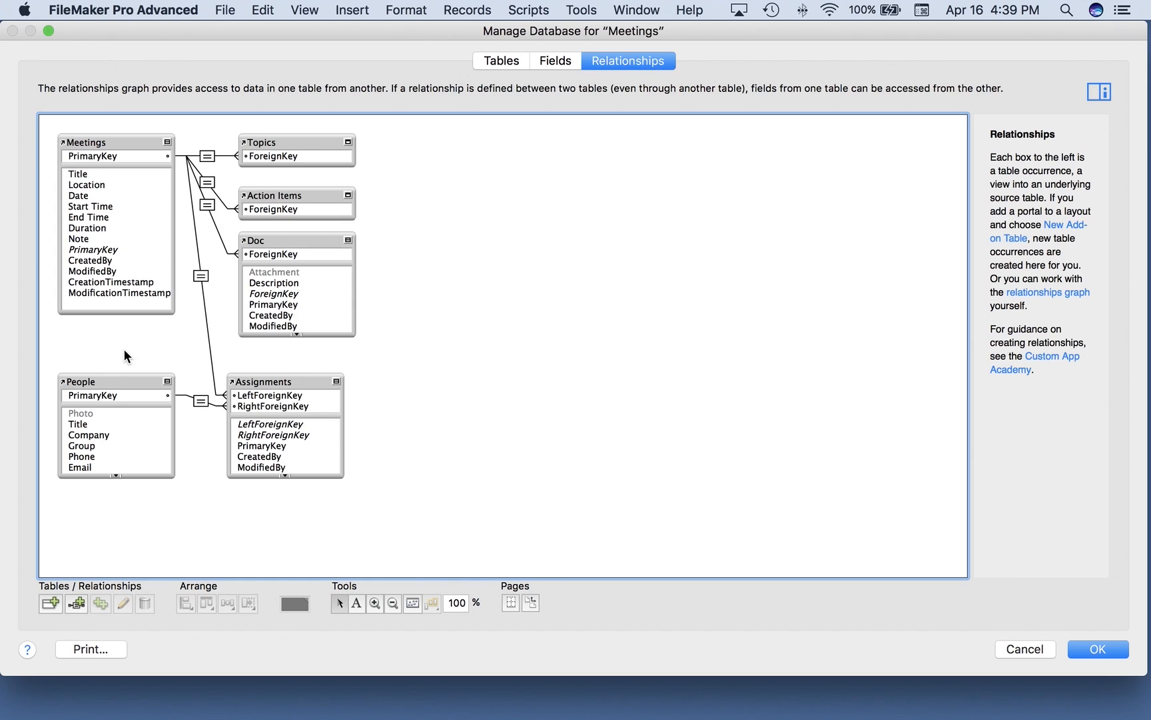
mouse_move(96, 381)
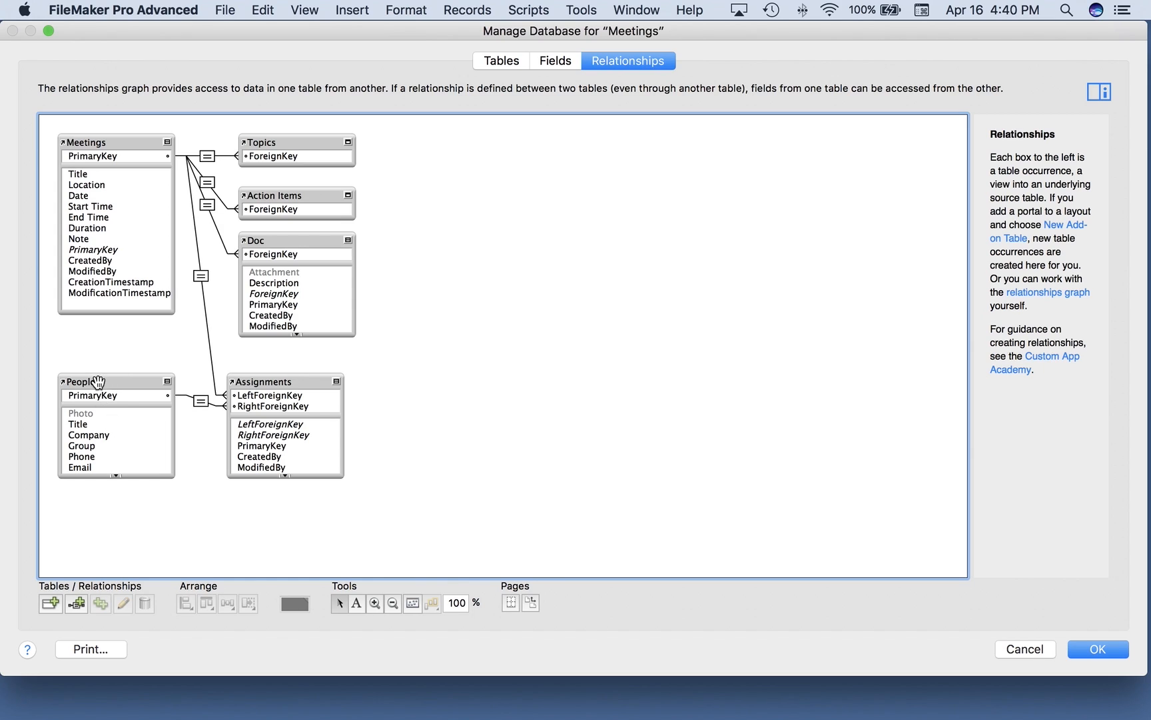
mouse_move(188, 190)
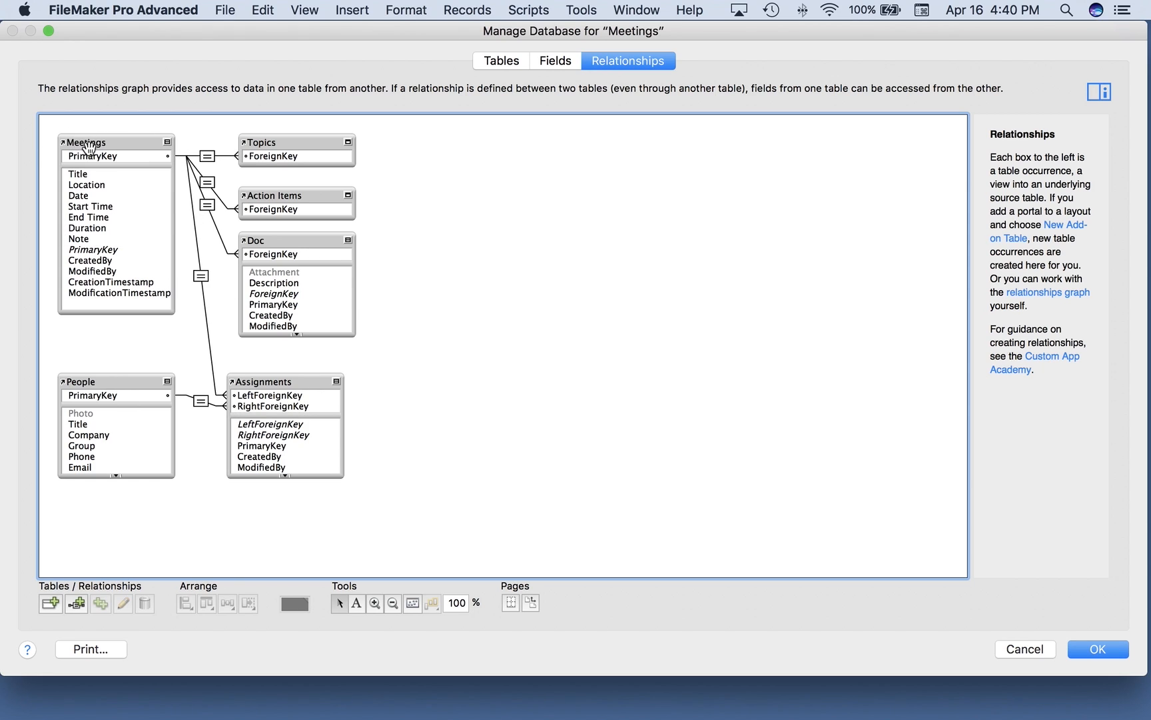
mouse_move(149, 417)
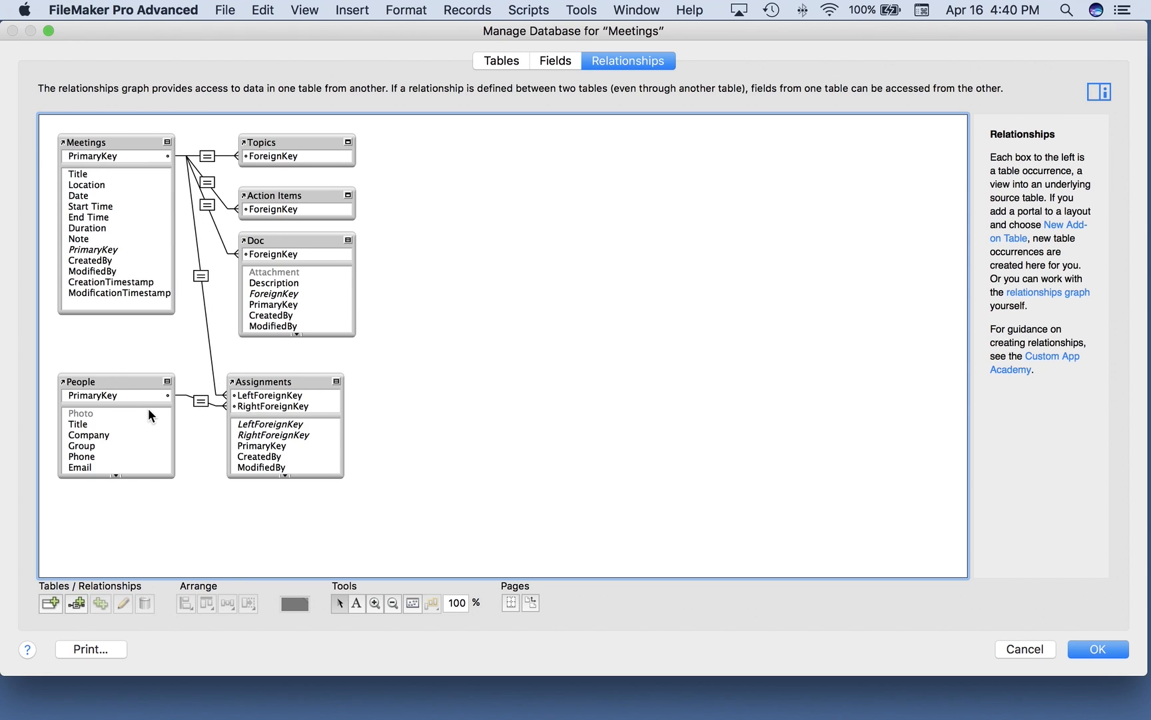
mouse_move(140, 394)
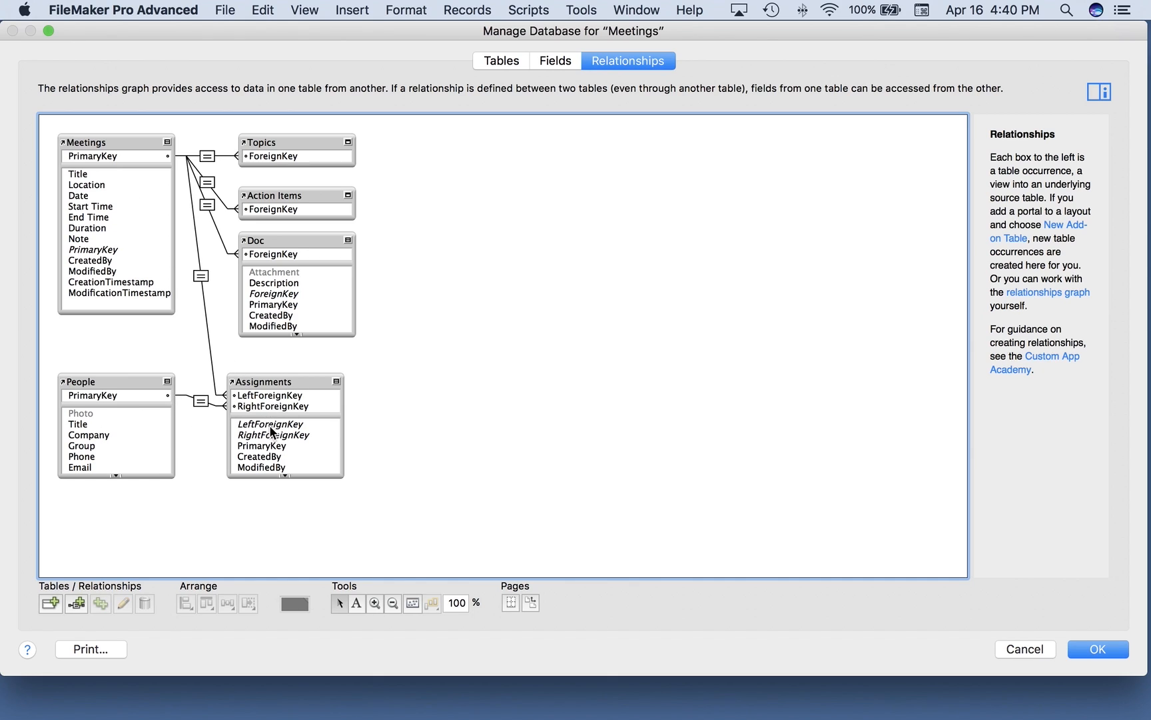
mouse_move(307, 383)
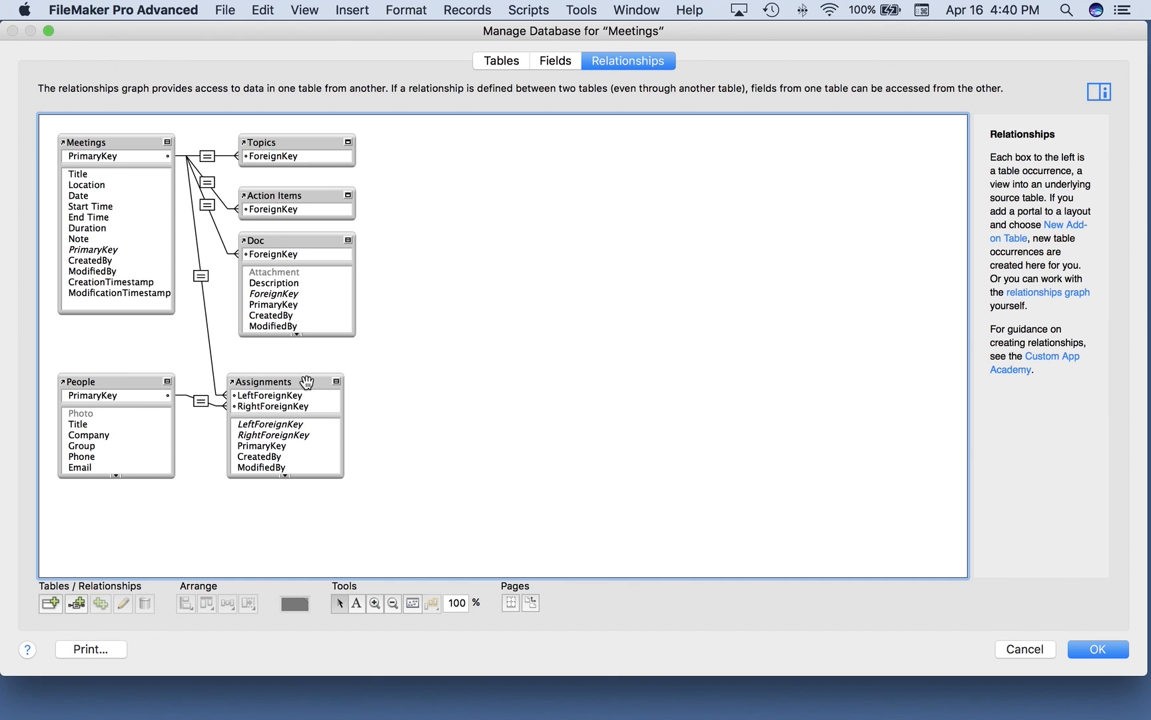
mouse_move(1024, 602)
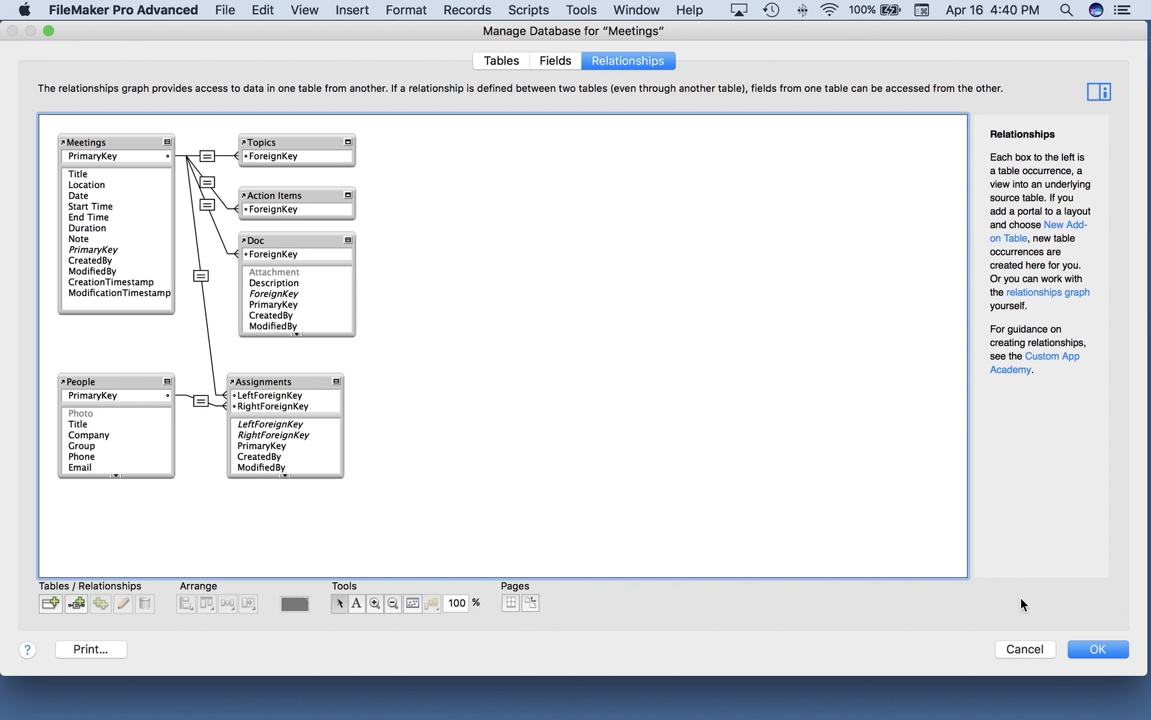
click(500, 60)
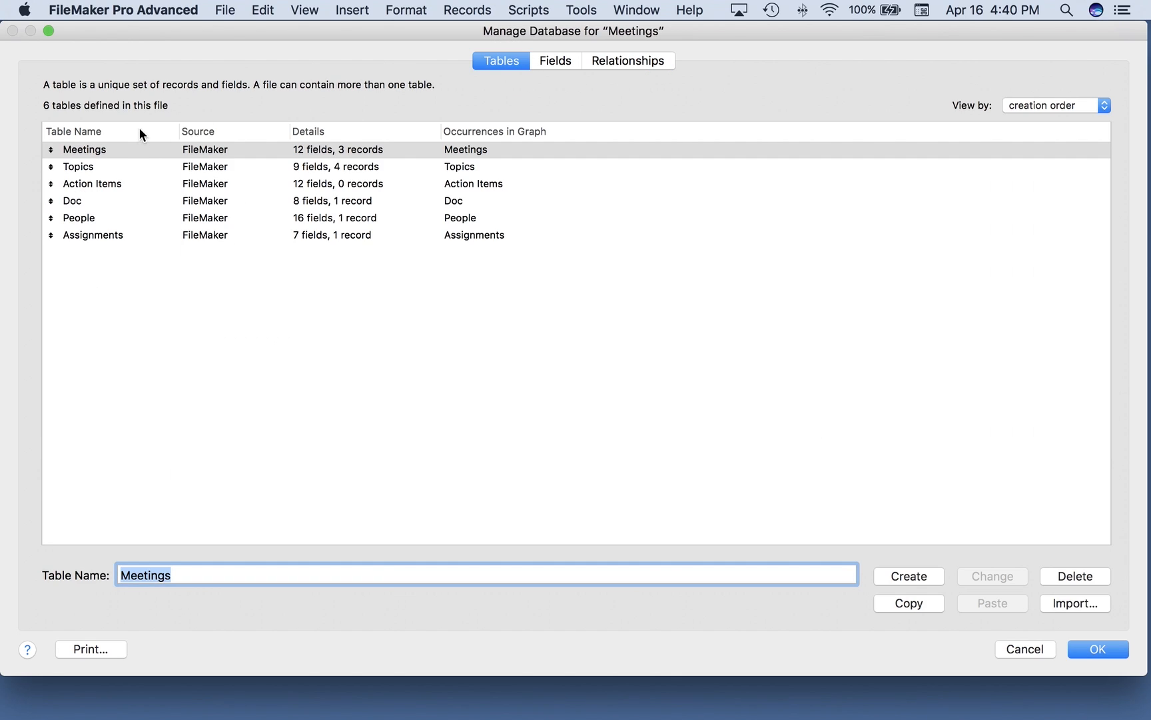
Review the People and Assignments field definitions, then show Marketing Meeting's attendees again.
click(555, 60)
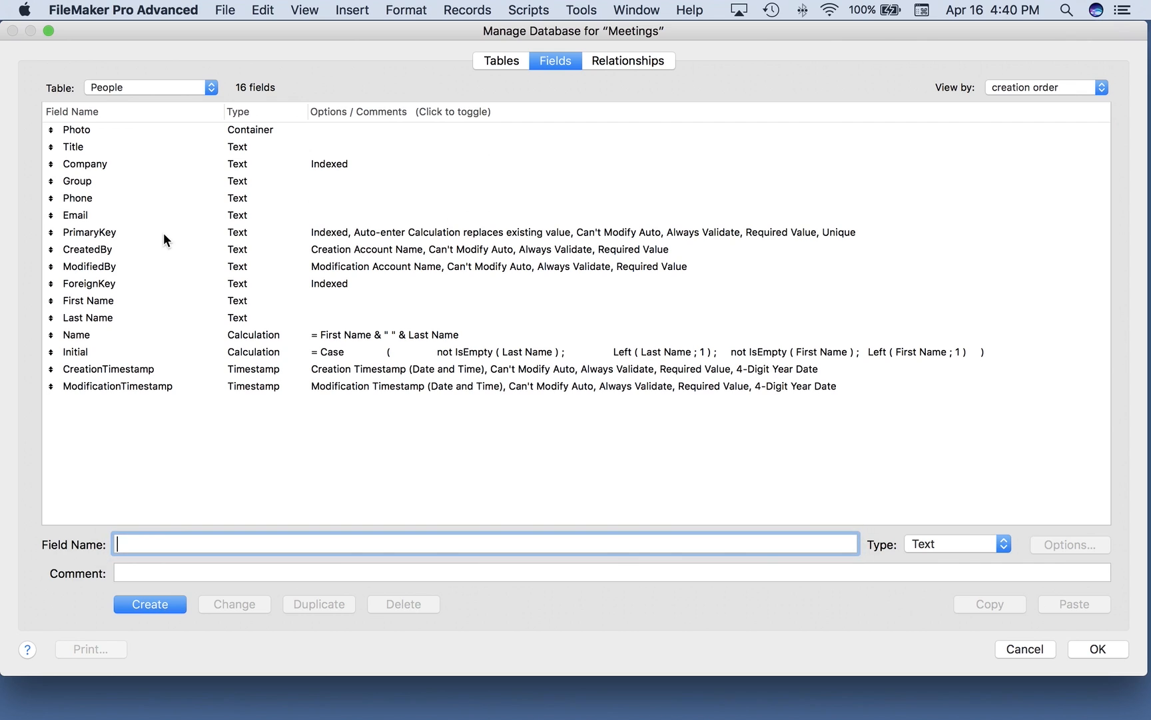
mouse_move(164, 135)
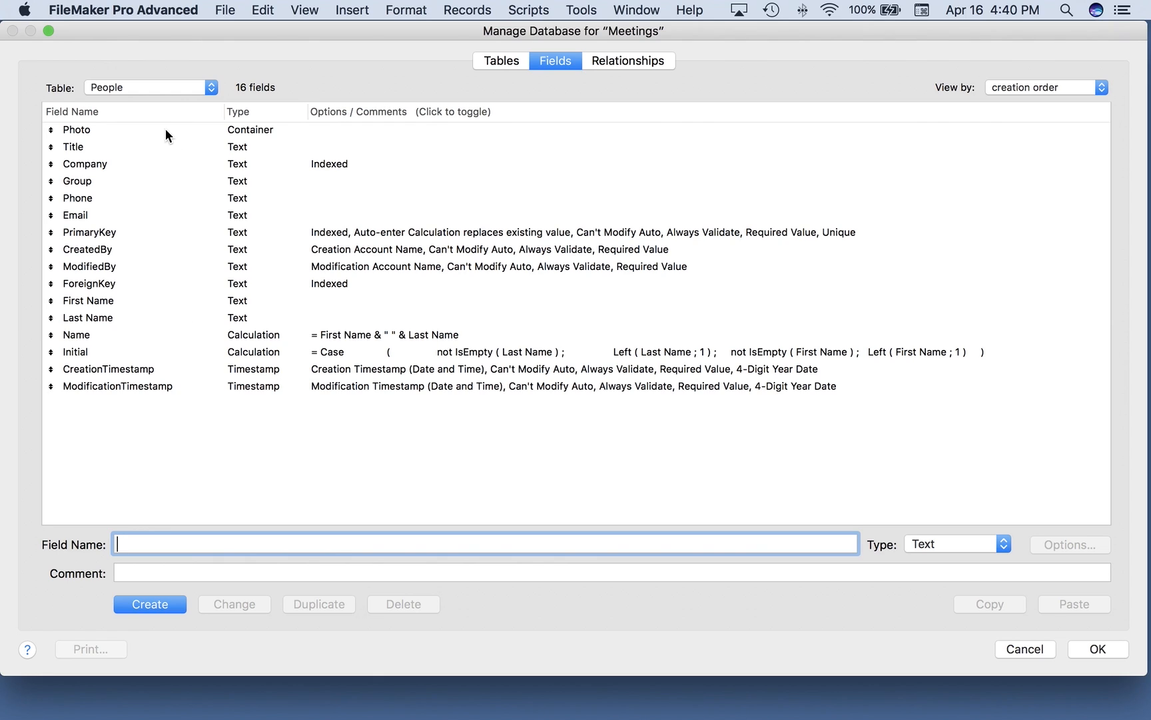
mouse_move(124, 168)
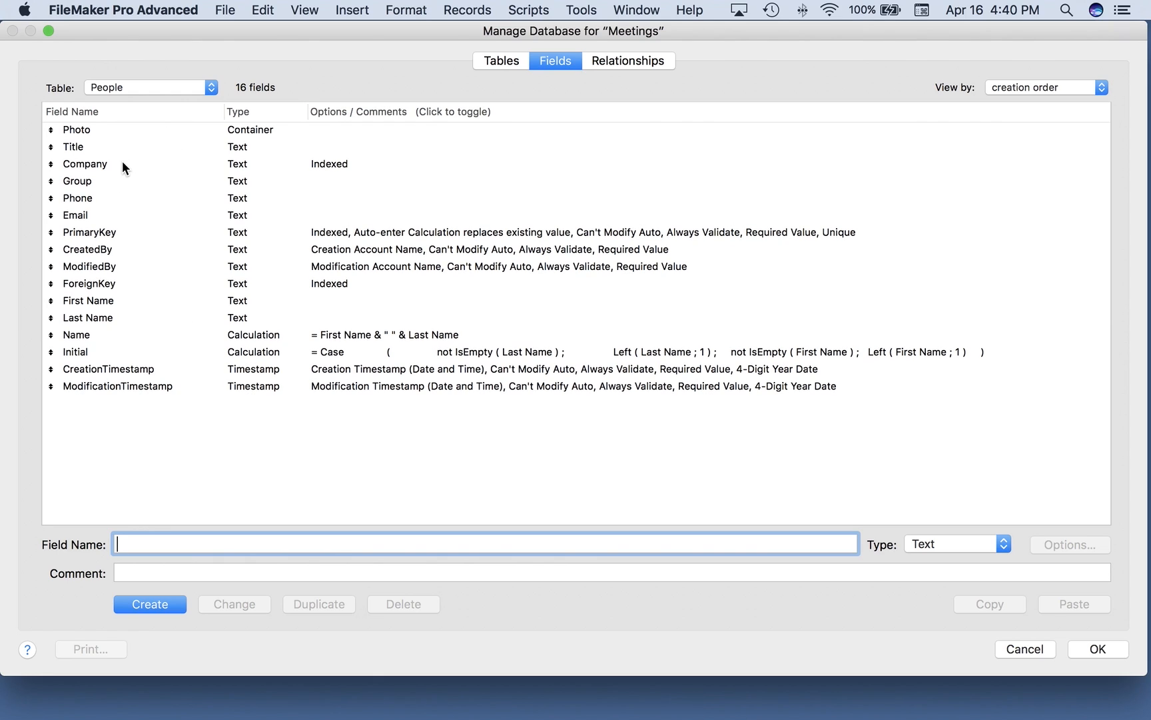
mouse_move(168, 171)
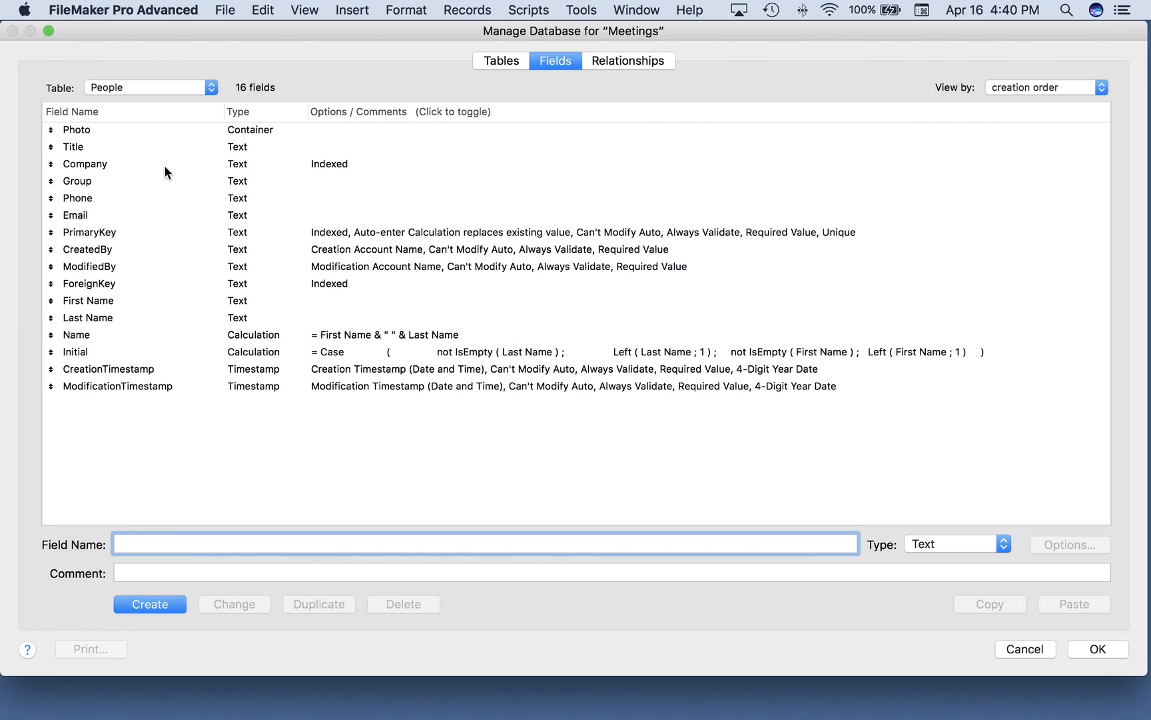
mouse_move(133, 241)
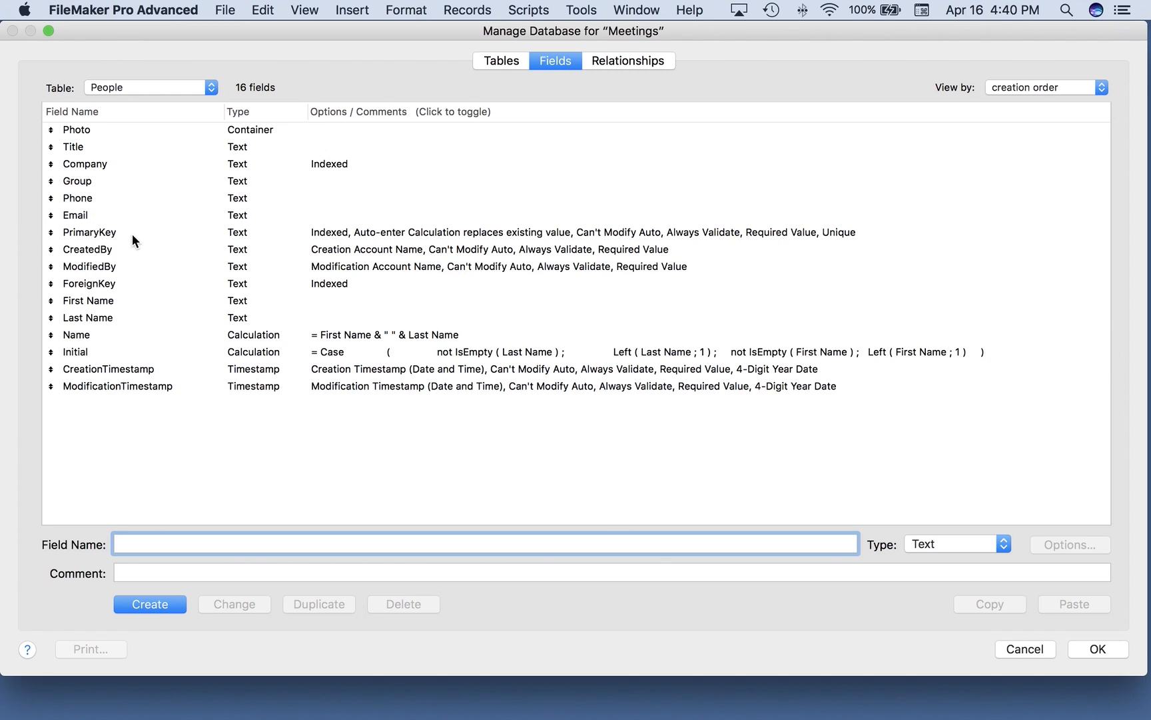
click(150, 86)
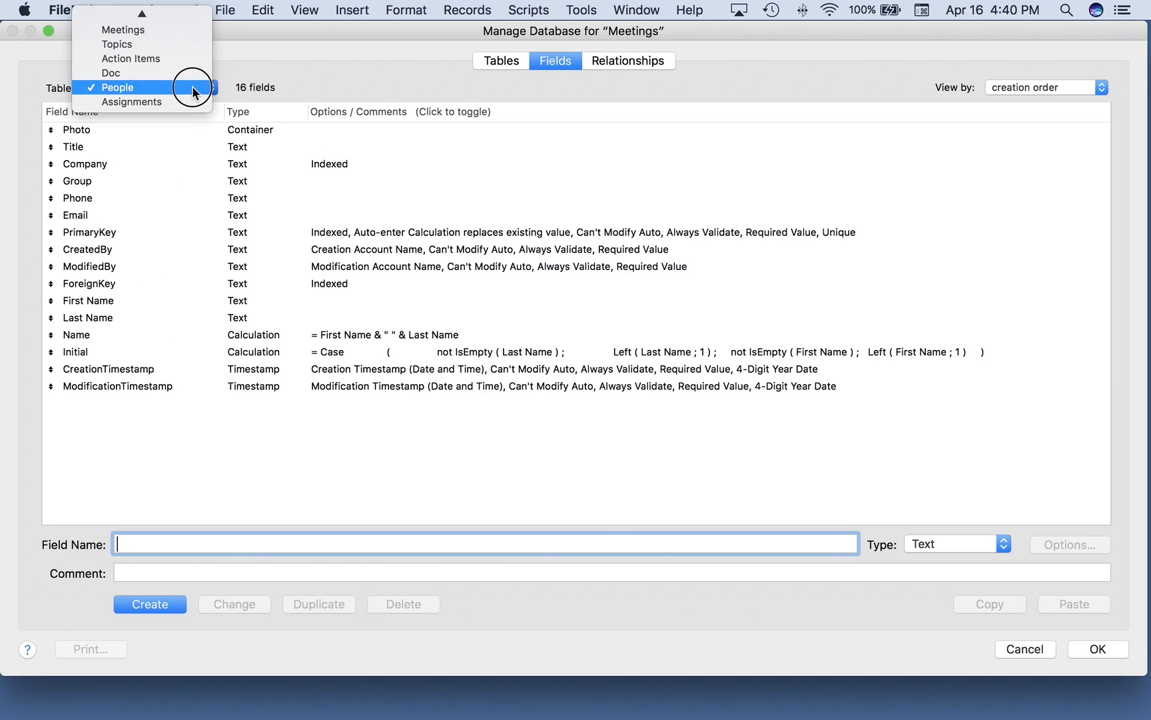
click(132, 101)
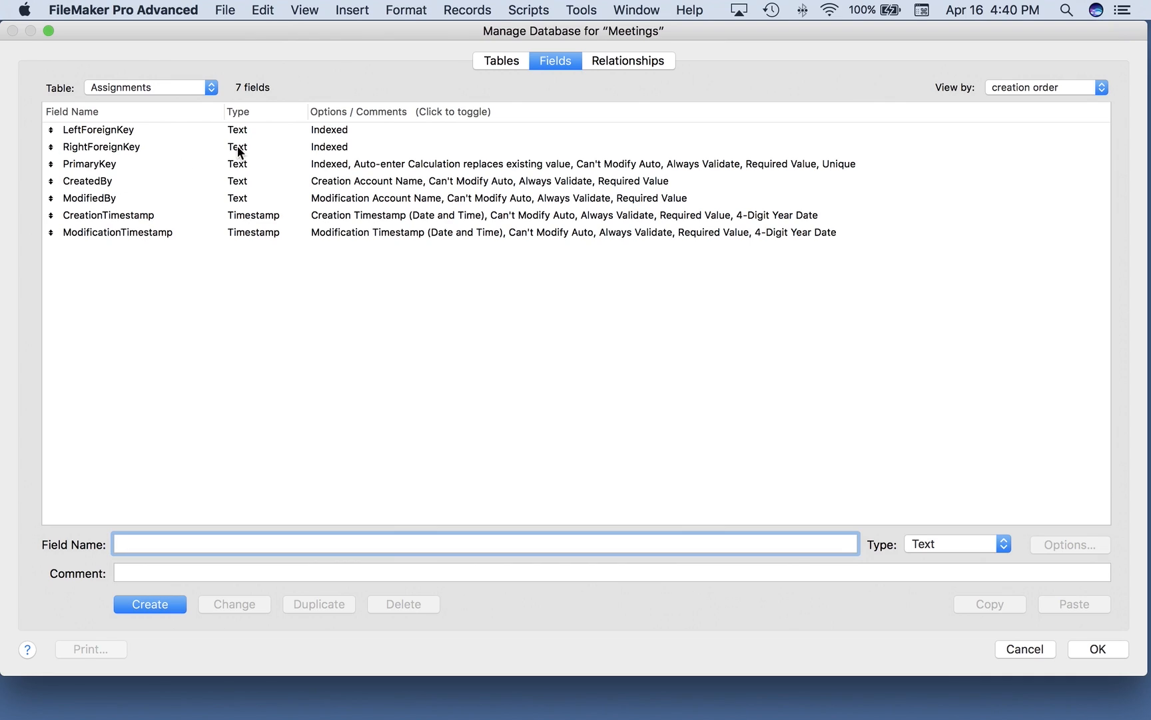
mouse_move(199, 172)
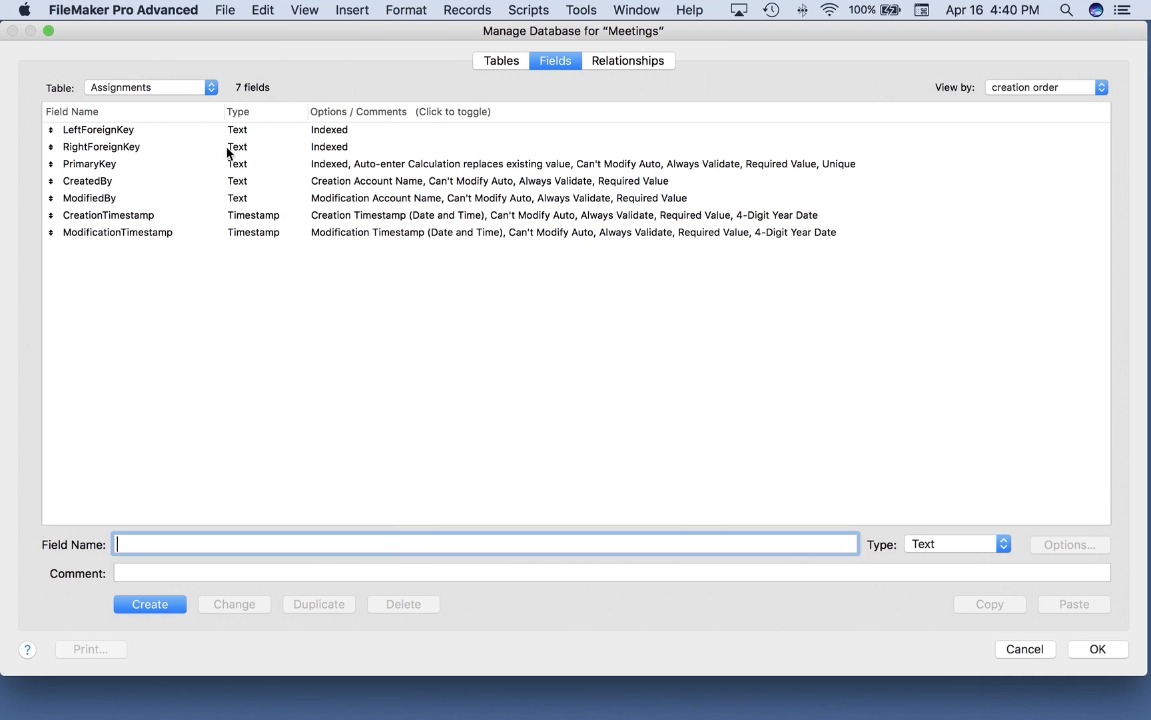
mouse_move(949, 593)
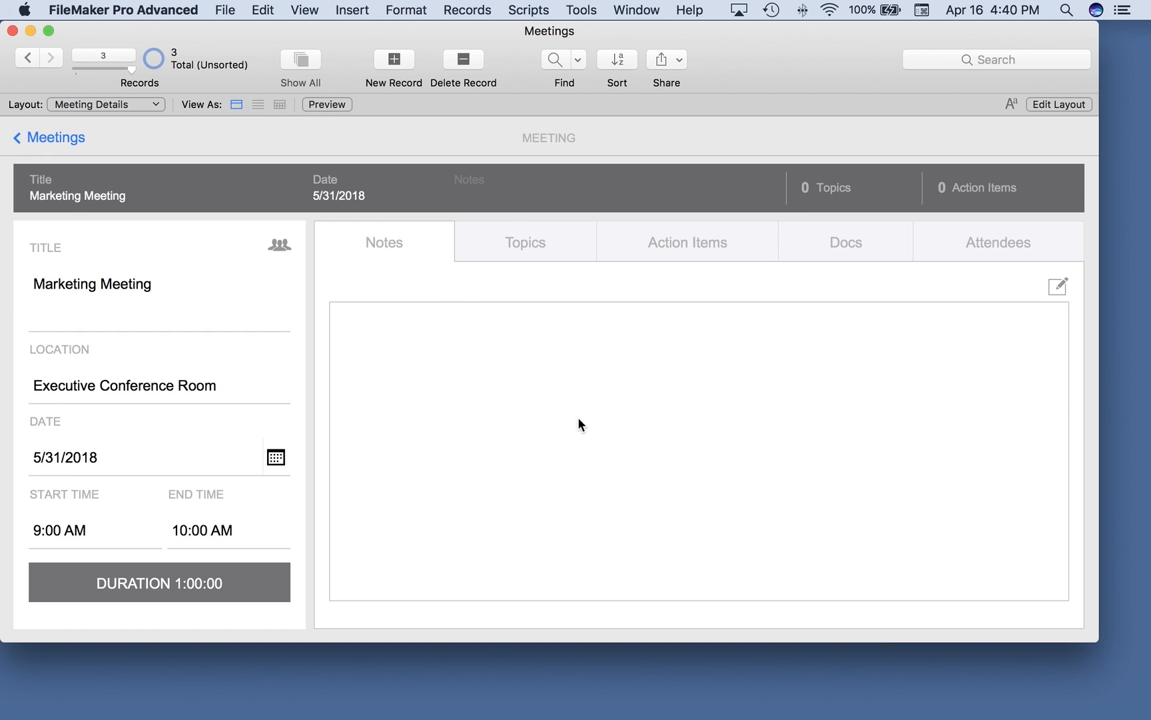
click(997, 241)
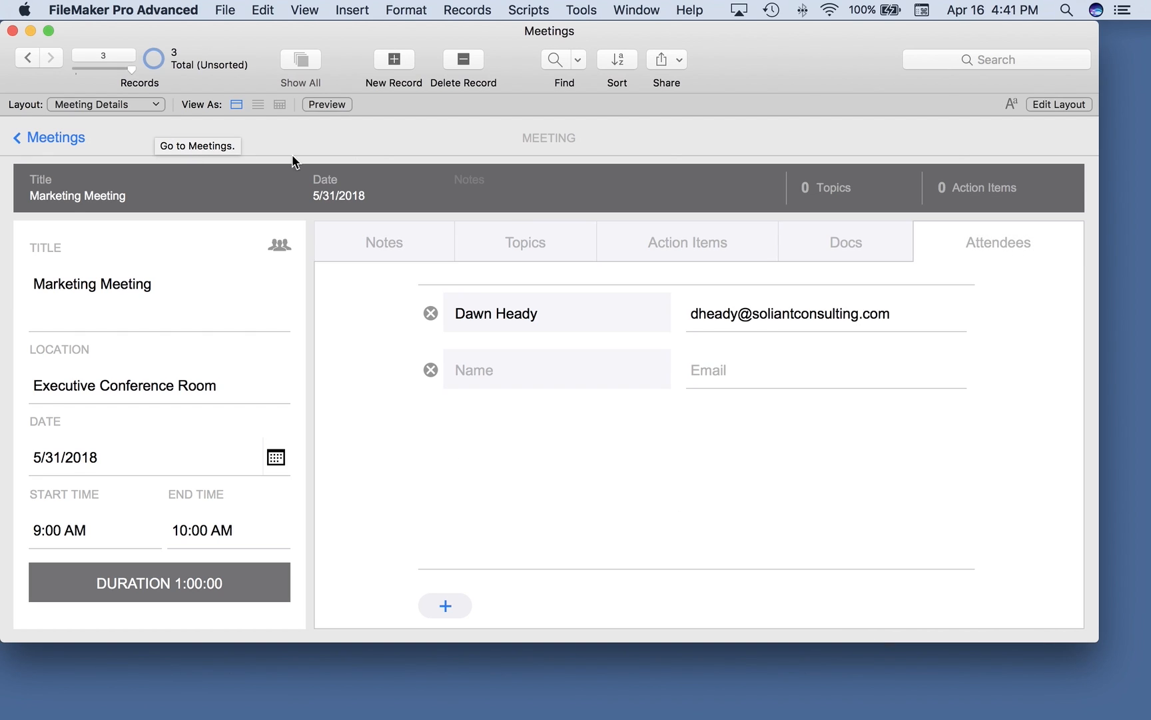
mouse_move(351, 330)
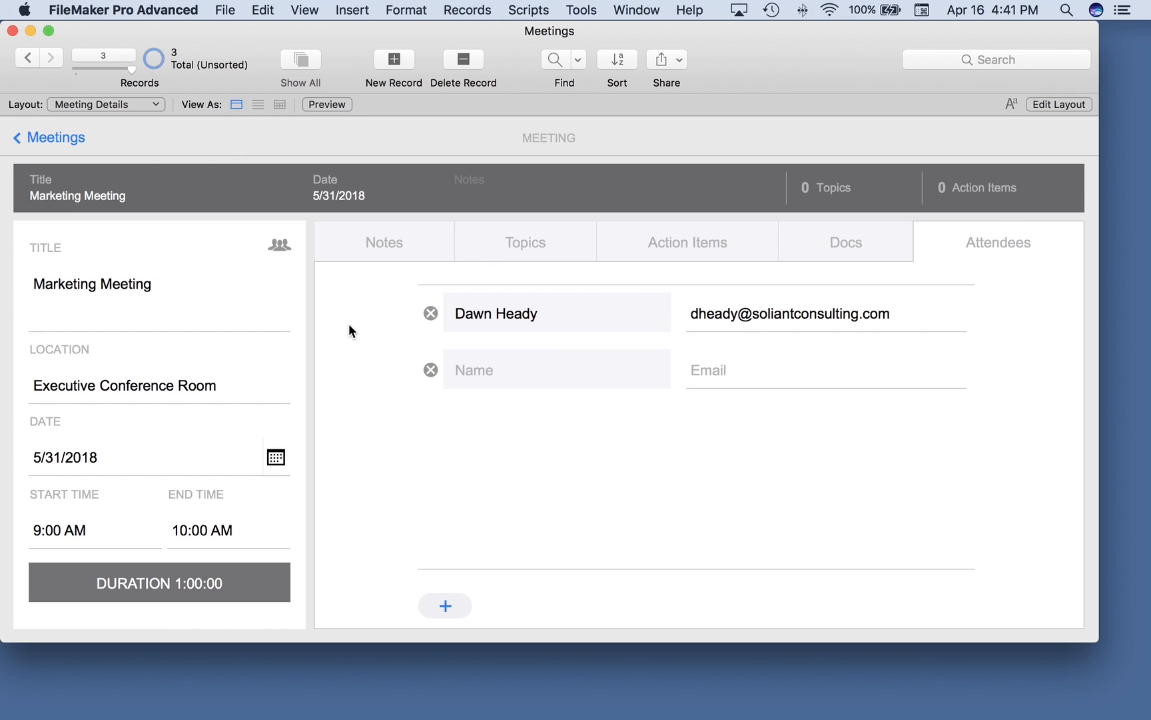
mouse_move(491, 55)
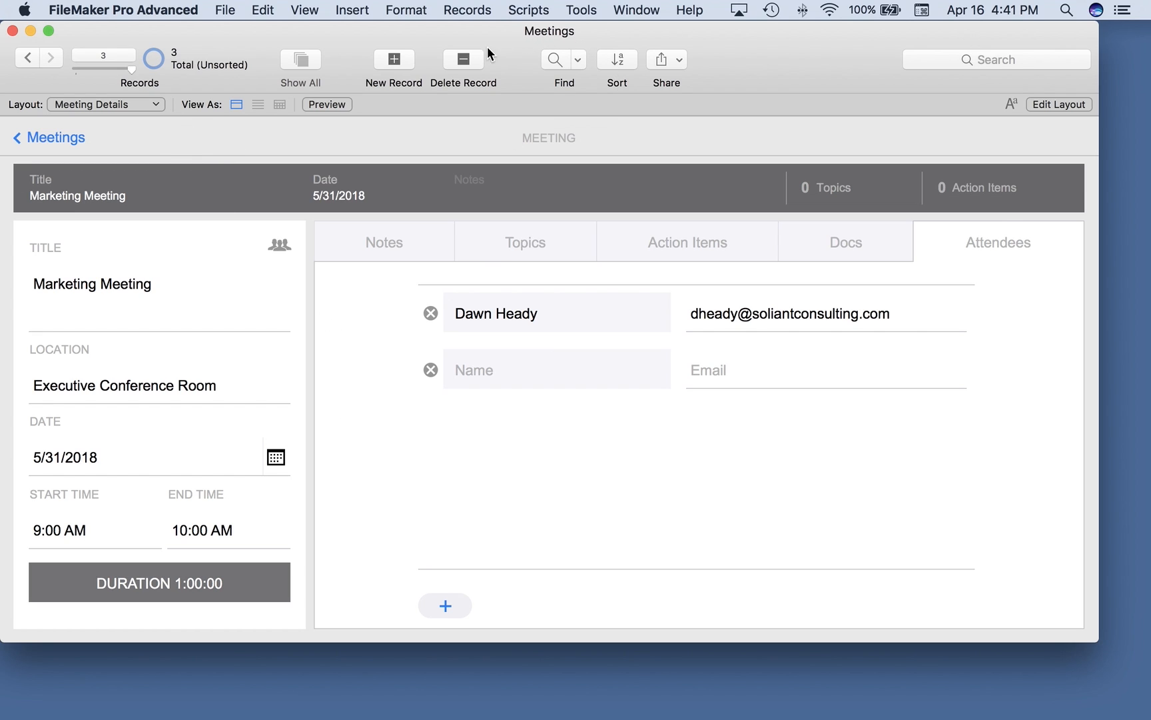
click(225, 11)
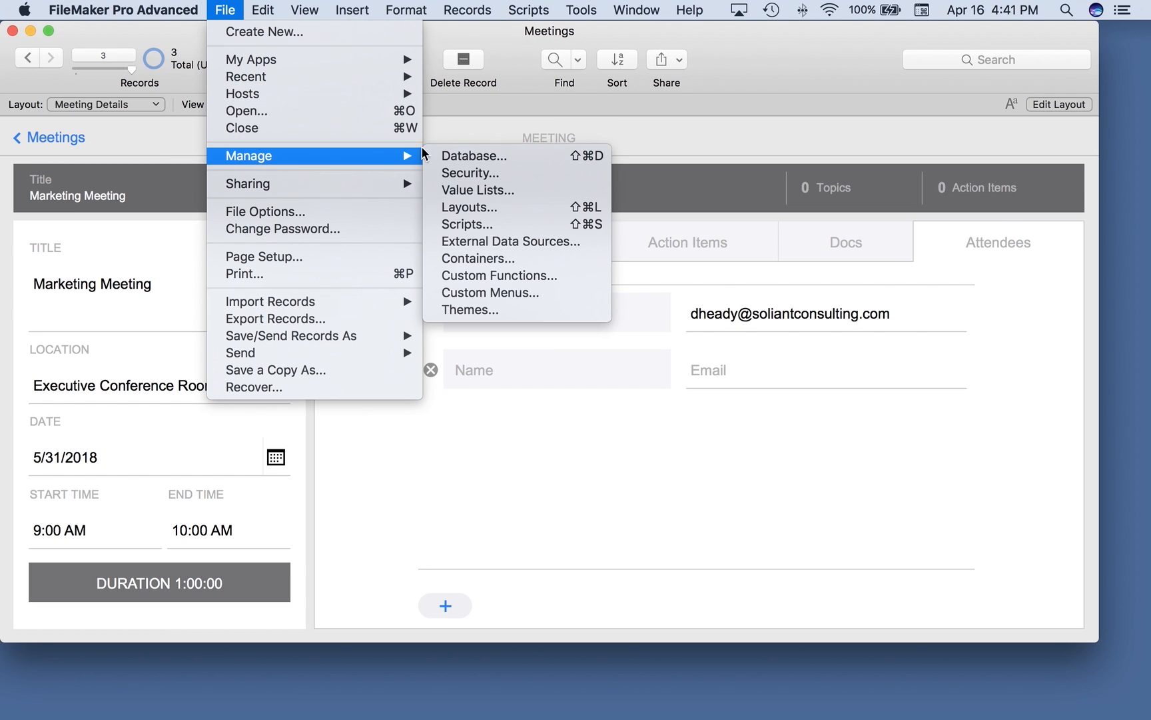
click(471, 206)
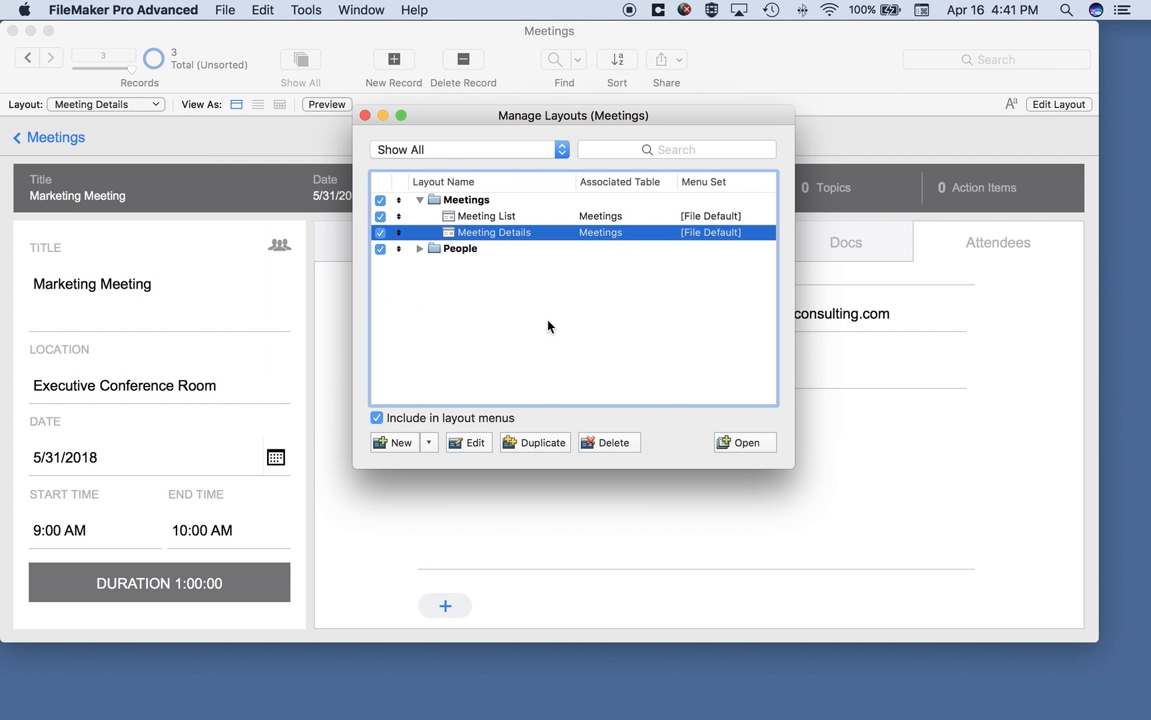
click(421, 248)
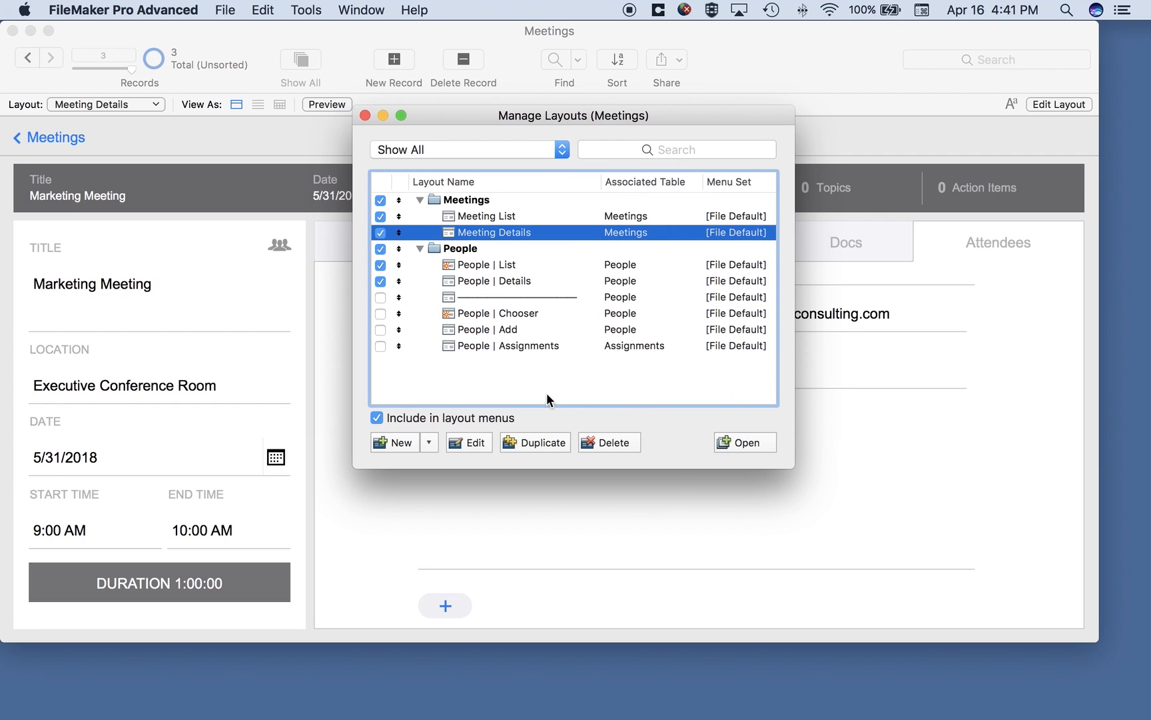
mouse_move(486, 282)
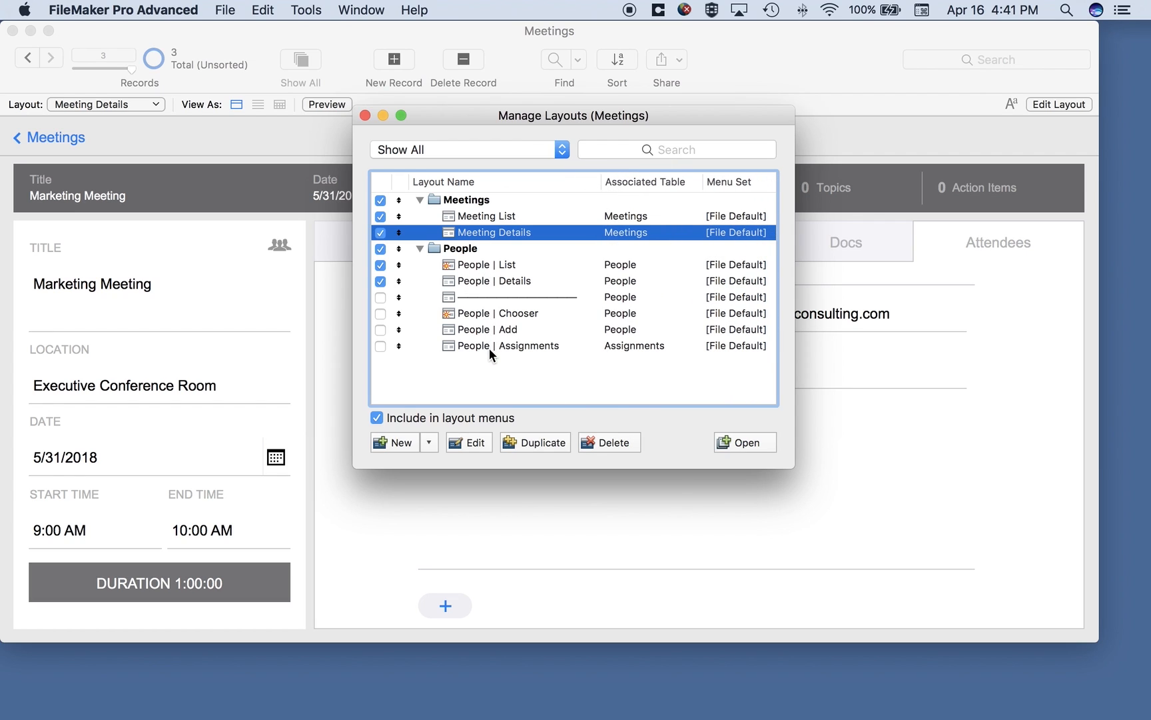
mouse_move(455, 270)
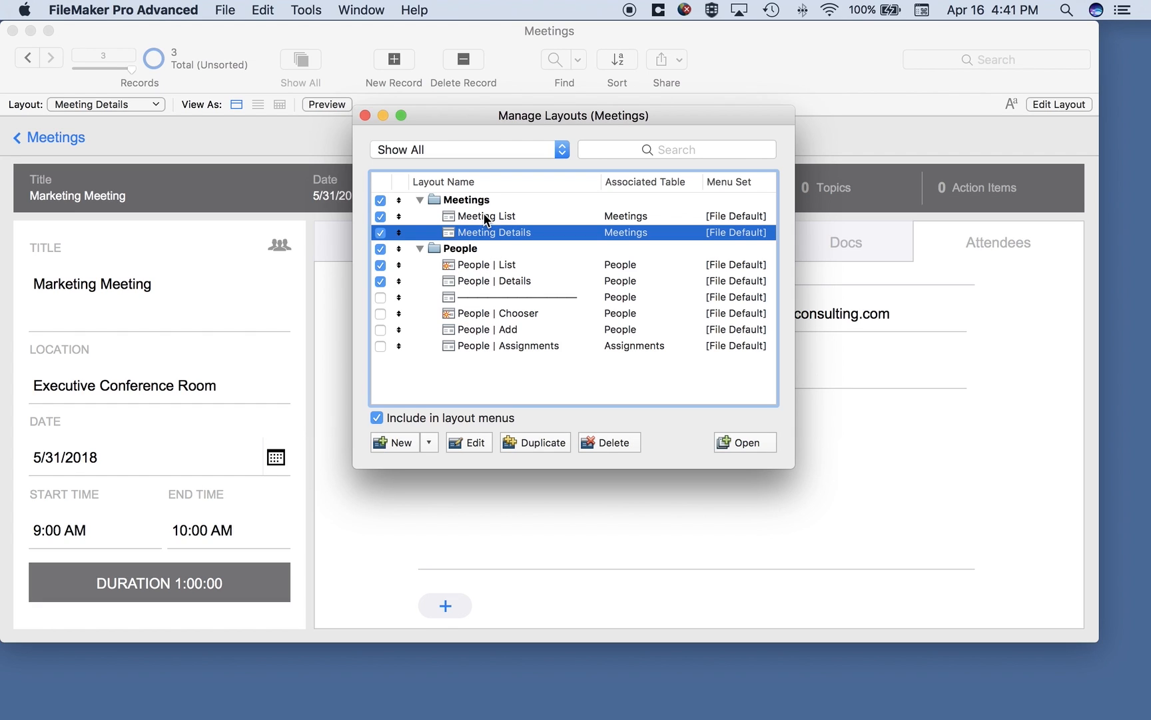
mouse_move(514, 269)
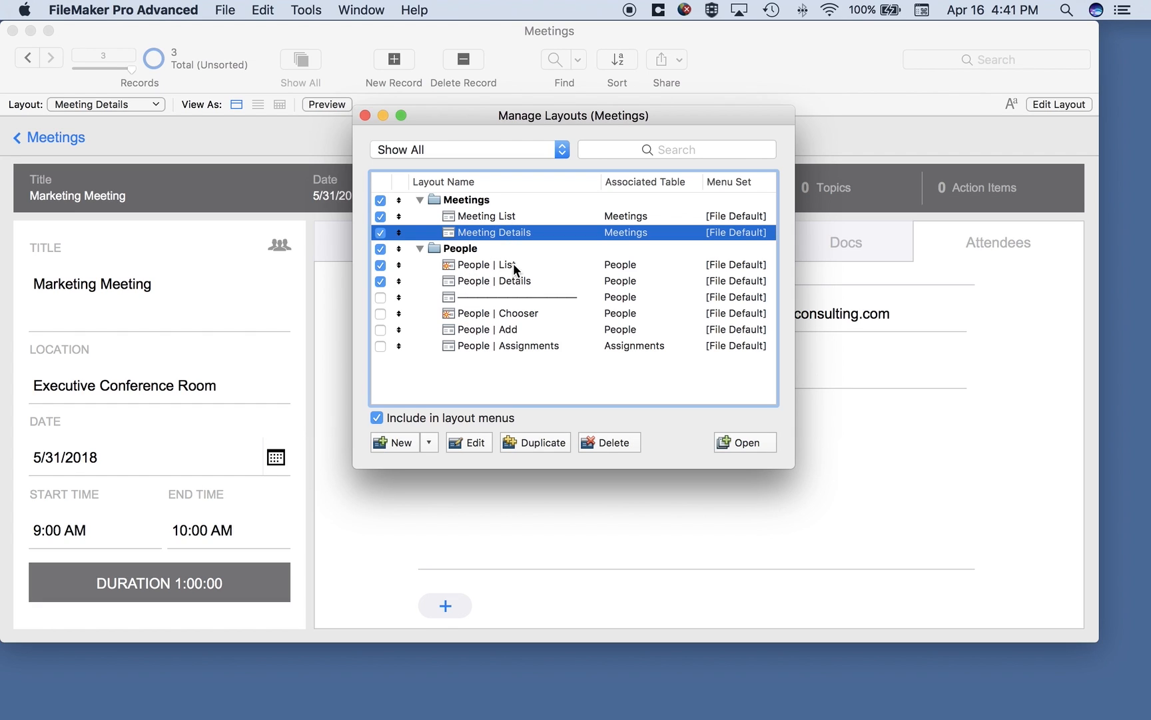
mouse_move(450, 338)
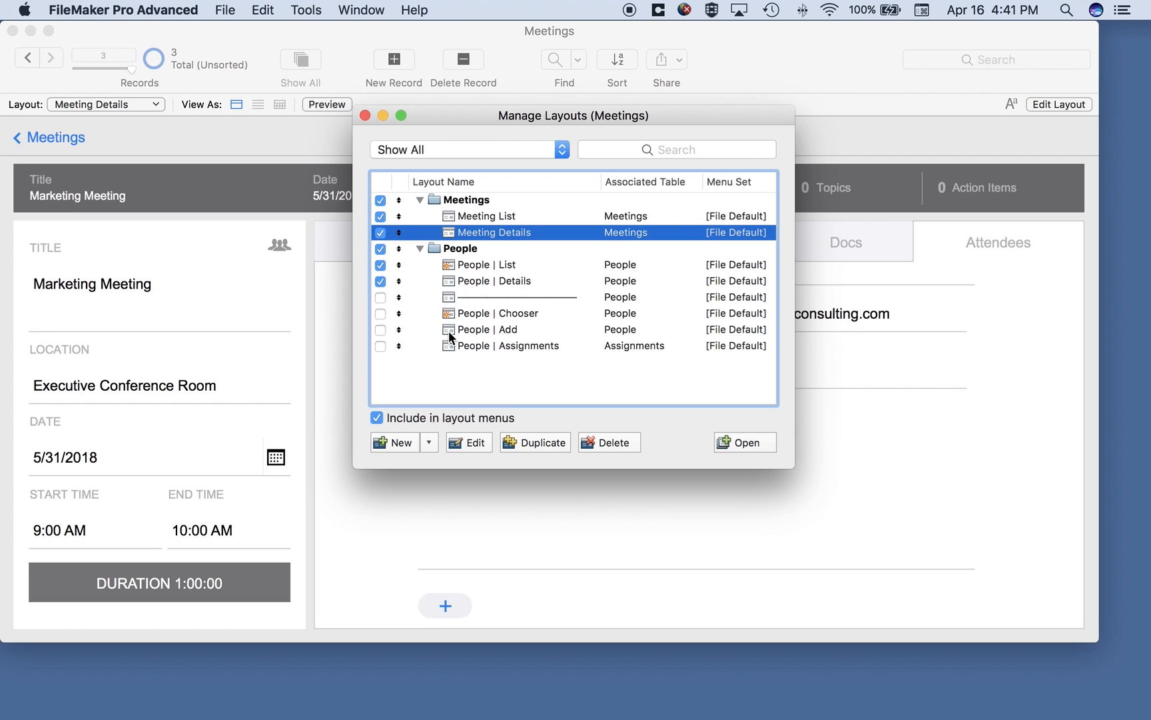
mouse_move(497, 354)
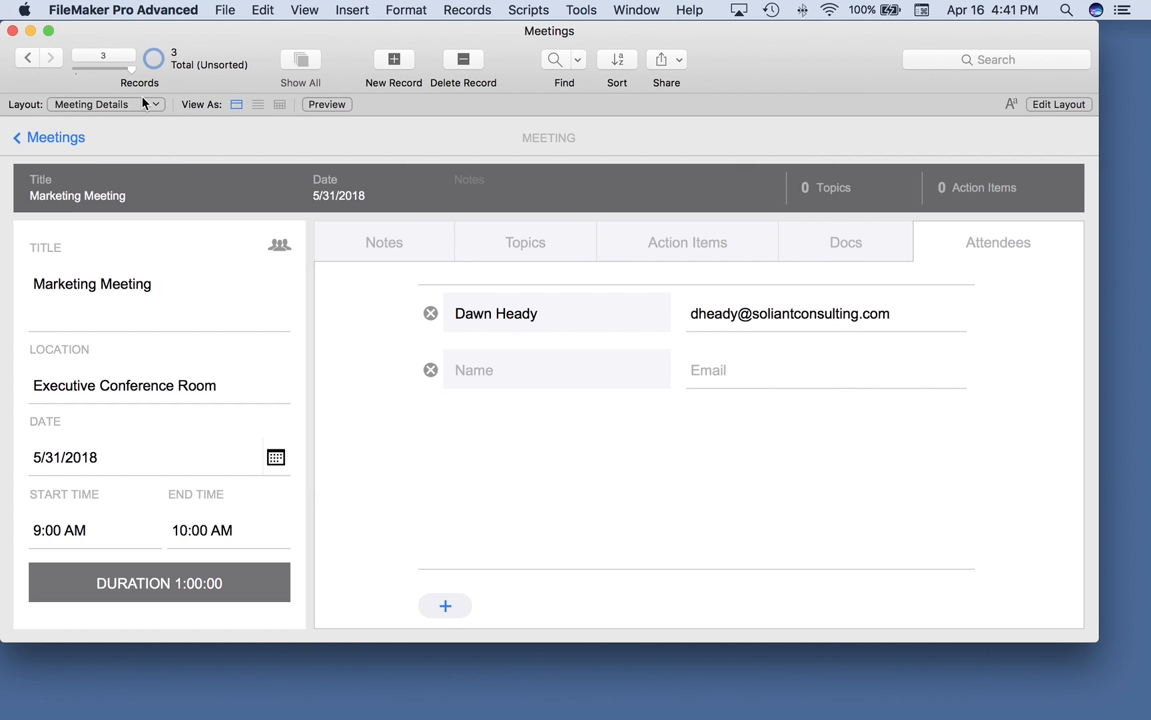
click(103, 104)
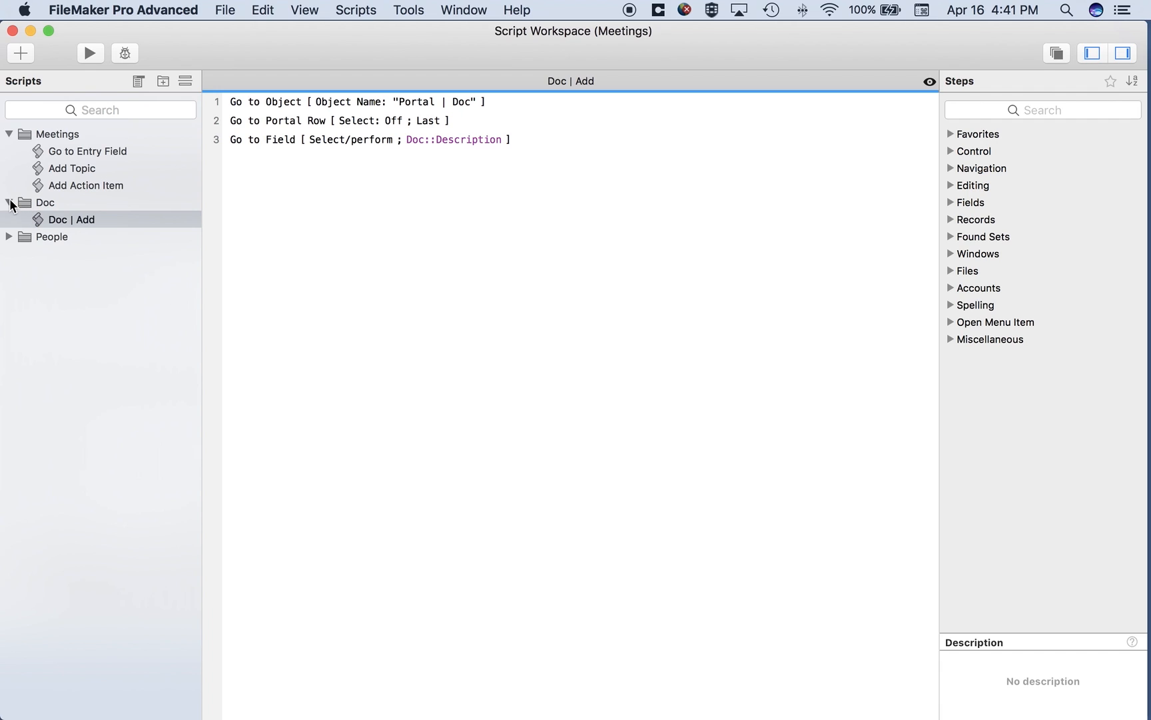
click(10, 202)
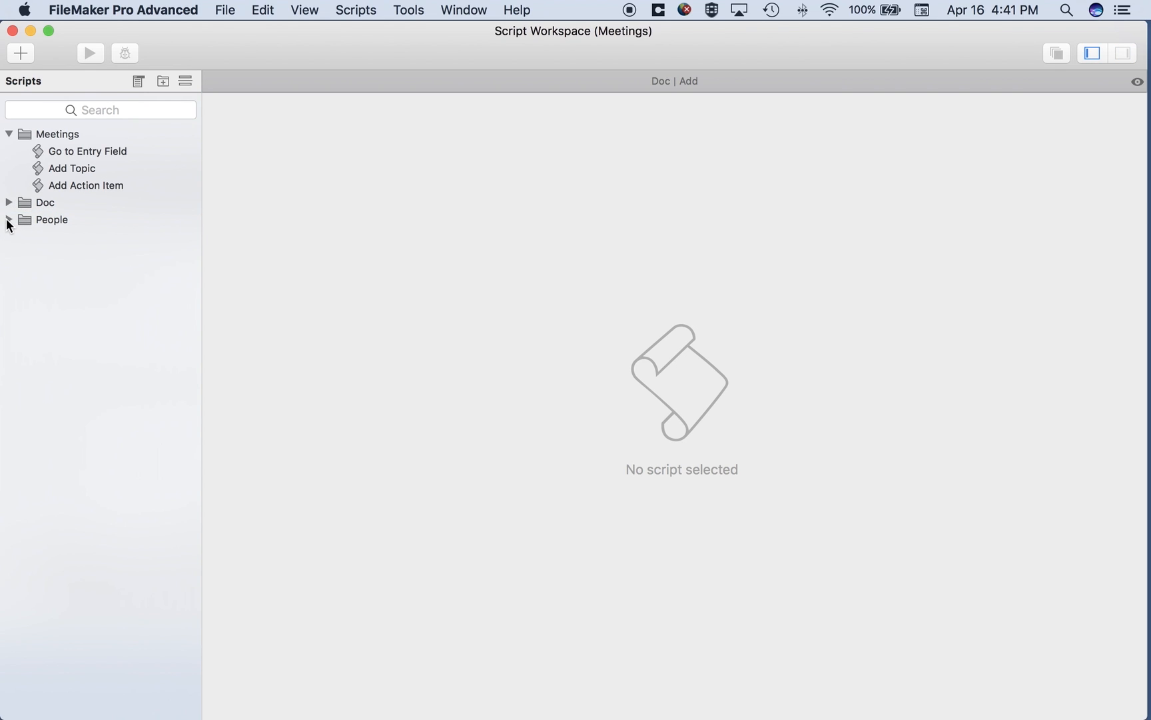
click(9, 220)
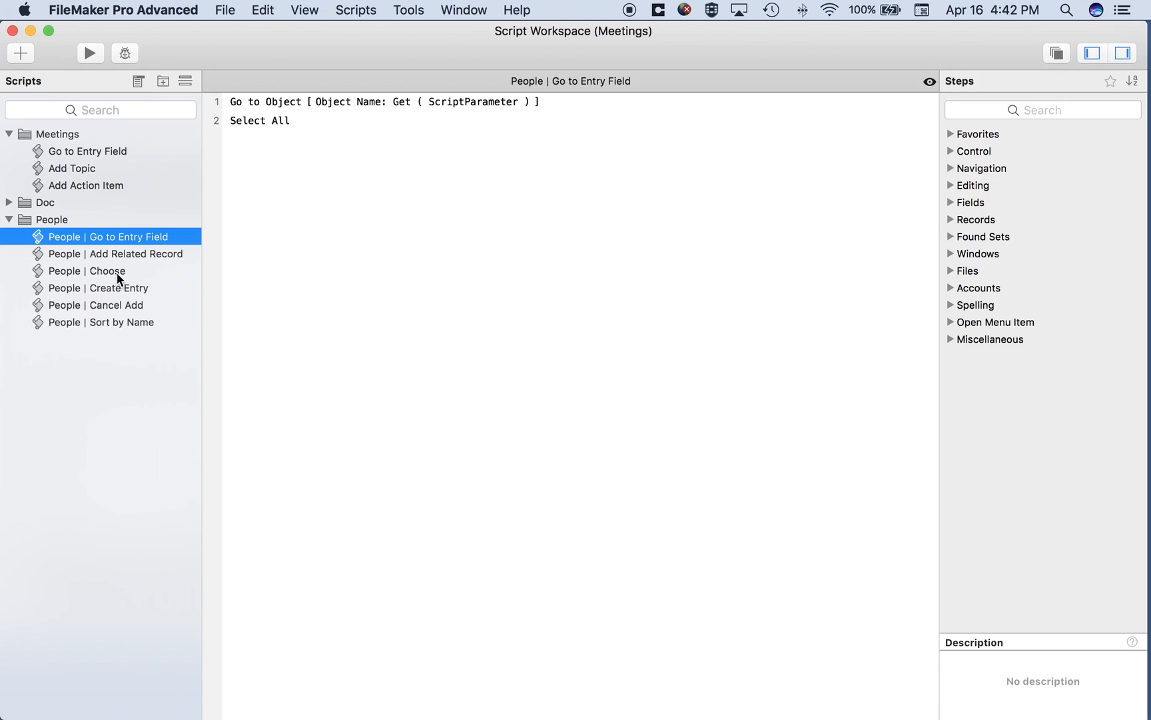
click(89, 271)
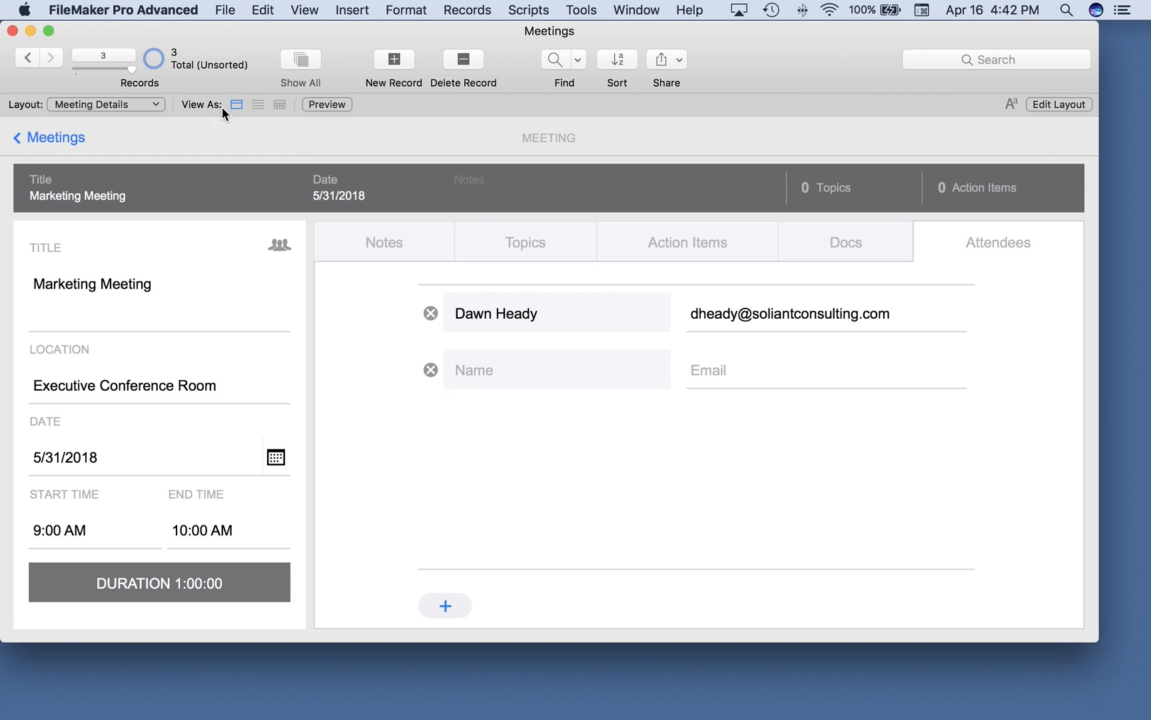
mouse_move(1079, 365)
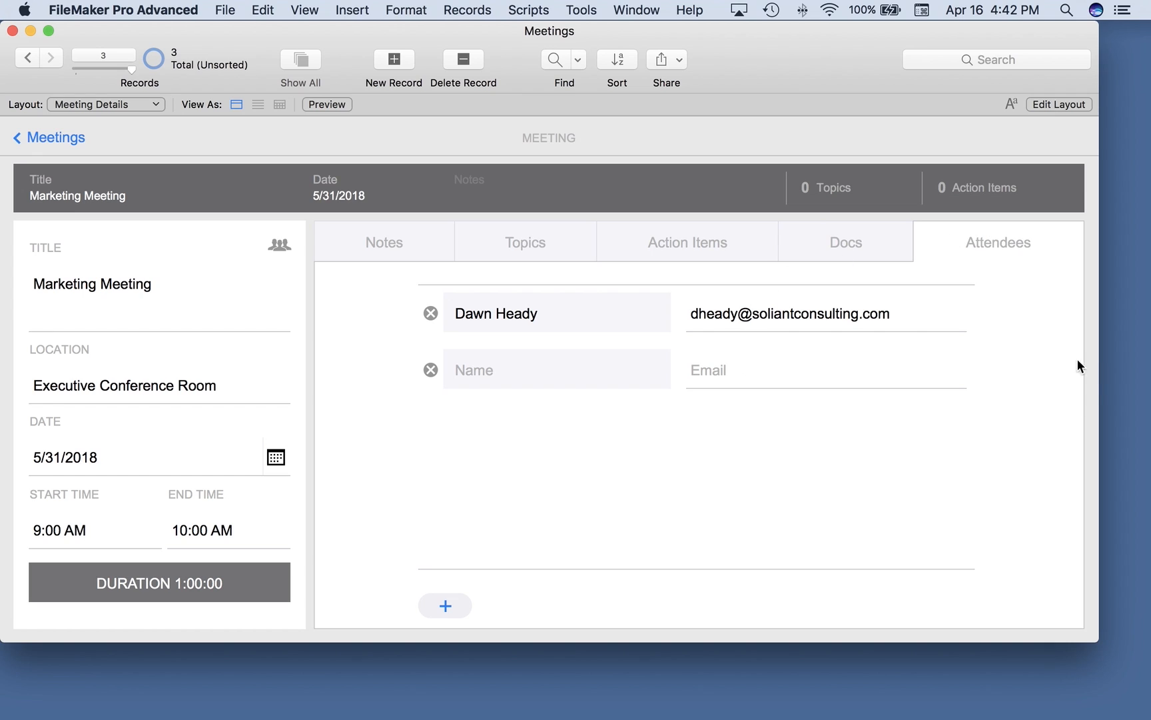